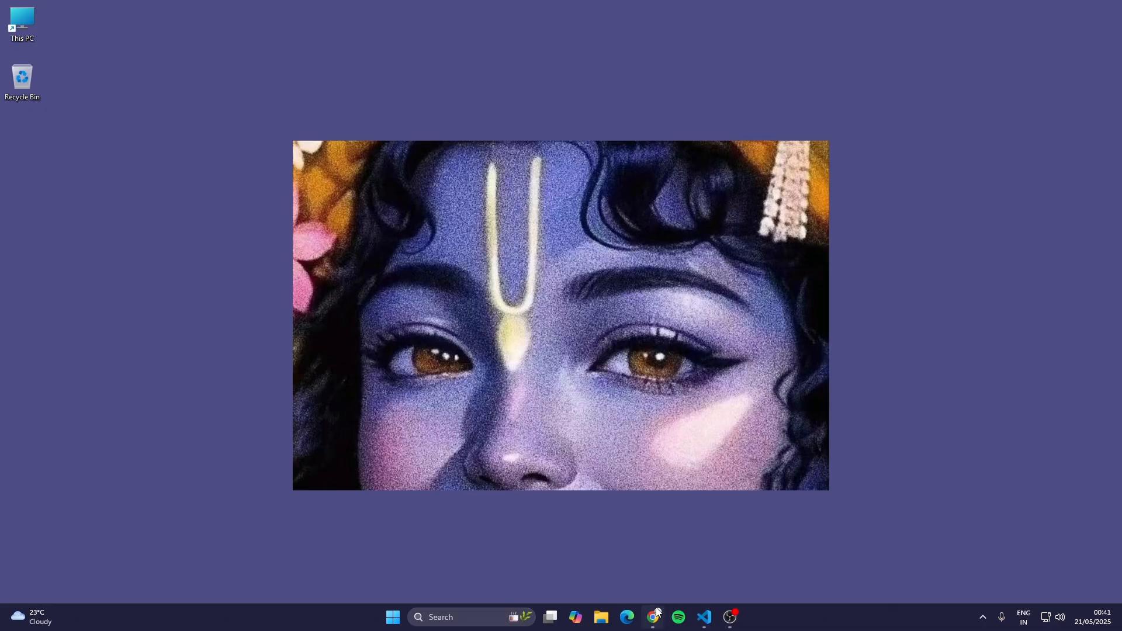
Step: Bring the Chrome window with the Google AI Studio new chat tab to the front
{"action": "left_click", "coordinate": [627, 616]}
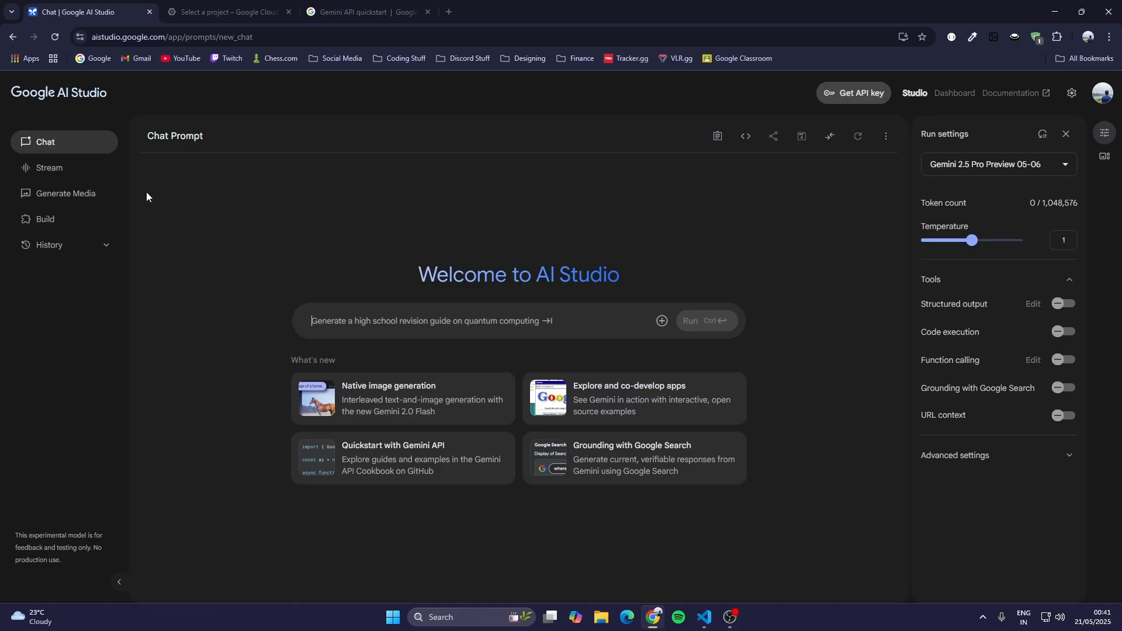
Step: Select Gemini 2.5 Flash Preview 05-20 as the chat model in Run settings
{"action": "left_click", "coordinate": [993, 163]}
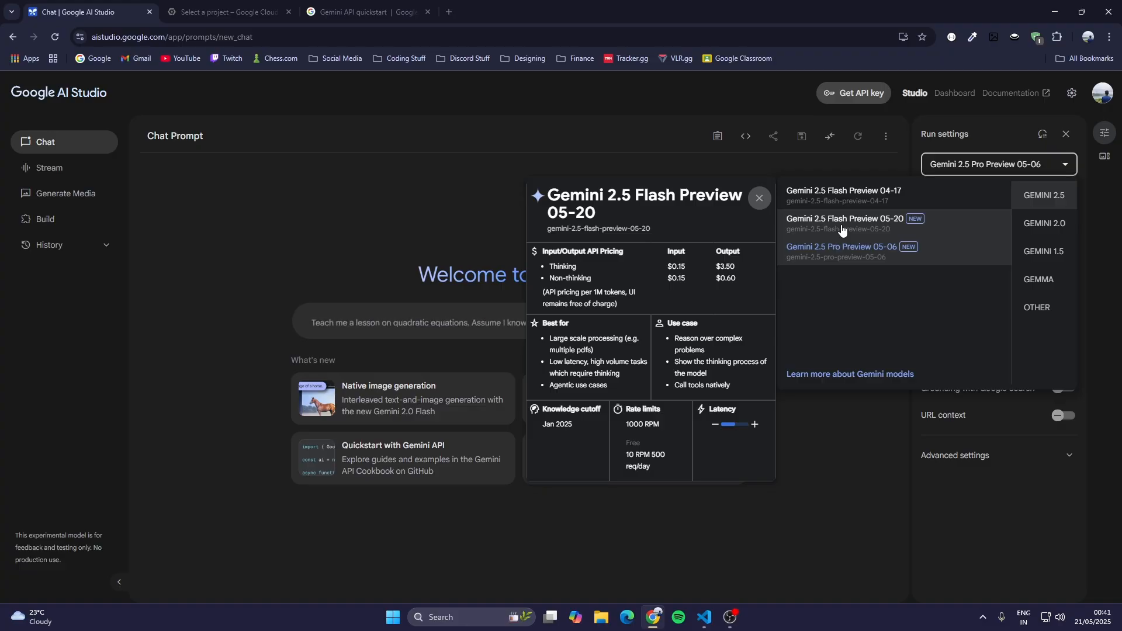
{"action": "left_click", "coordinate": [843, 218]}
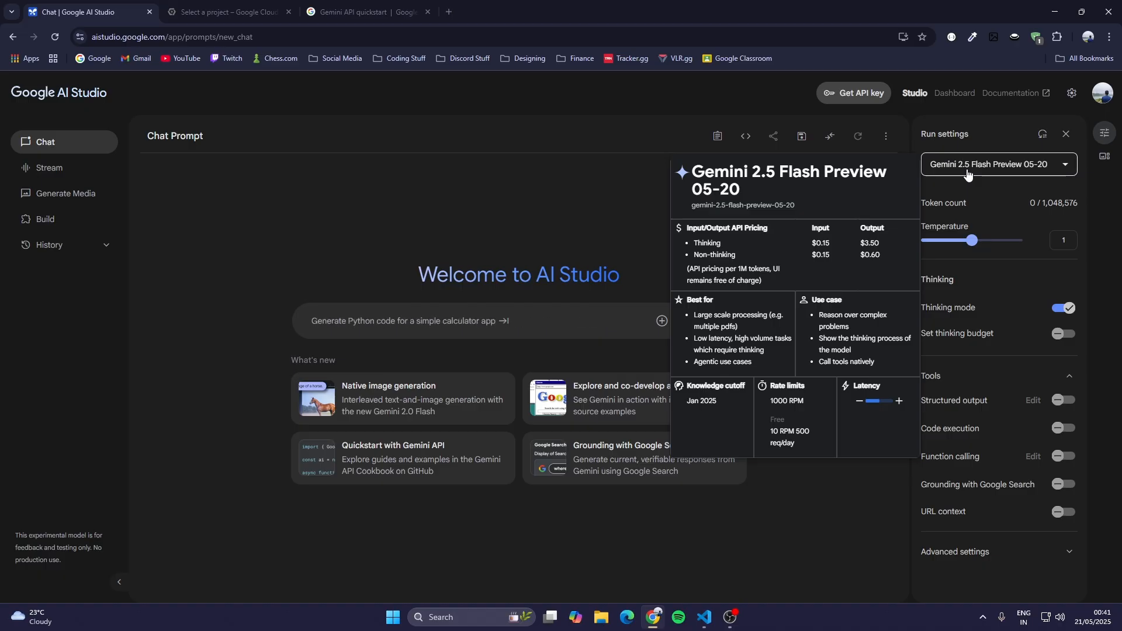
{"action": "mouse_move", "coordinate": [493, 319]}
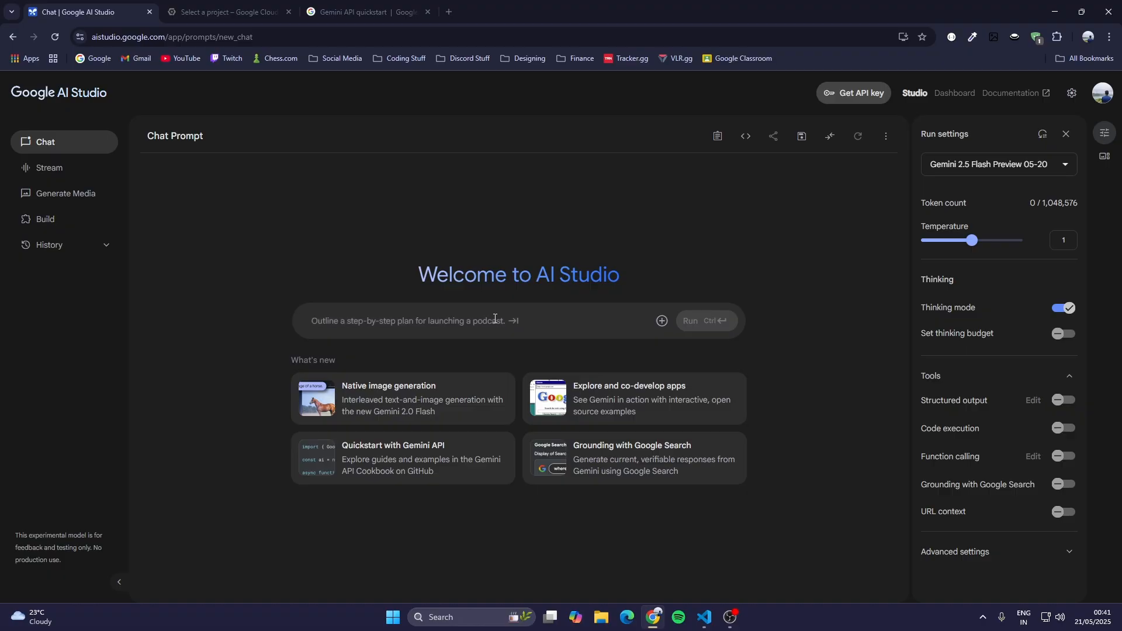
Step: Send the prompt asking what quantum mechanics is, explained for a 5 year old kid
{"action": "type", "text": "what is quant"}
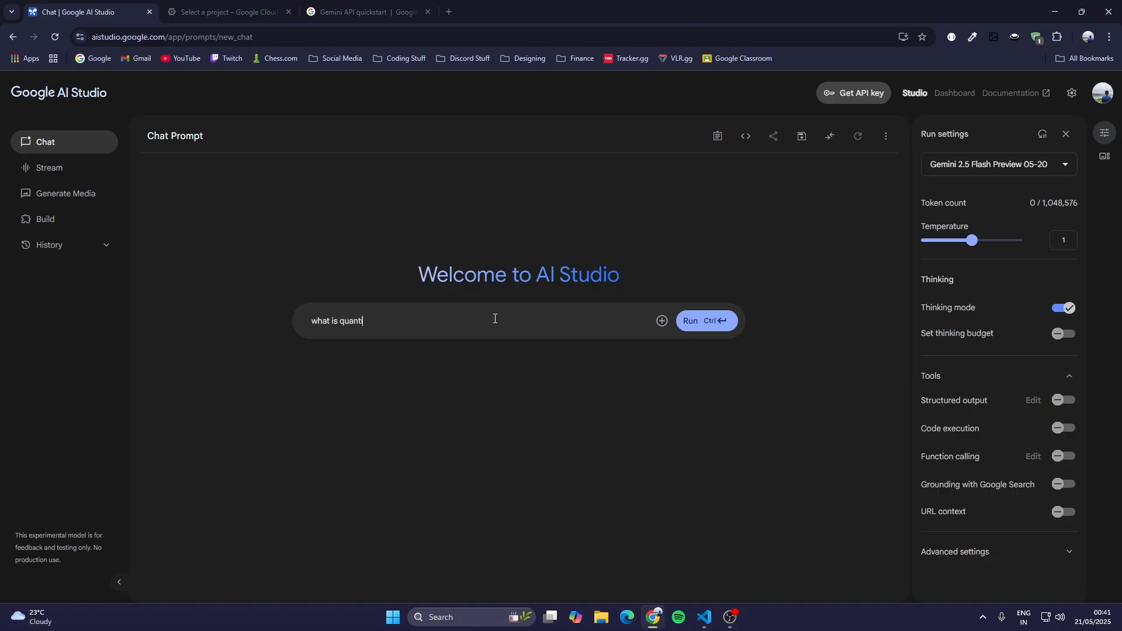
{"action": "type", "text": "ummecha"}
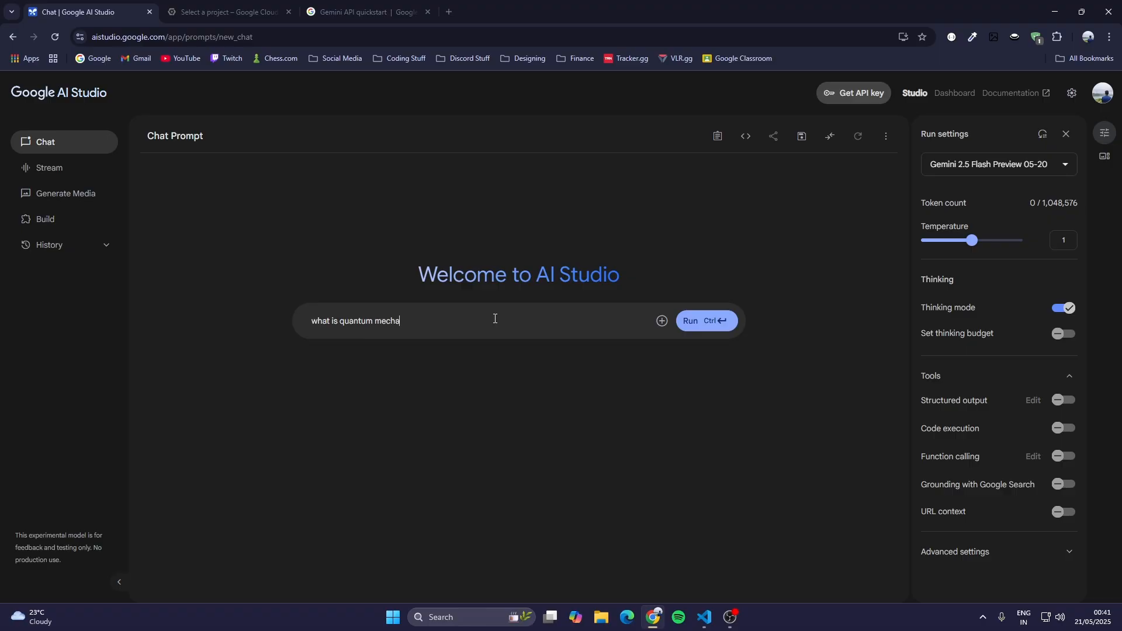
{"action": "type", "text": "nics, explain like i am a 5"}
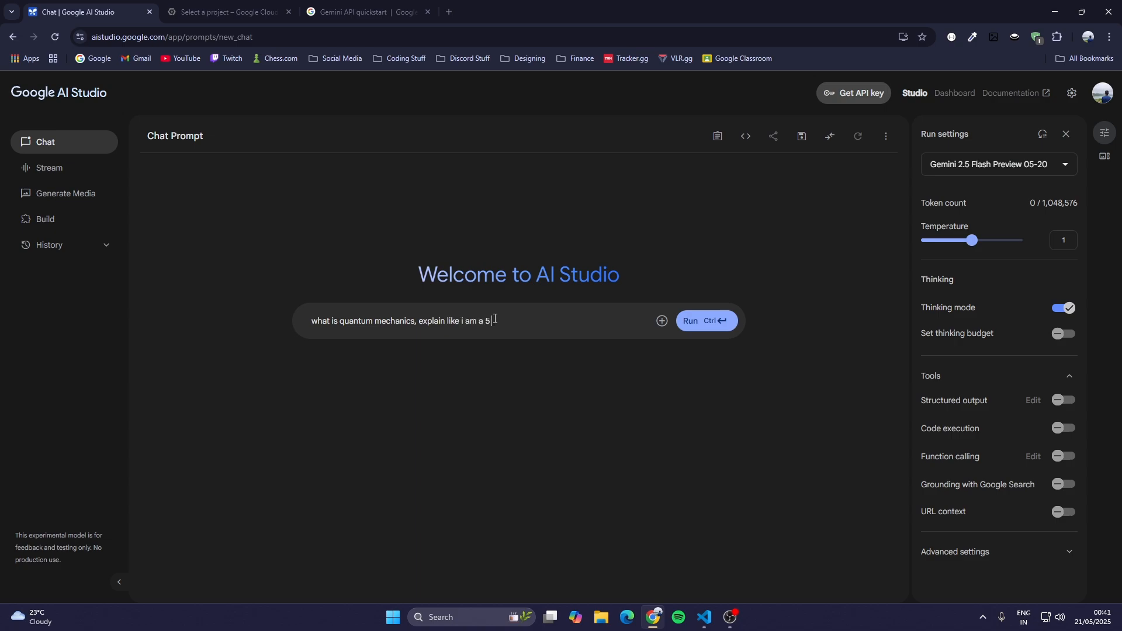
{"action": "type", "text": "year old kid"}
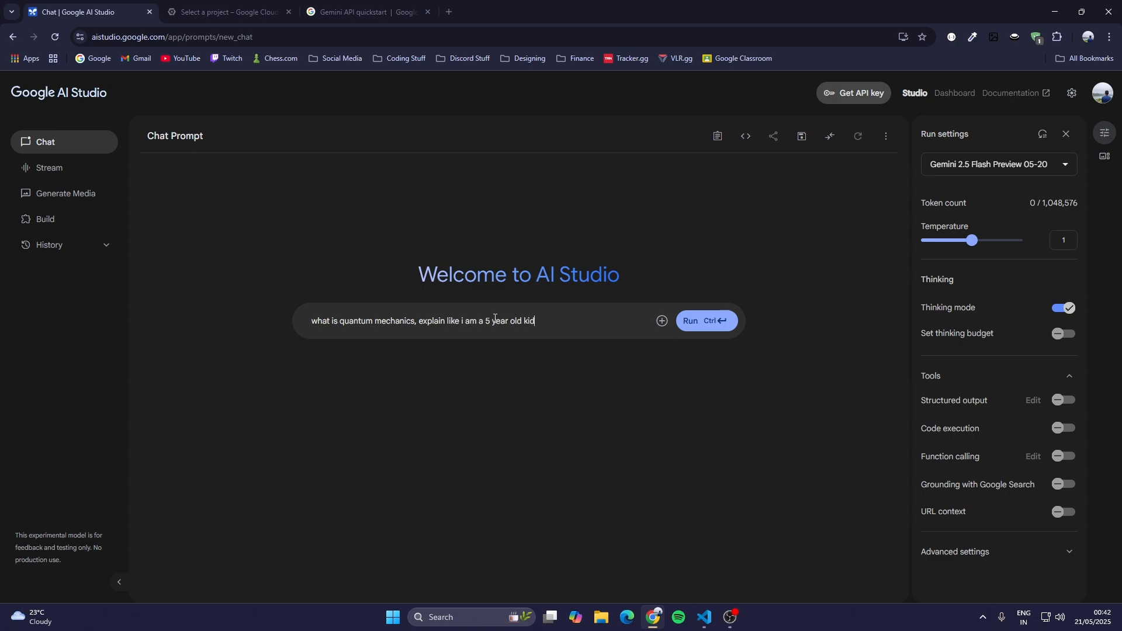
{"action": "left_click", "coordinate": [689, 320]}
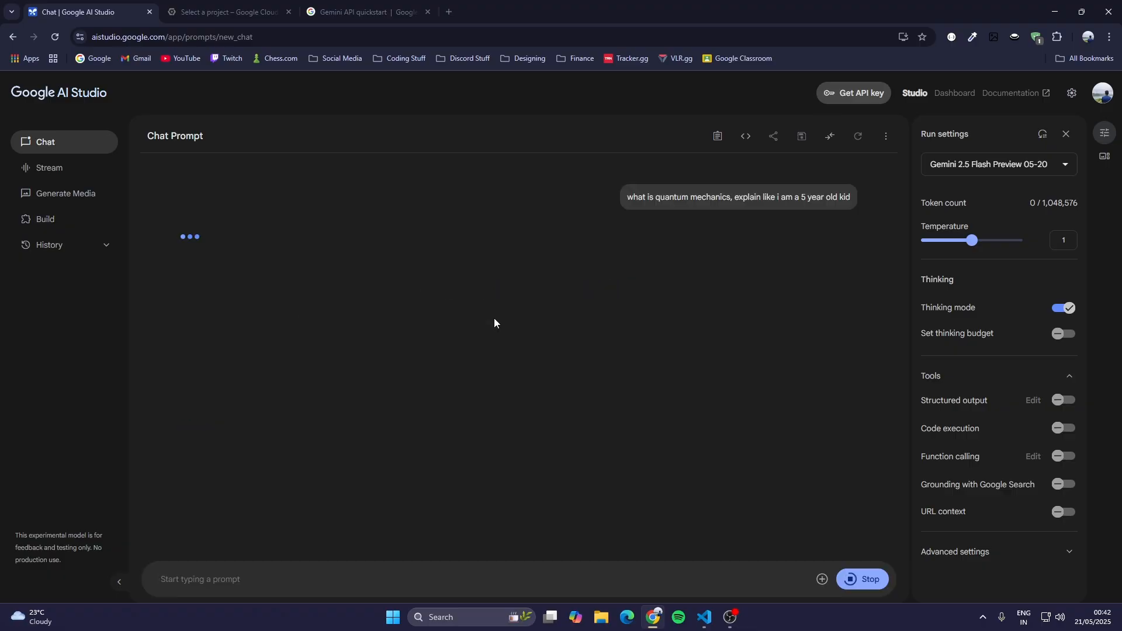
{"action": "mouse_move", "coordinate": [489, 318]}
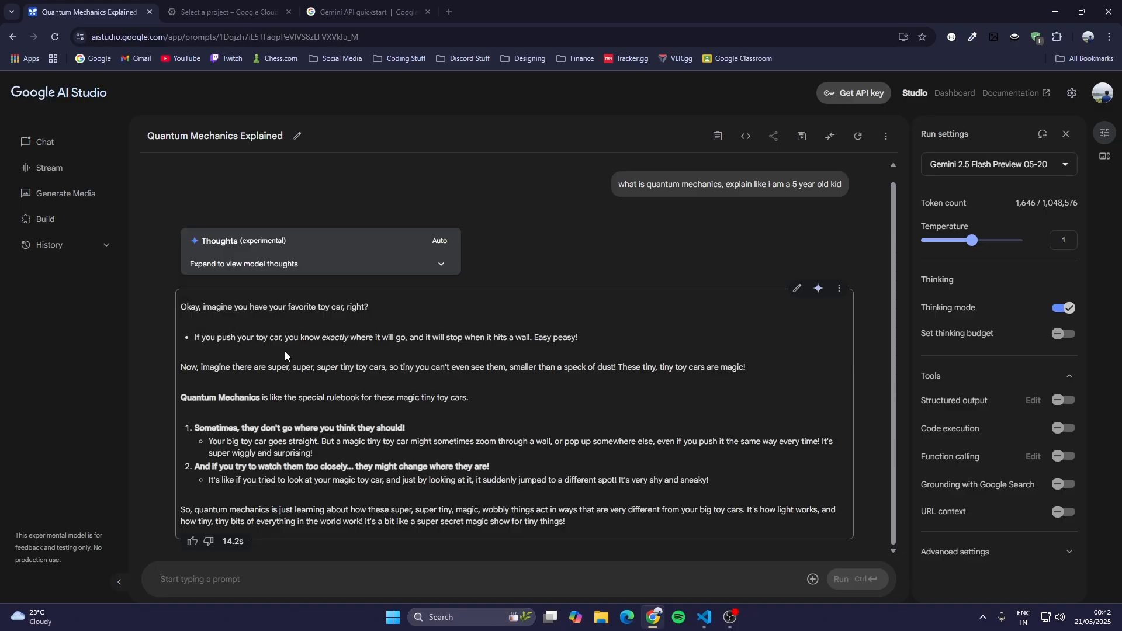
{"action": "mouse_move", "coordinate": [364, 355]}
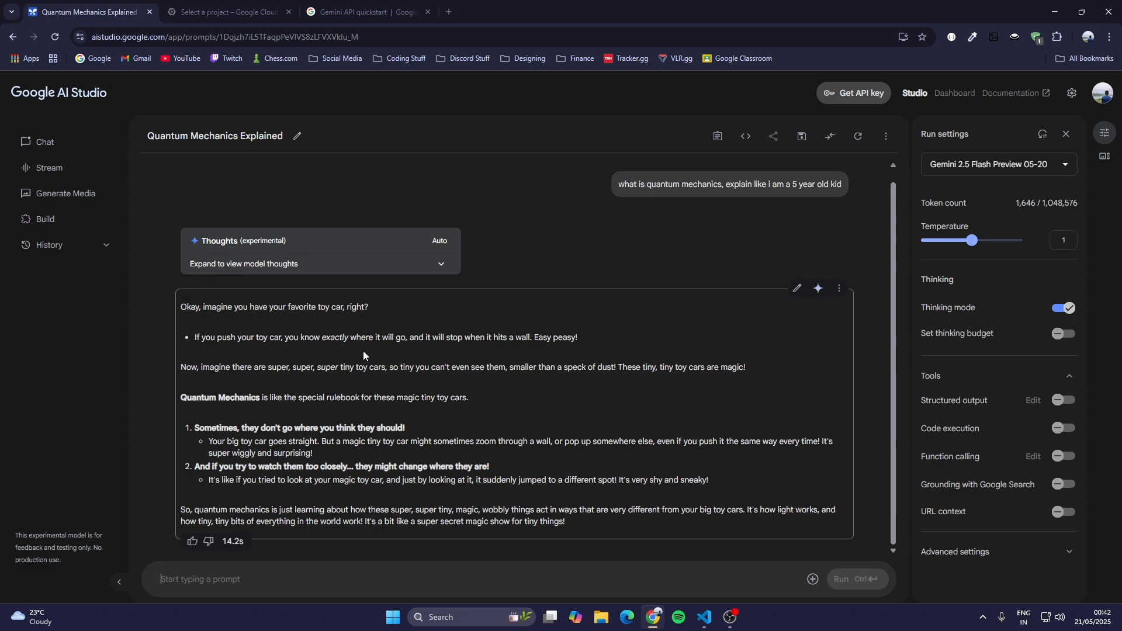
{"action": "mouse_move", "coordinate": [444, 361]}
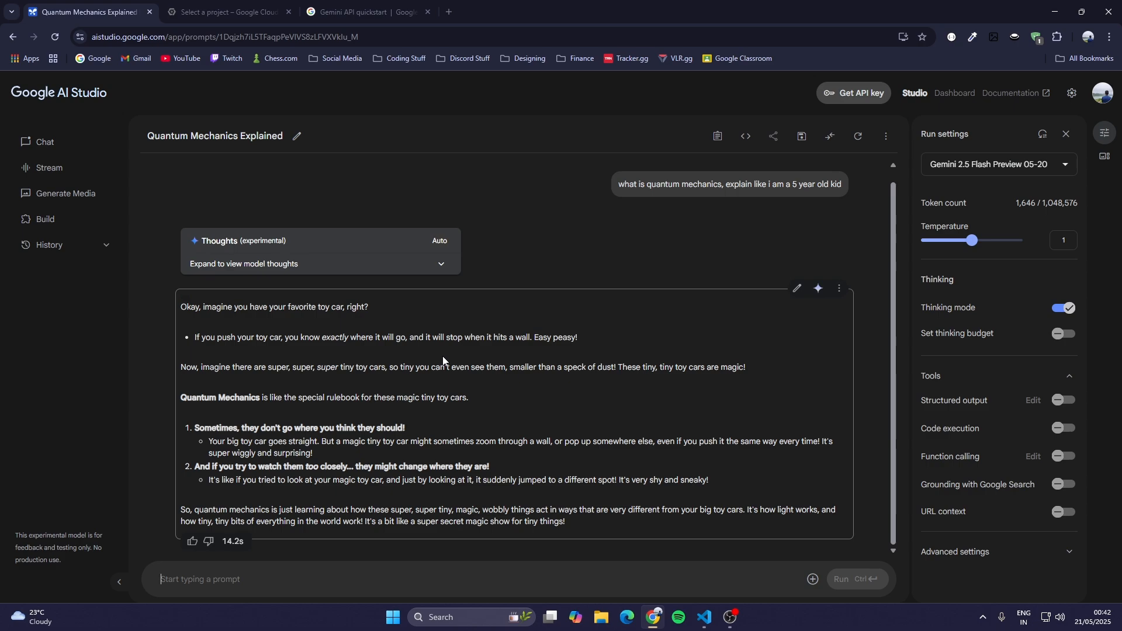
{"action": "mouse_move", "coordinate": [335, 384]}
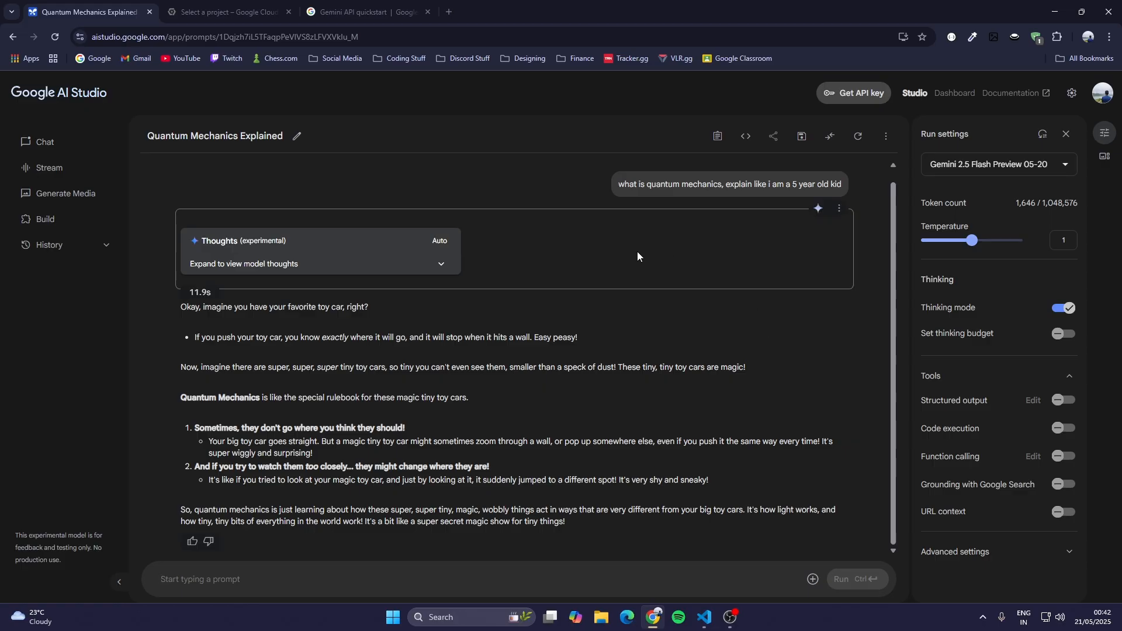
{"action": "mouse_move", "coordinate": [567, 256]}
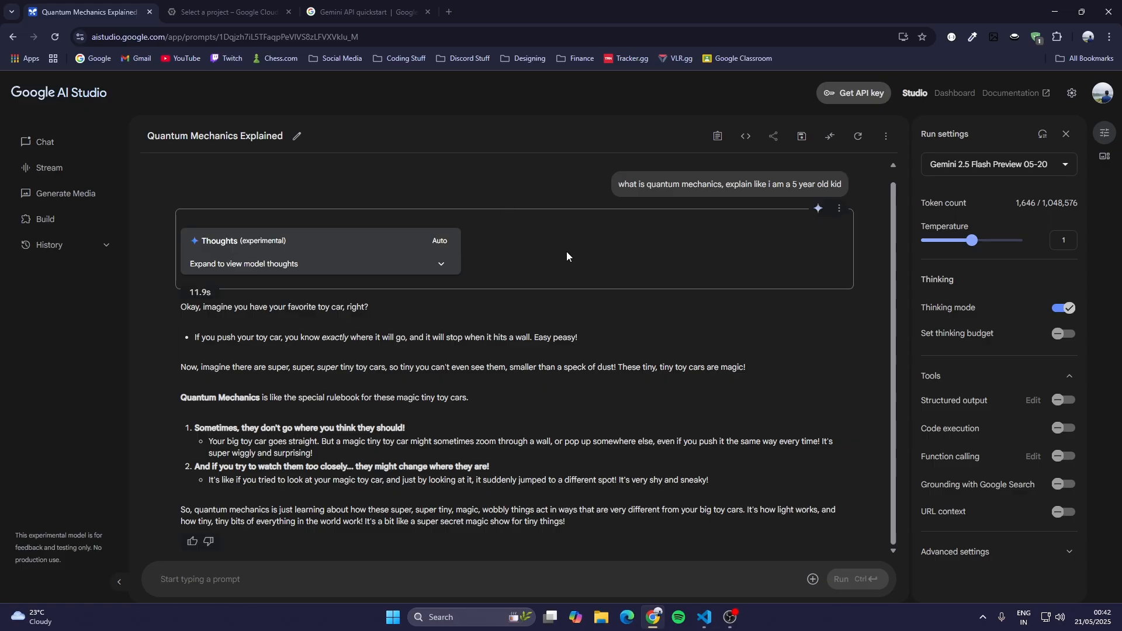
Step: Start a new Cloud project and try naming it 'Gemini 2.5 Test', which contains invalid characters
{"action": "left_click", "coordinate": [228, 11]}
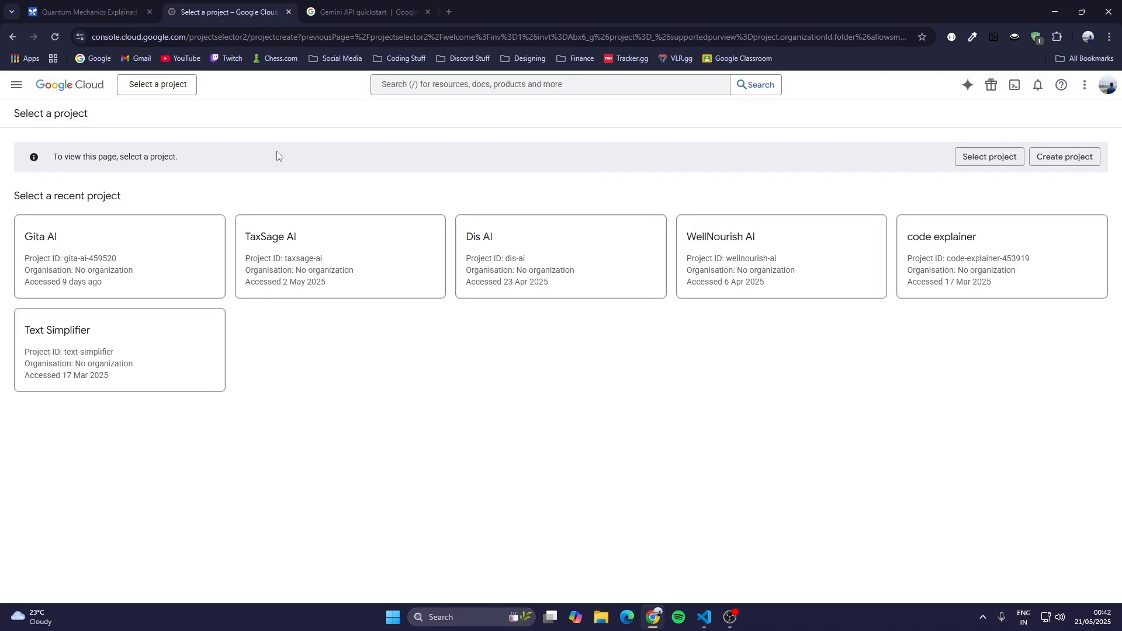
{"action": "mouse_move", "coordinate": [157, 85]}
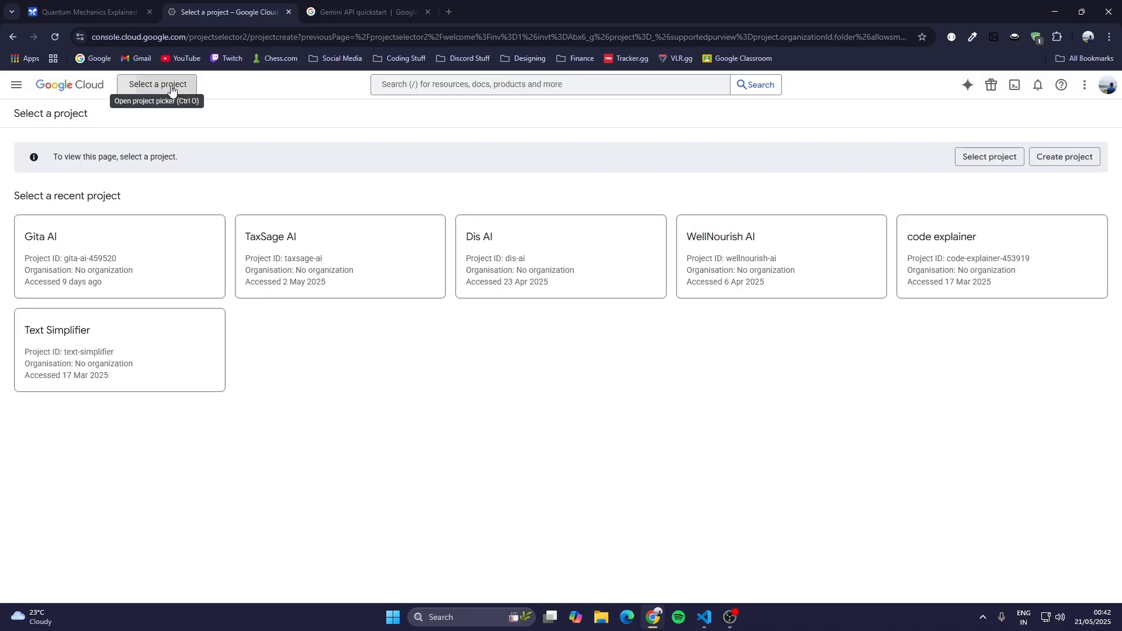
{"action": "left_click", "coordinate": [1064, 157]}
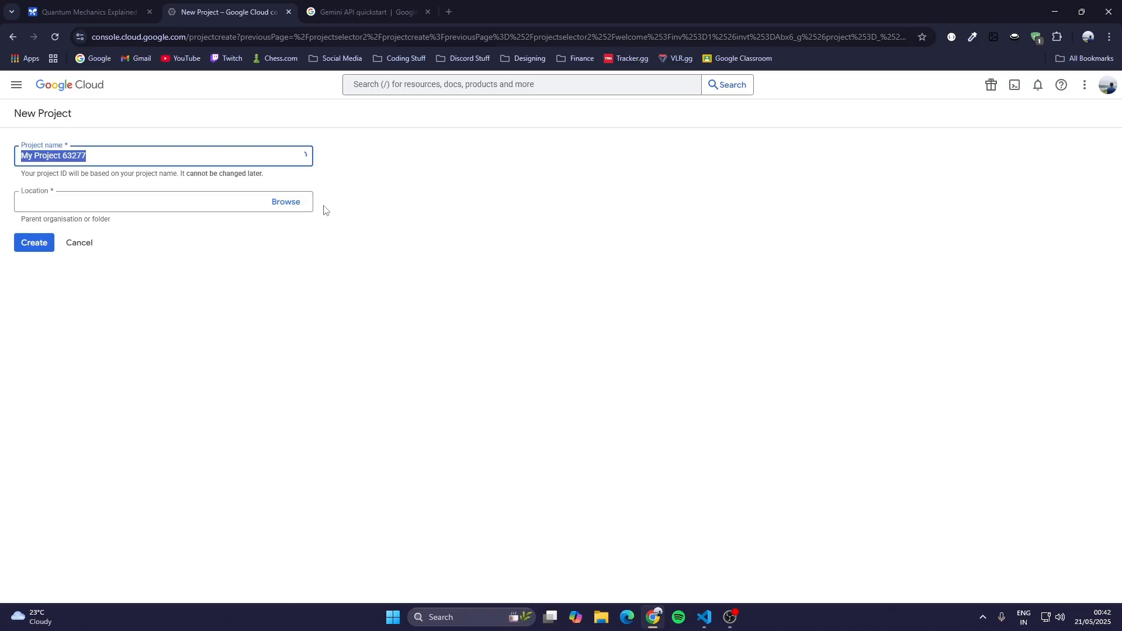
{"action": "type", "text": "G"}
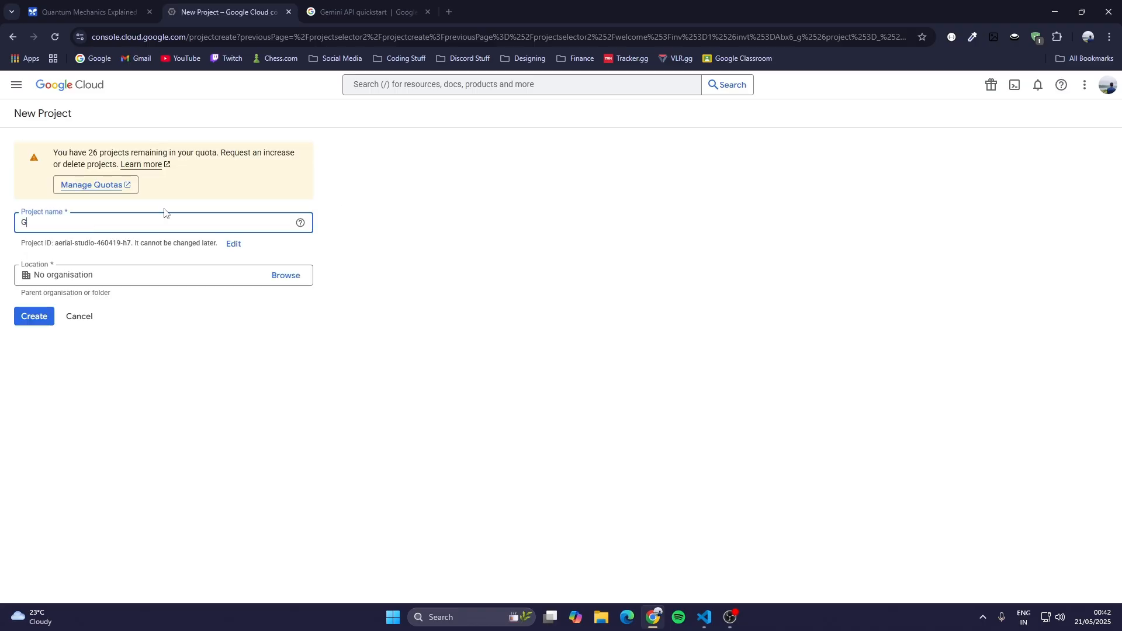
{"action": "type", "text": "emini"}
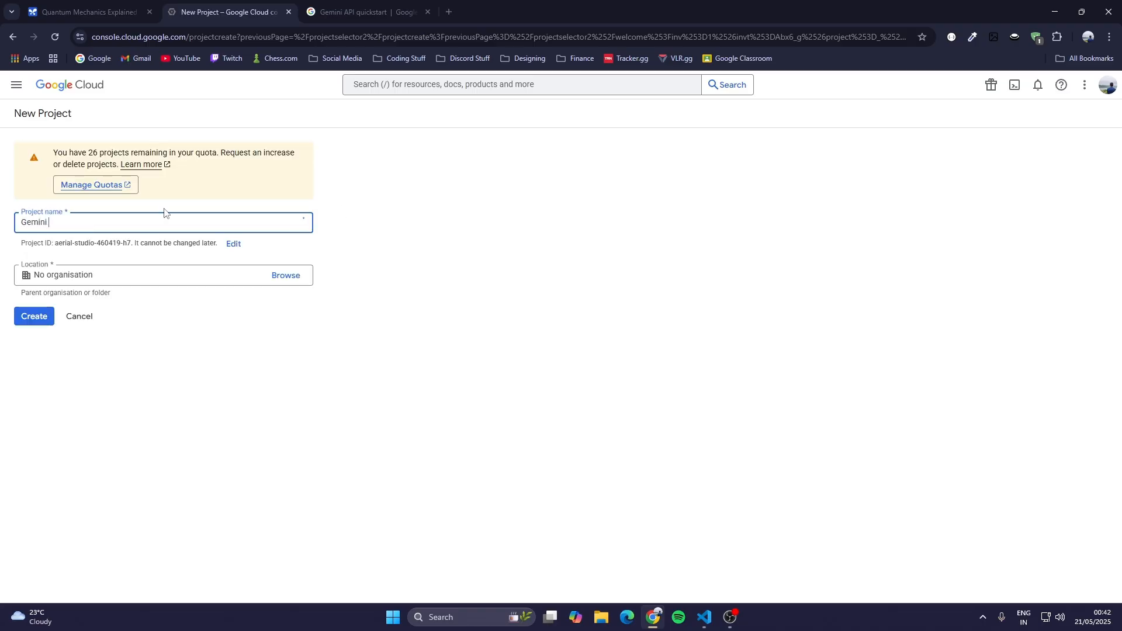
{"action": "type", "text": "2.5 Test"}
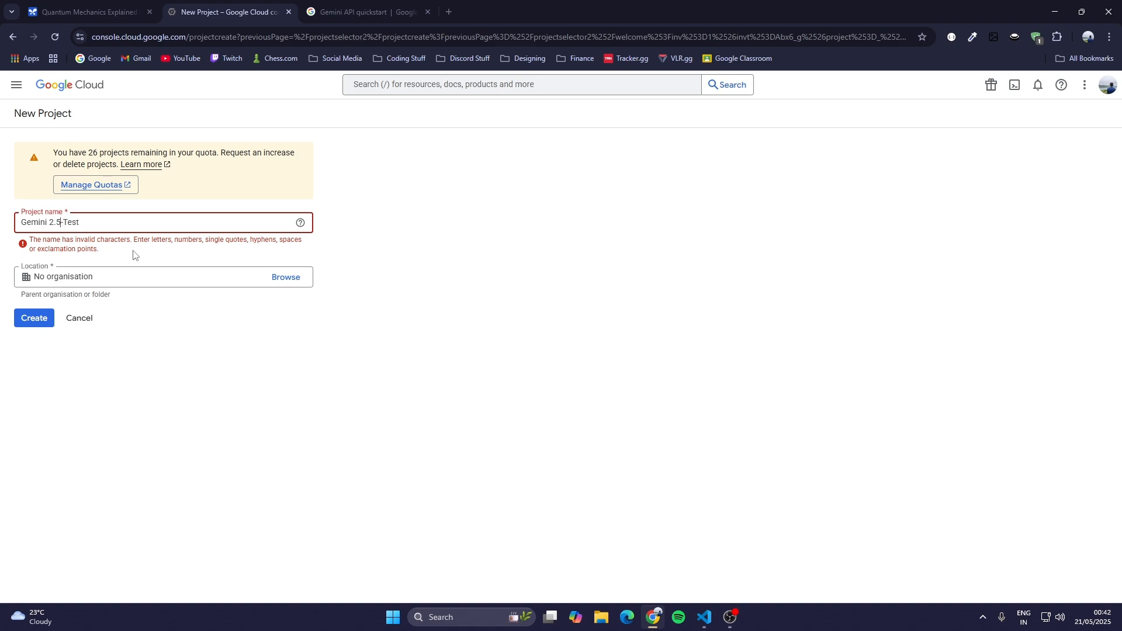
{"action": "type", "text": "-"}
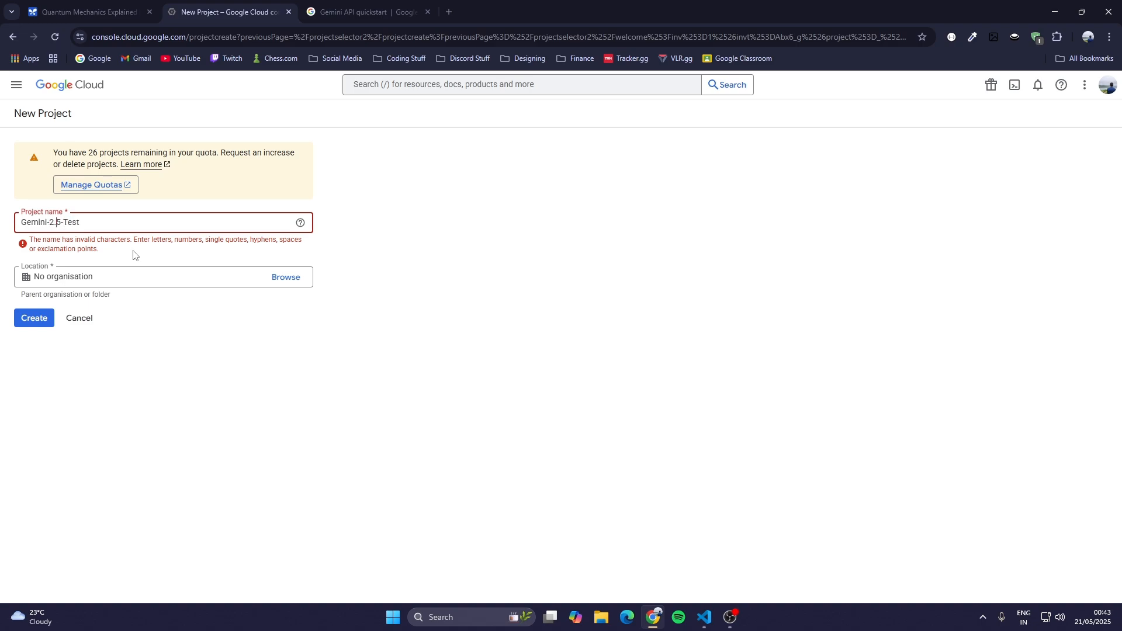
{"action": "type", "text": "."}
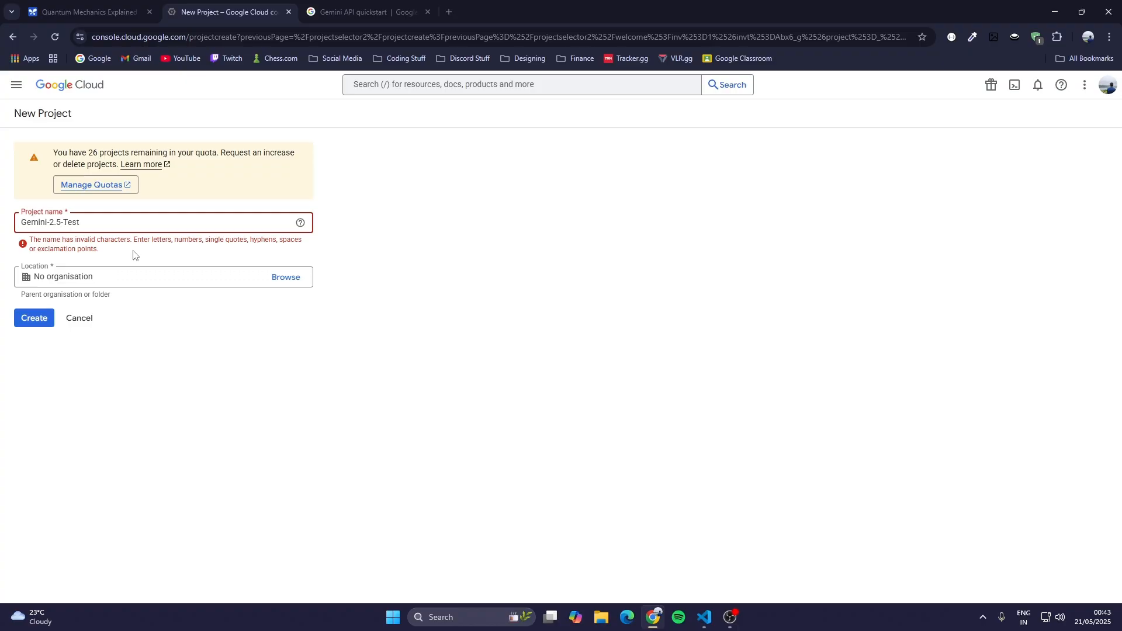
{"action": "type", "text": "gemini"}
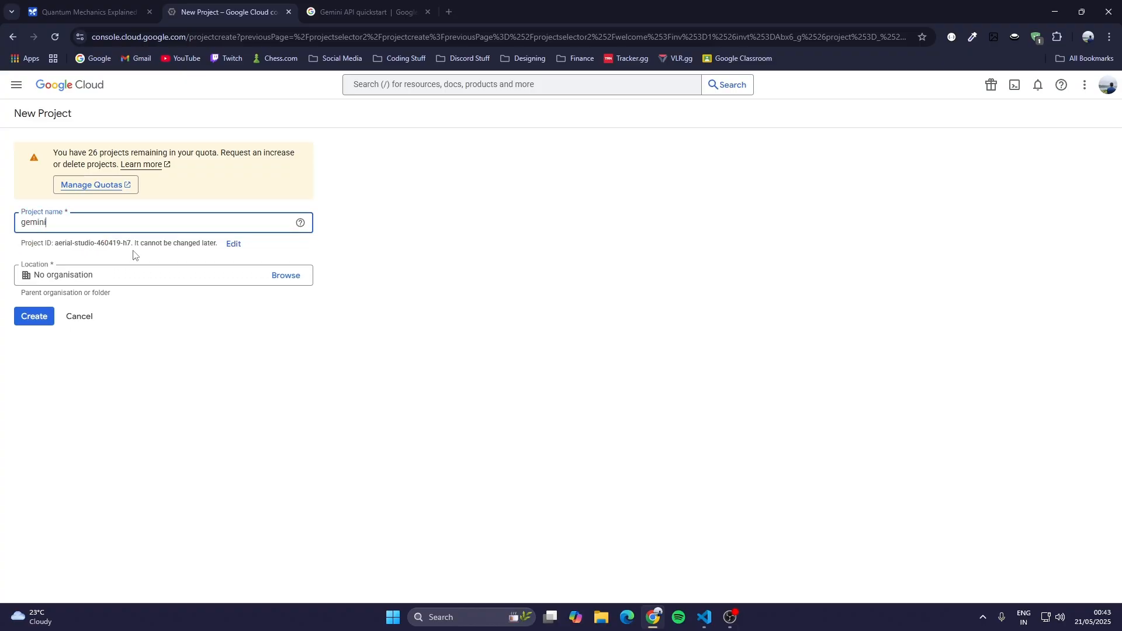
{"action": "type", "text": "2.5"}
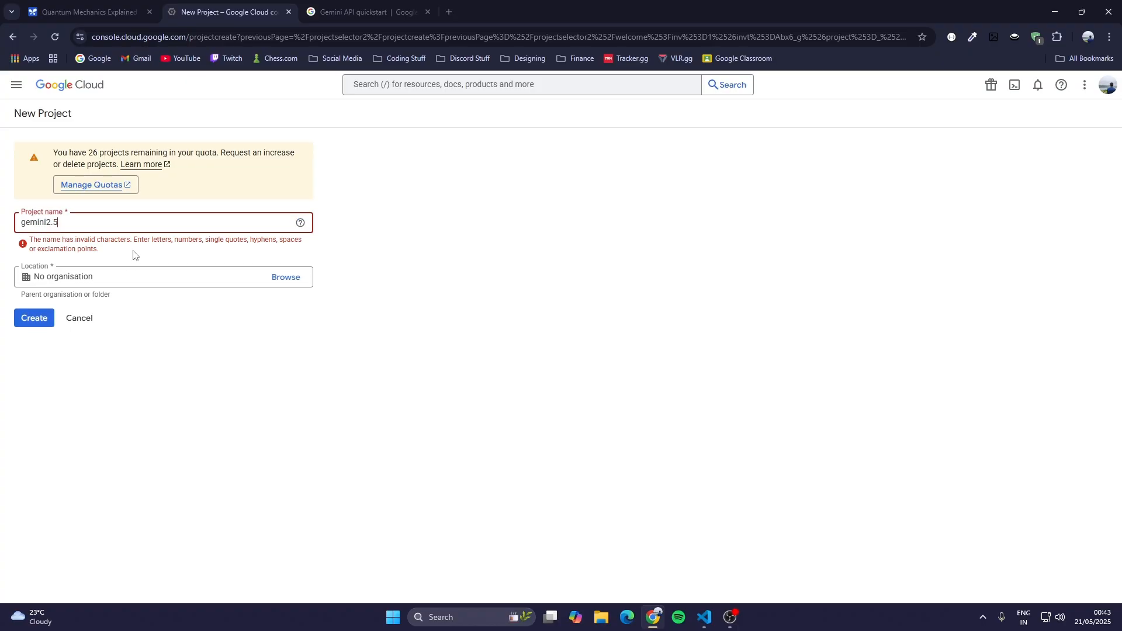
Step: Correct the project name to geminitest2025
{"action": "key", "text": "Backspace"}
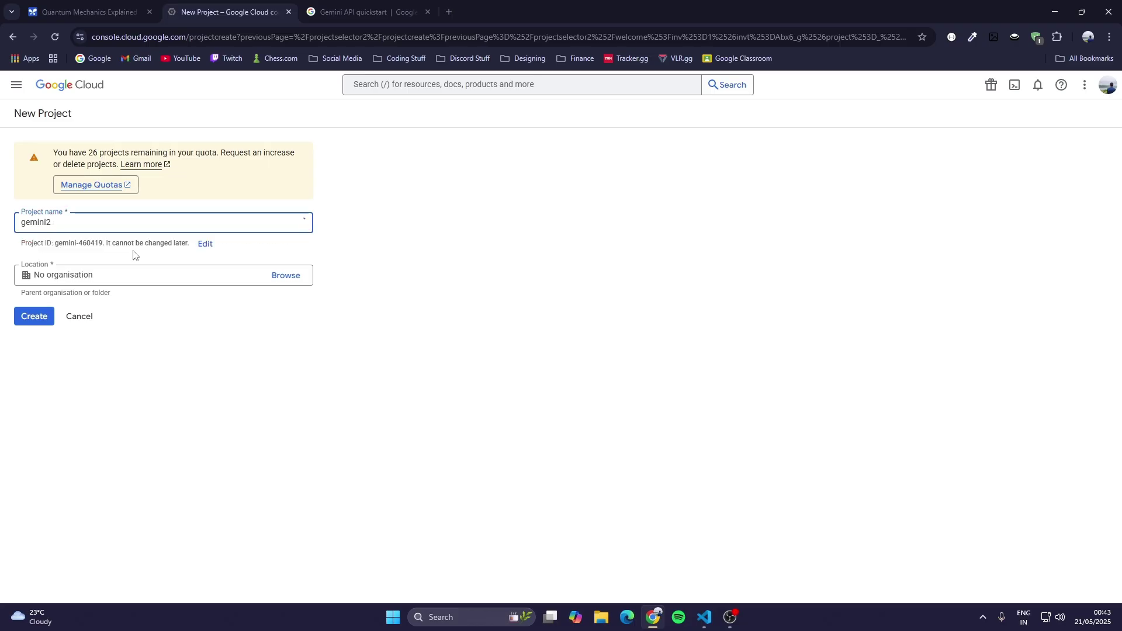
{"action": "key", "text": "Backspace"}
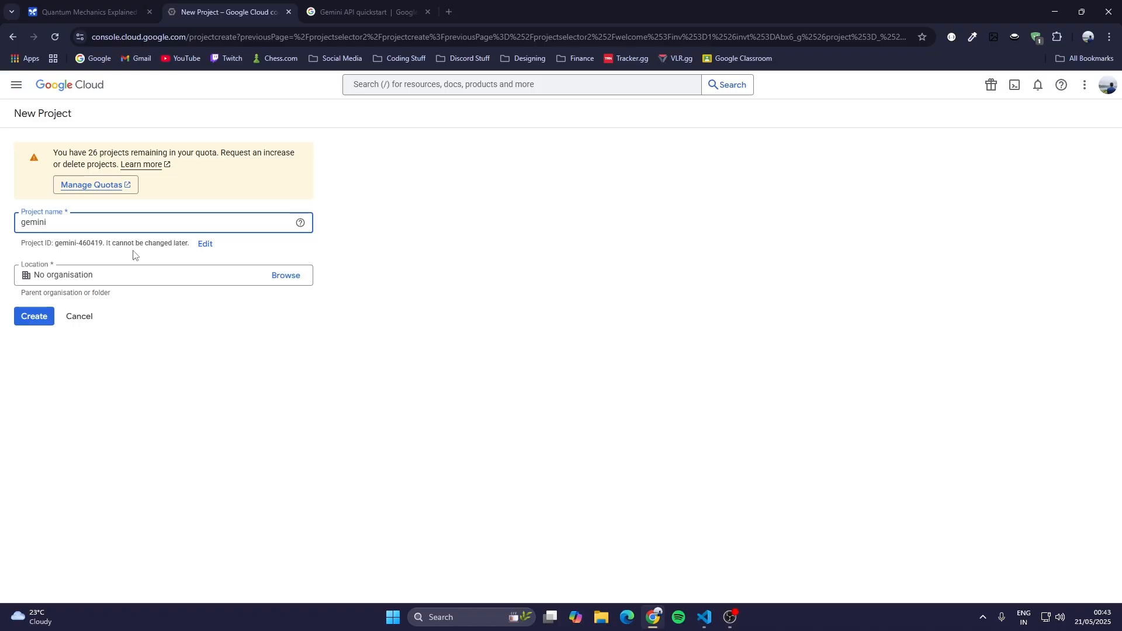
{"action": "type", "text": "test2"}
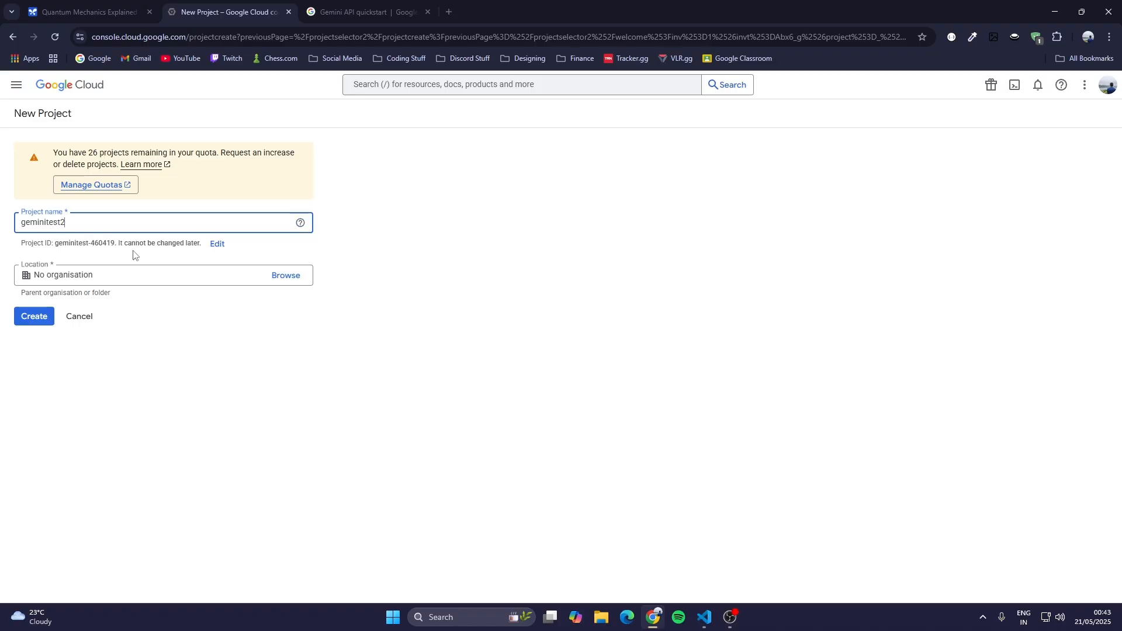
{"action": "type", "text": "025"}
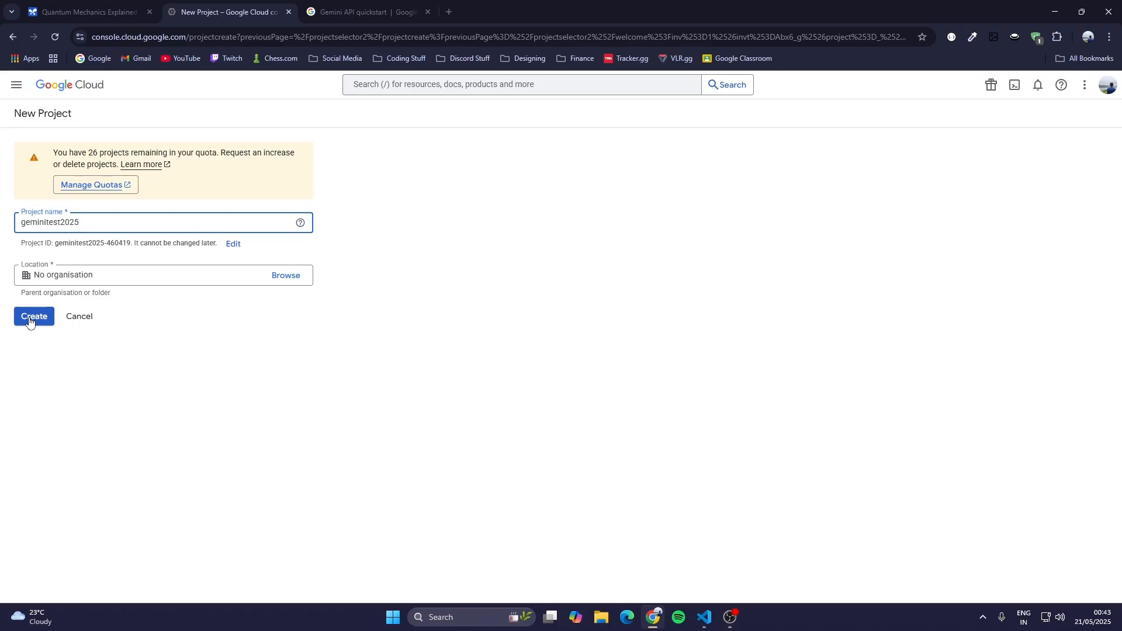
Step: Create the geminitest2025 project, verify it in notifications, and return to AI Studio
{"action": "left_click", "coordinate": [33, 317]}
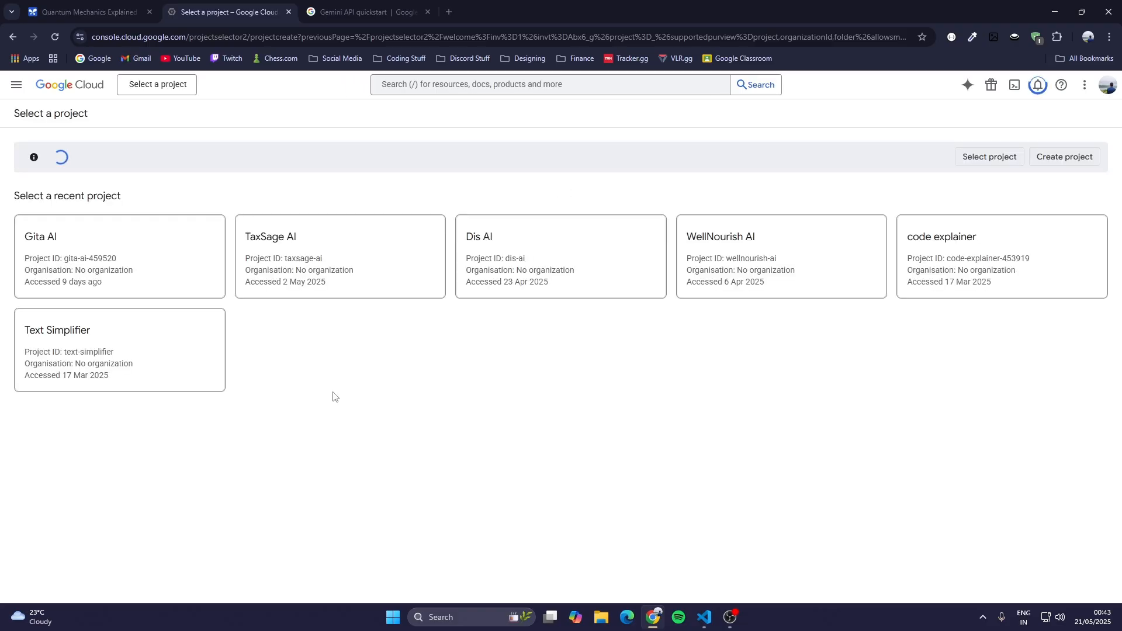
{"action": "mouse_move", "coordinate": [399, 371]}
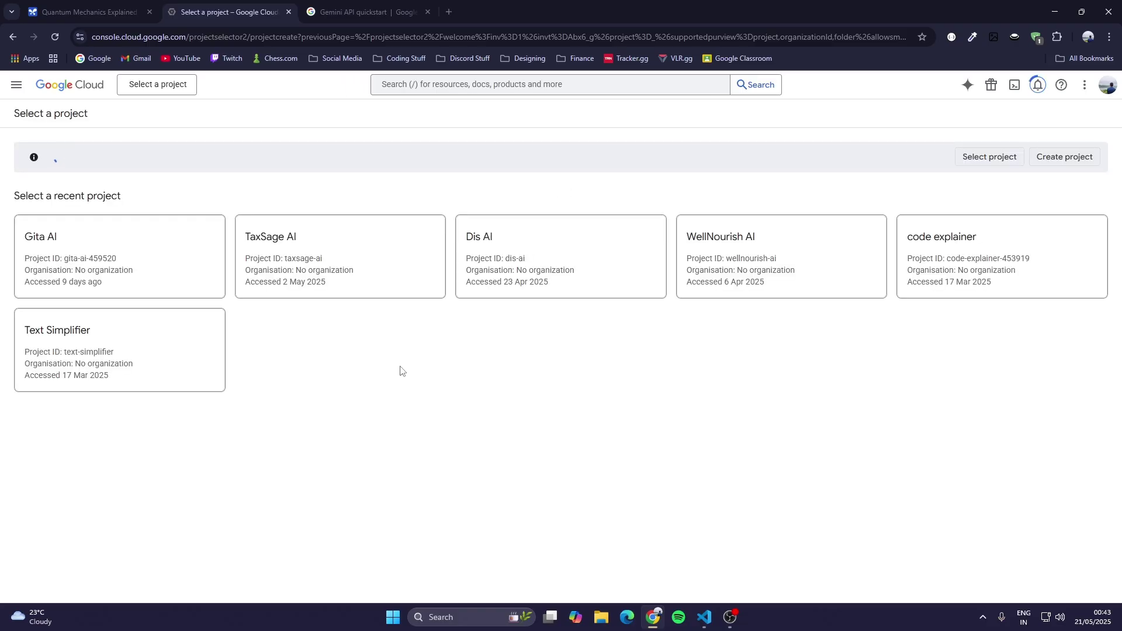
{"action": "left_click", "coordinate": [1038, 84]}
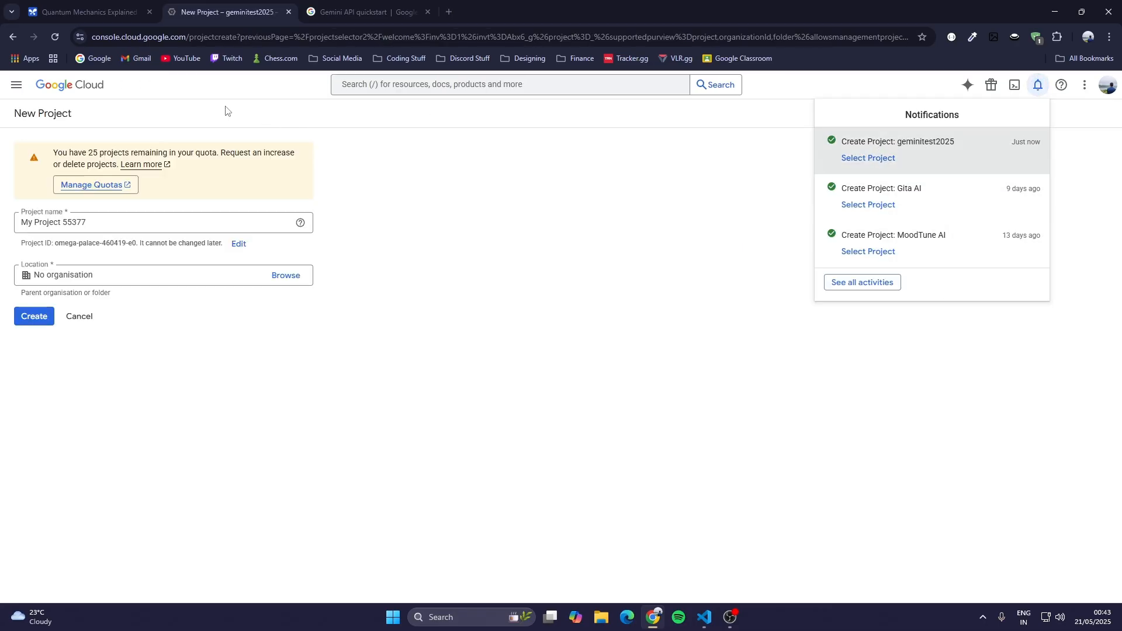
{"action": "left_click", "coordinate": [81, 12]}
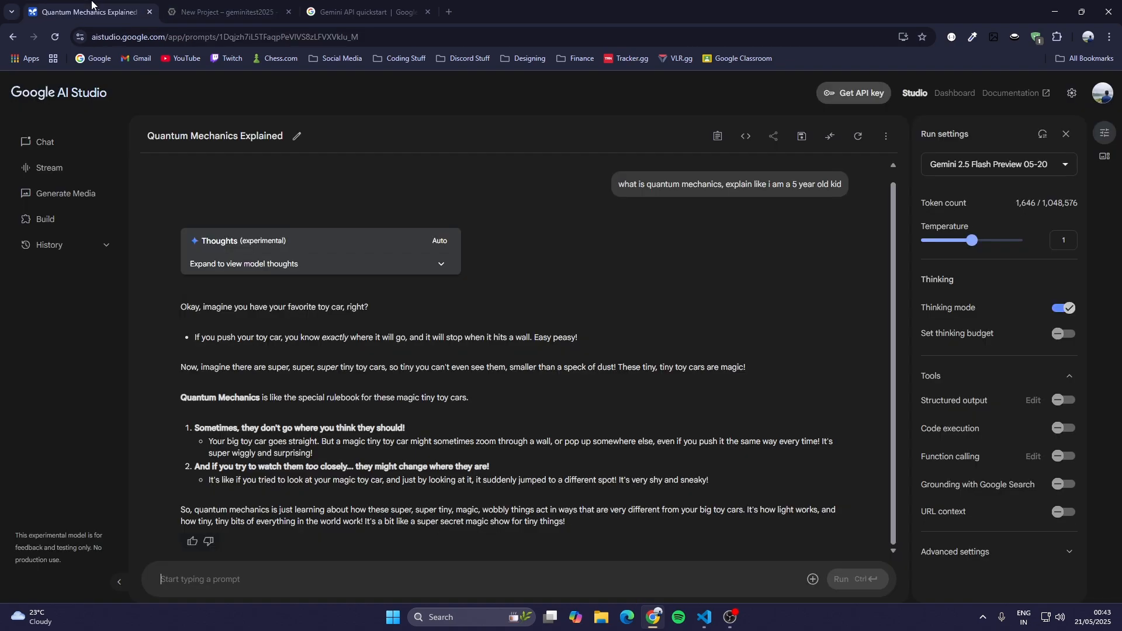
{"action": "mouse_move", "coordinate": [788, 154]}
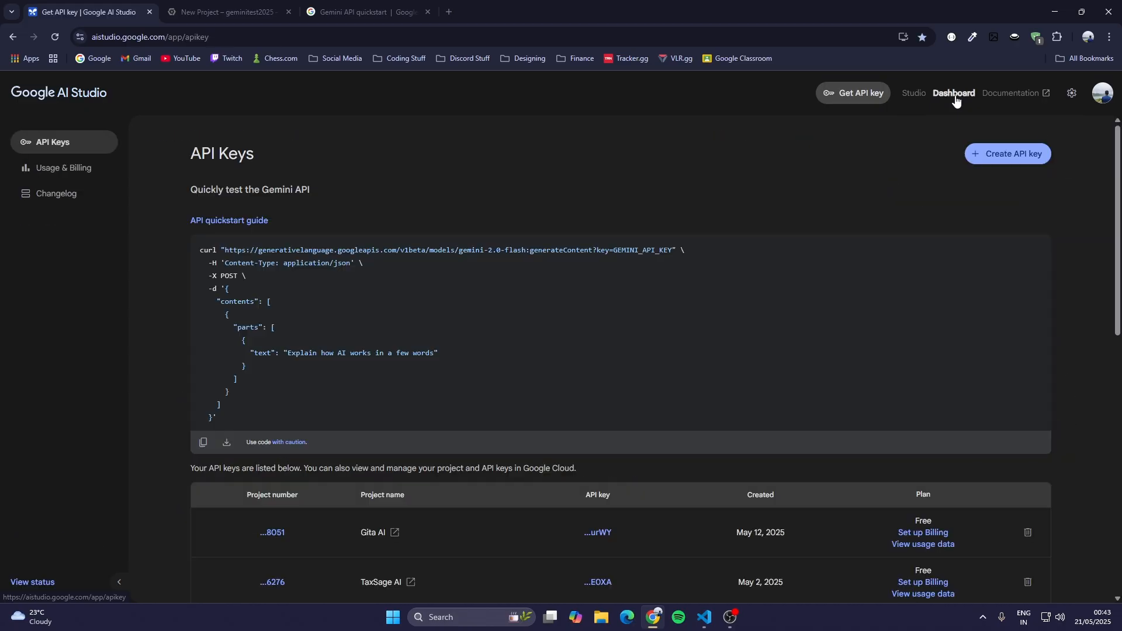
{"action": "mouse_move", "coordinate": [986, 161]}
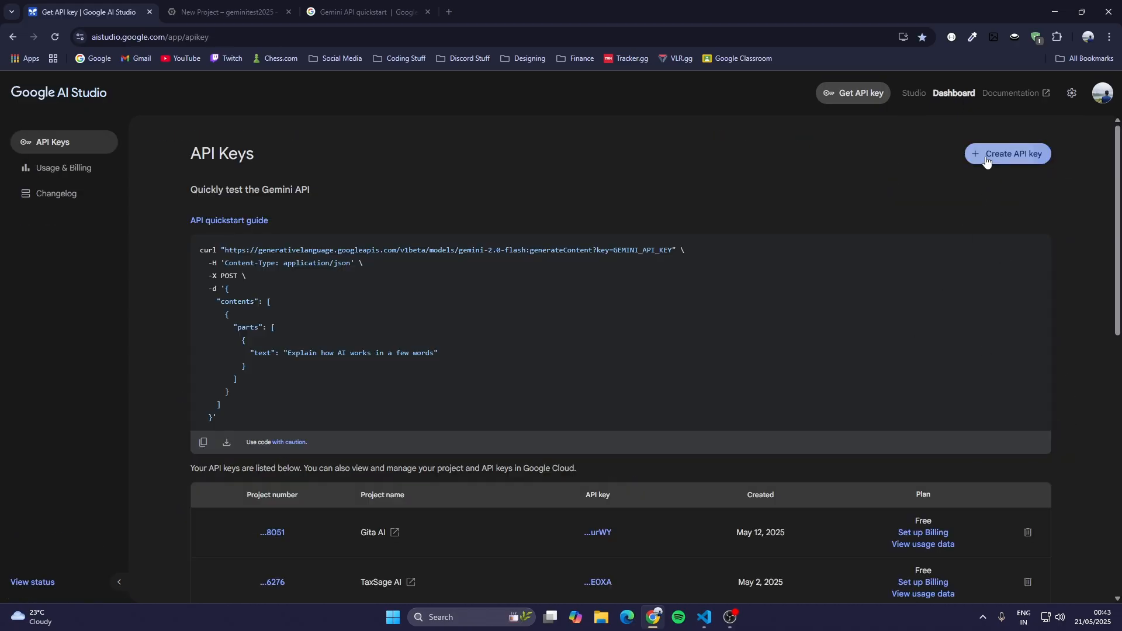
Step: Abandon the API key dialog missing the new project and reload the API Keys page
{"action": "left_click", "coordinate": [1006, 153]}
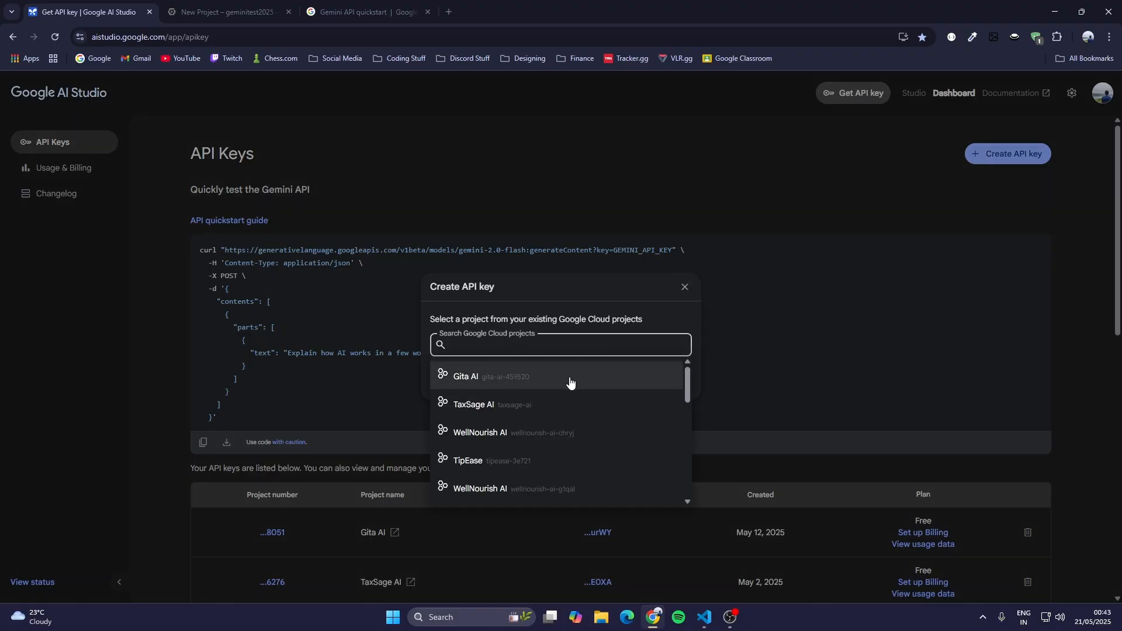
{"action": "left_click", "coordinate": [683, 288]}
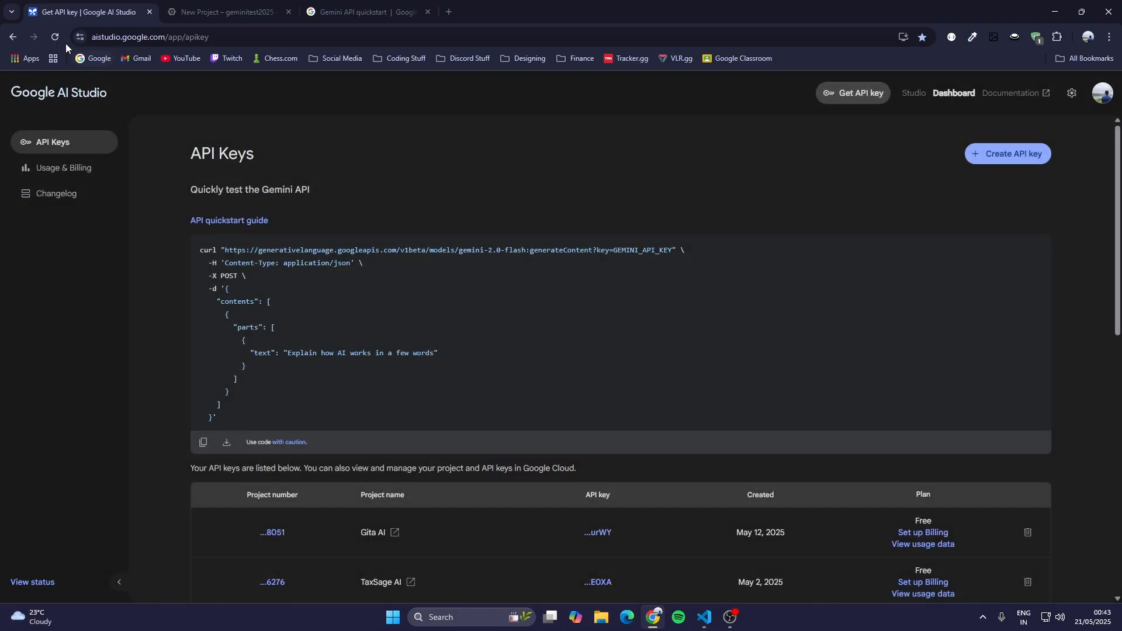
{"action": "left_click", "coordinate": [55, 37]}
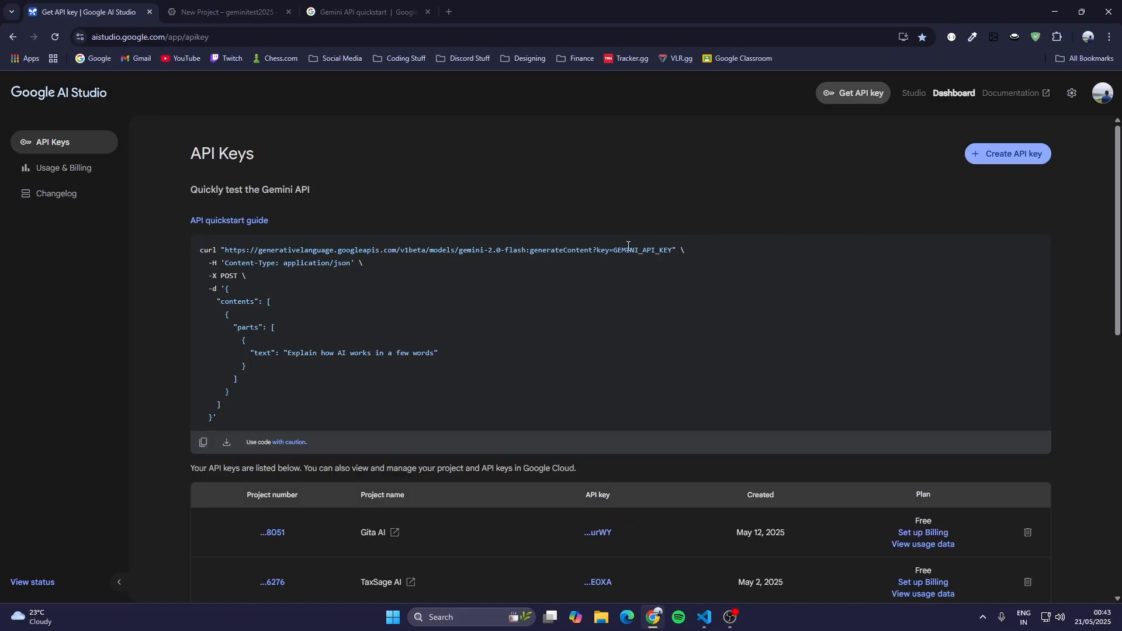
Step: Generate an API key in the geminitest2025 project and copy it
{"action": "left_click", "coordinate": [1006, 153]}
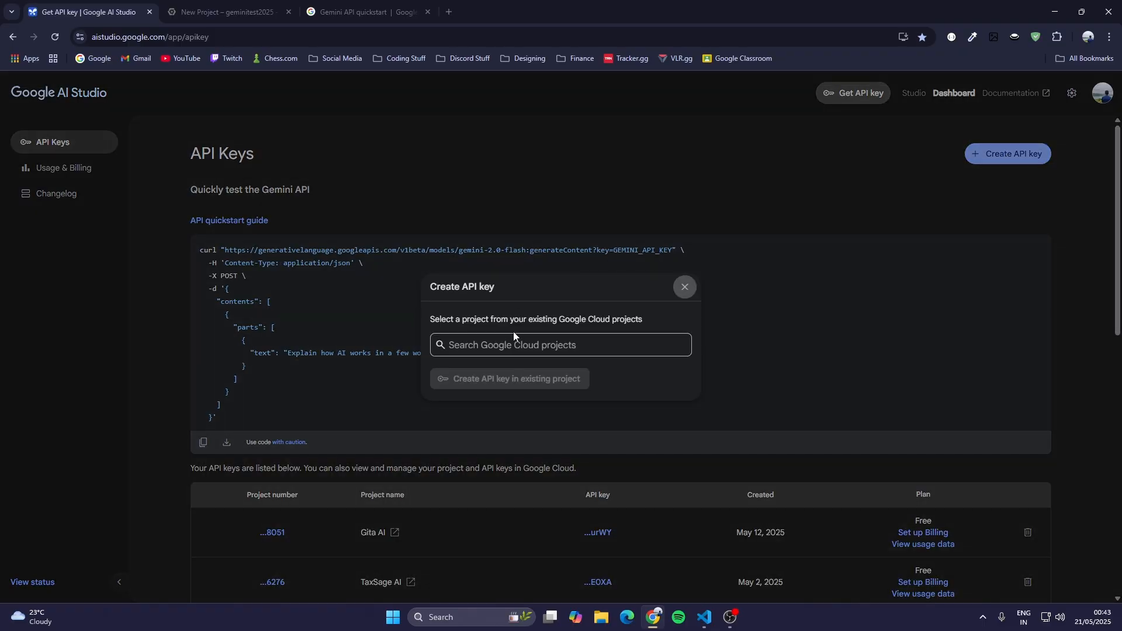
{"action": "left_click", "coordinate": [560, 344]}
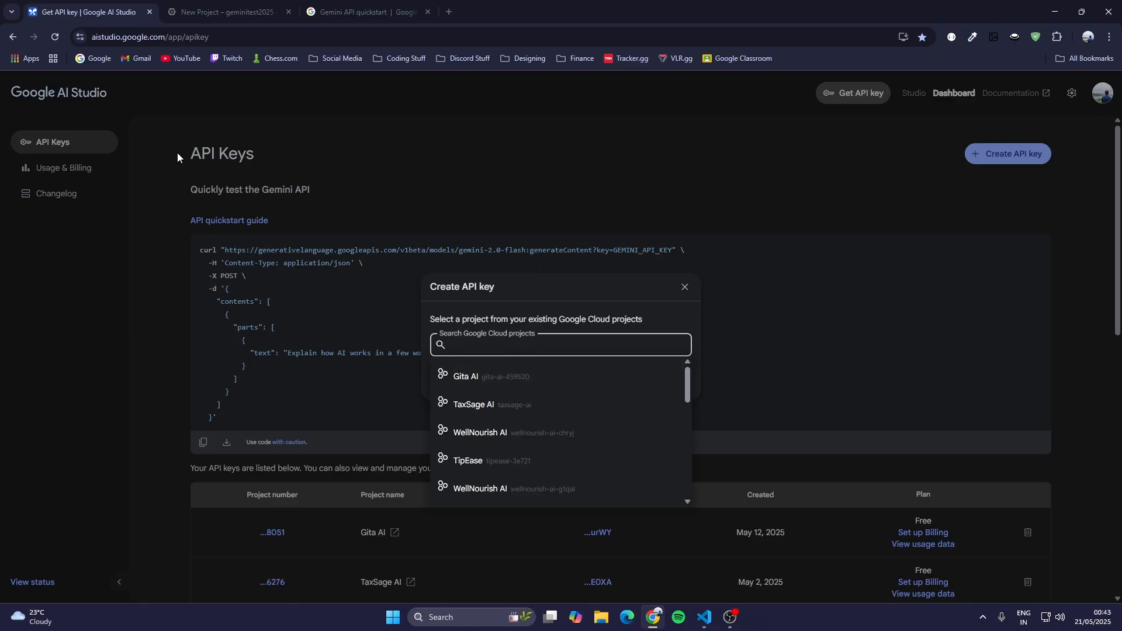
{"action": "left_click", "coordinate": [681, 287]}
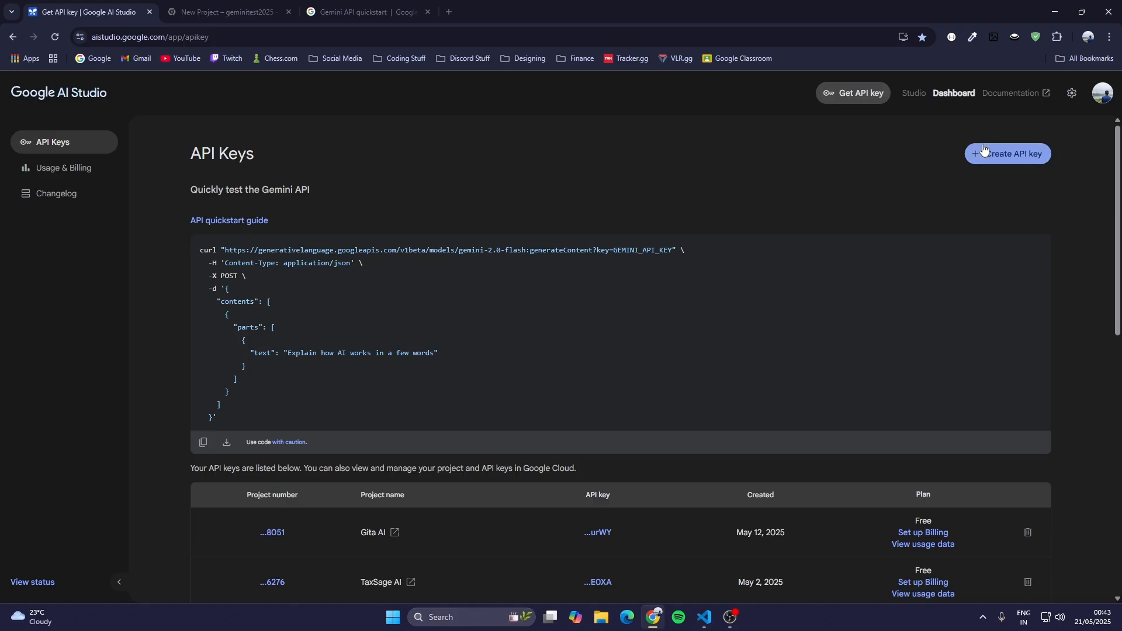
{"action": "left_click", "coordinate": [1006, 153]}
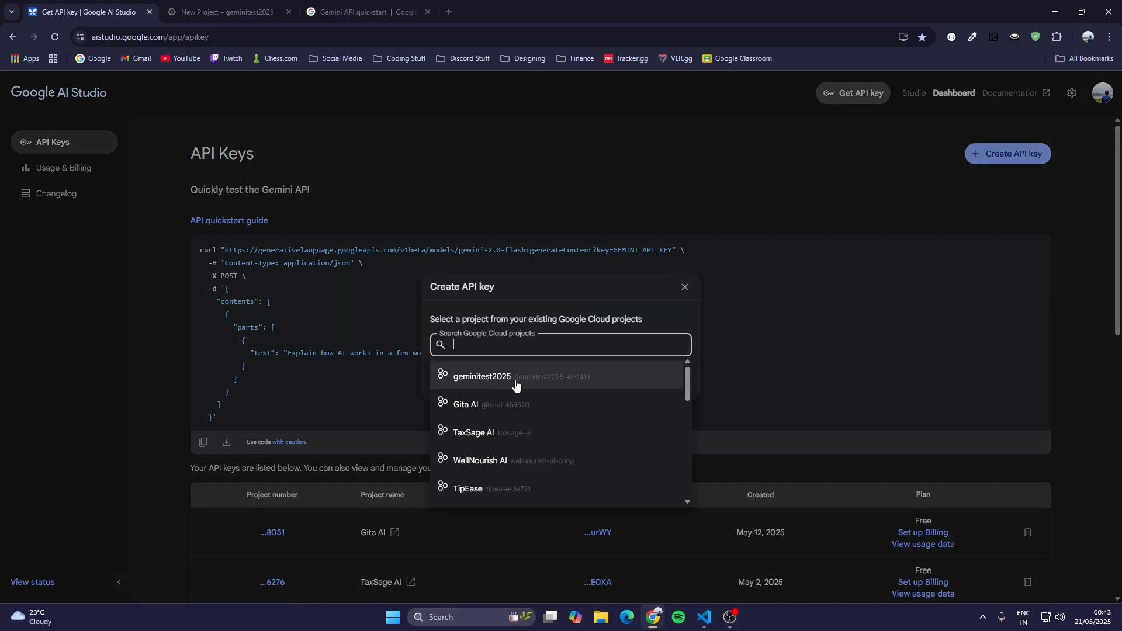
{"action": "left_click", "coordinate": [515, 376]}
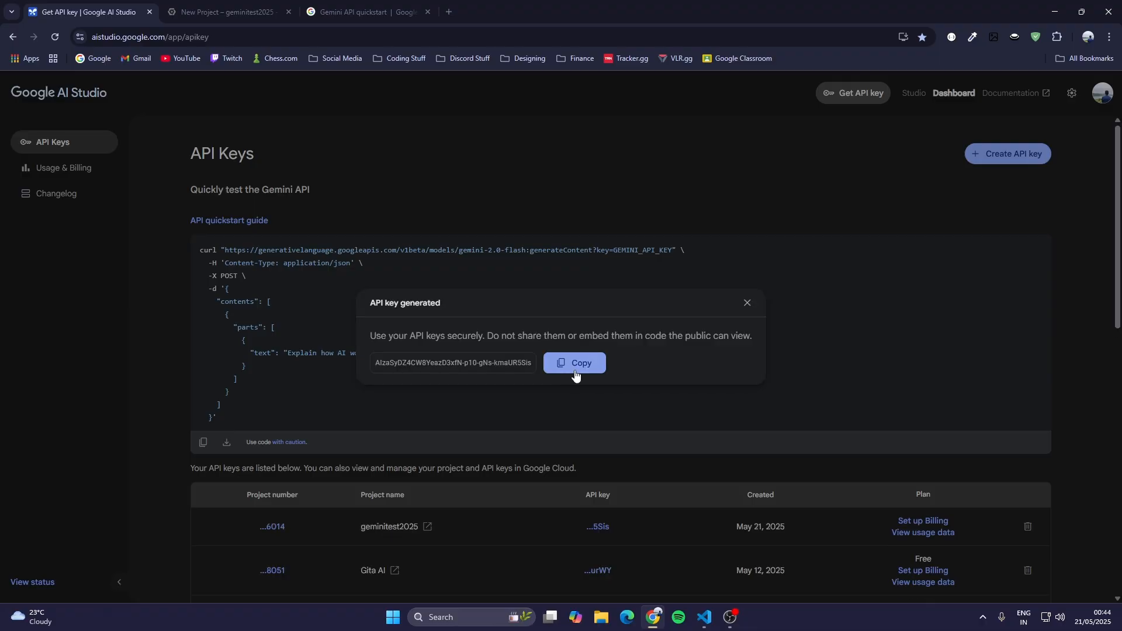
{"action": "left_click", "coordinate": [575, 362]}
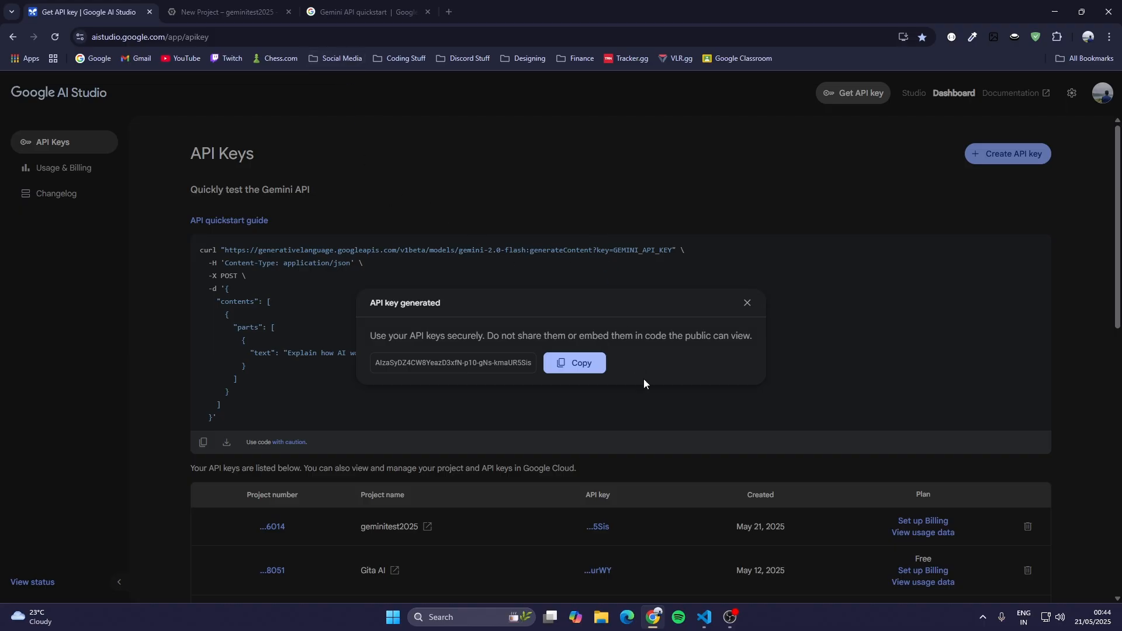
Step: Add an empty app.py file to the Gemini folder in VS Code
{"action": "left_click", "coordinate": [703, 616]}
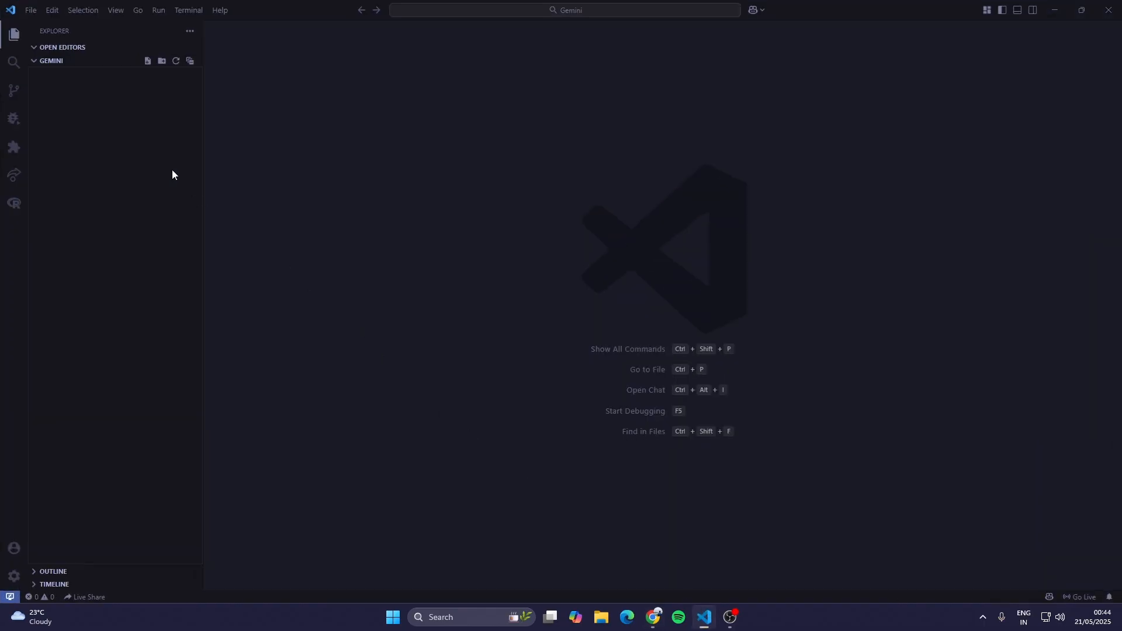
{"action": "left_click", "coordinate": [148, 60]}
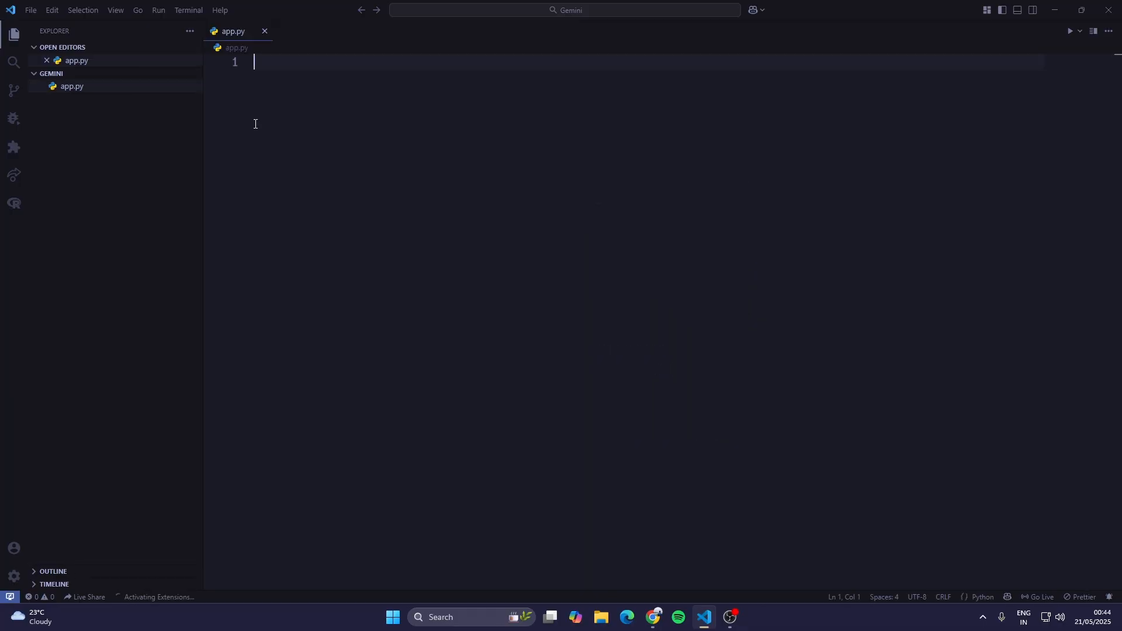
{"action": "left_click", "coordinate": [652, 617]}
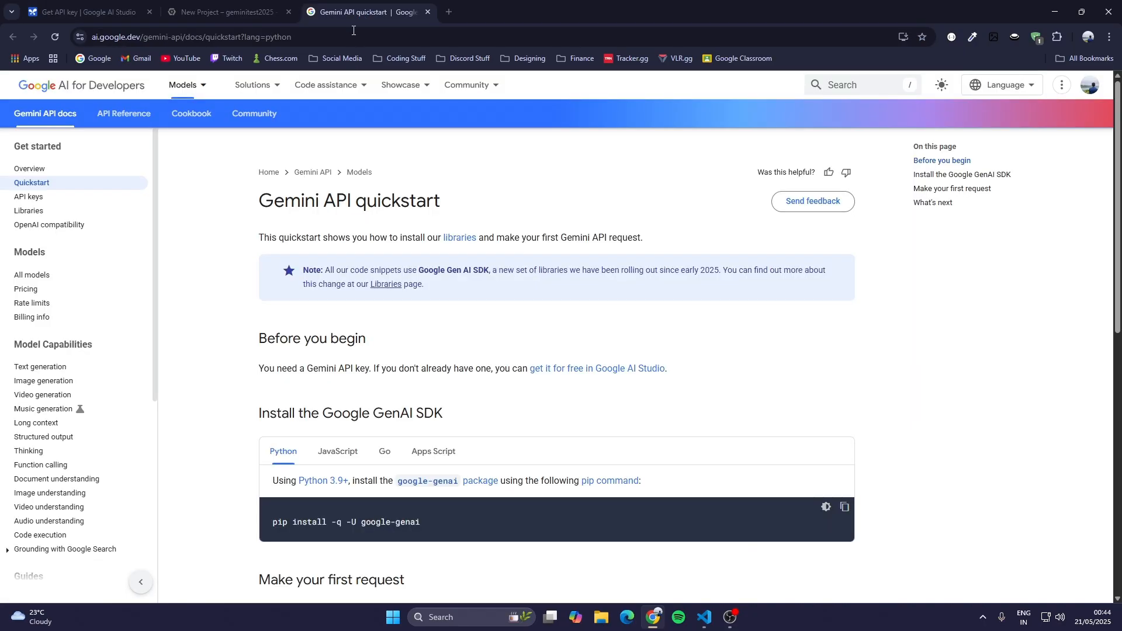
Step: Scroll the quickstart to the 'Install the Google GenAI SDK' pip command
{"action": "scroll", "scroll_direction": "down", "scroll_amount": 3}
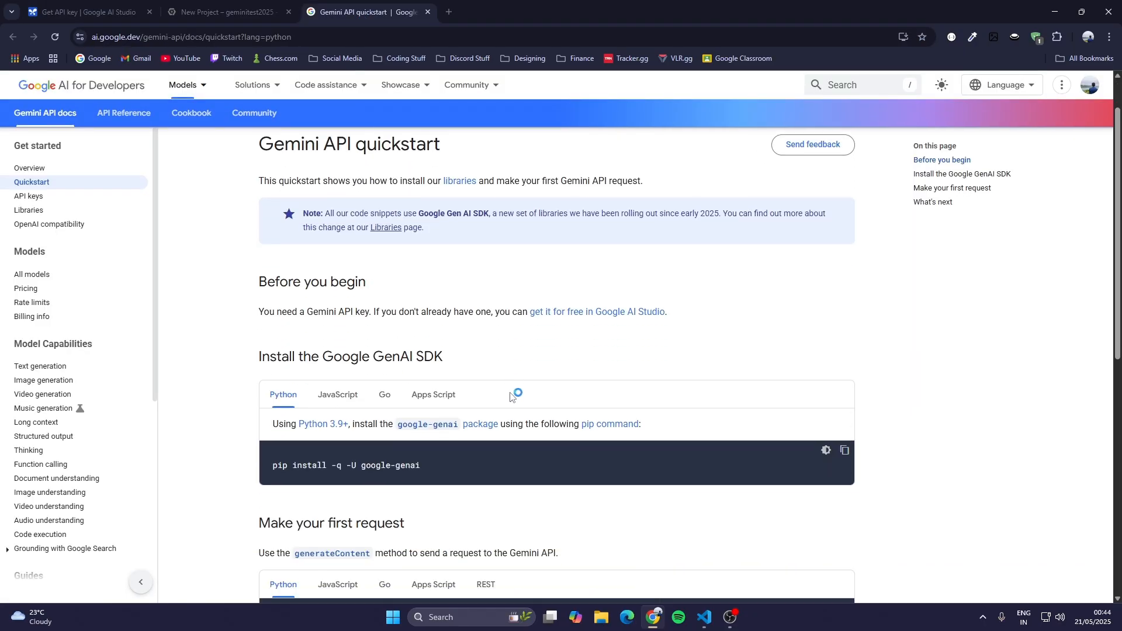
{"action": "scroll", "scroll_direction": "down", "scroll_amount": 3}
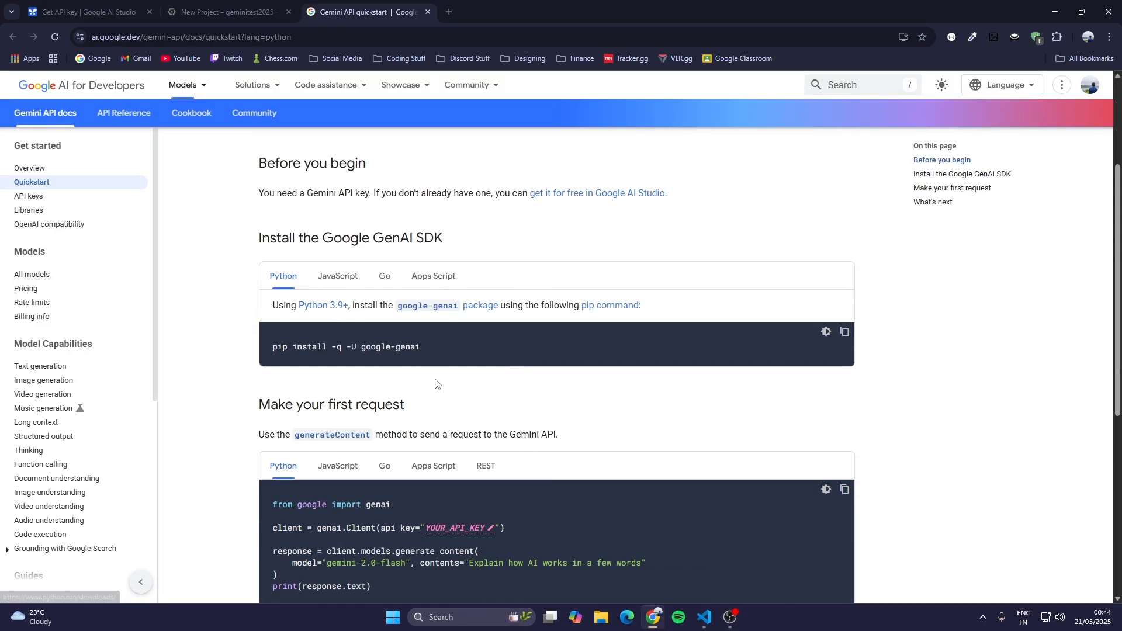
{"action": "mouse_move", "coordinate": [418, 357]}
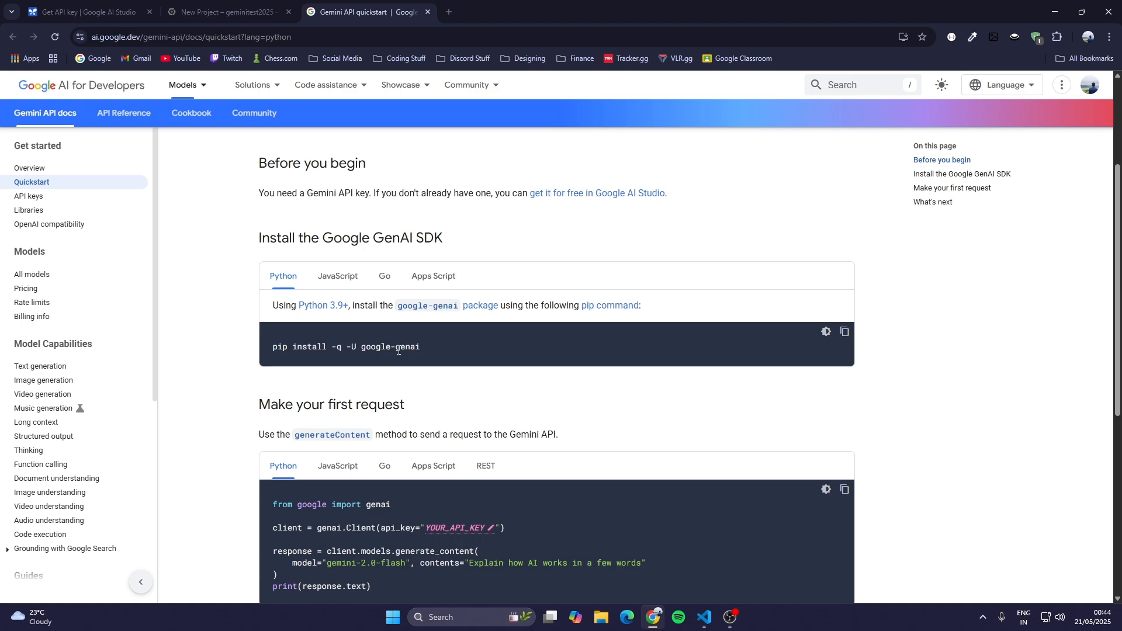
{"action": "mouse_move", "coordinate": [442, 361]}
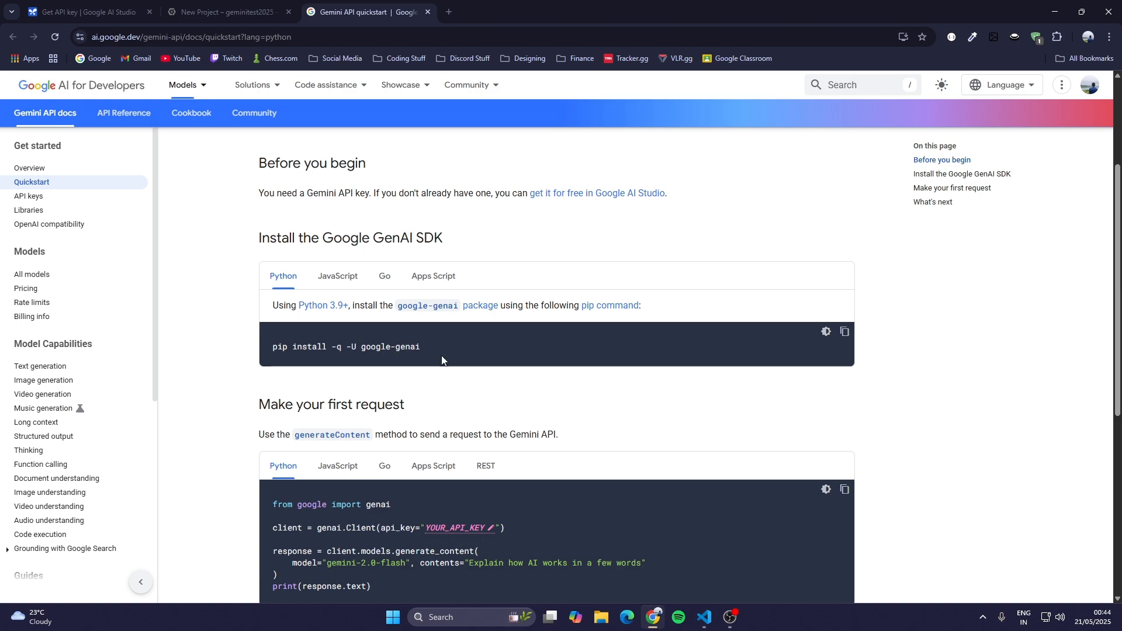
Step: Run 'pip install -q -U google-genai' in the VS Code terminal and close it
{"action": "left_click", "coordinate": [704, 621]}
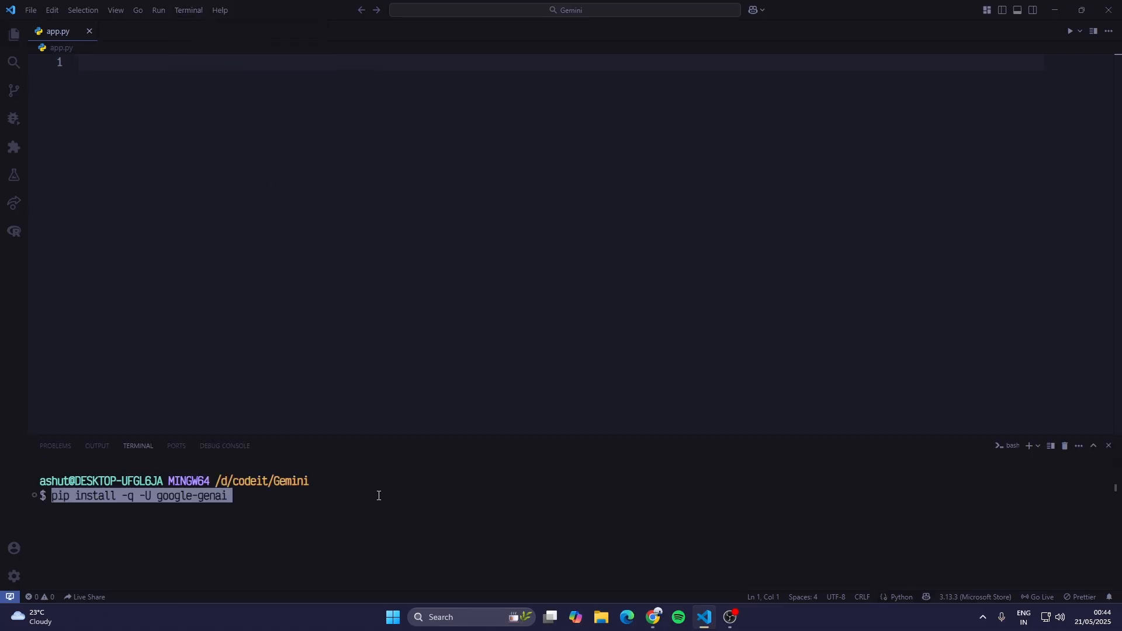
{"action": "key", "text": "Return"}
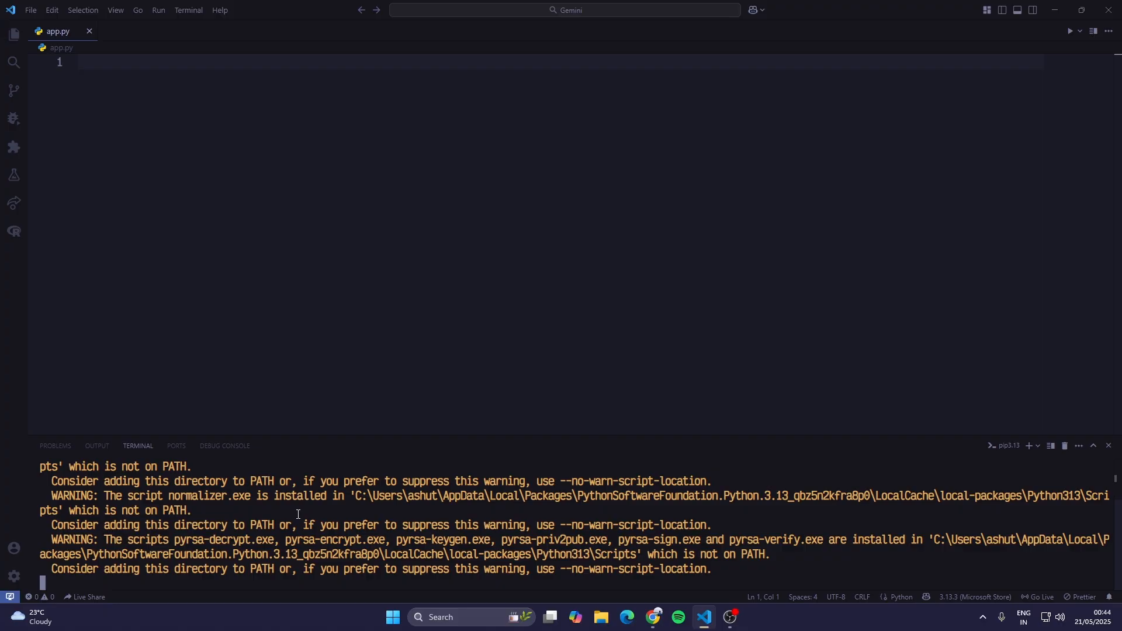
{"action": "scroll", "scroll_direction": "down", "scroll_amount": 3}
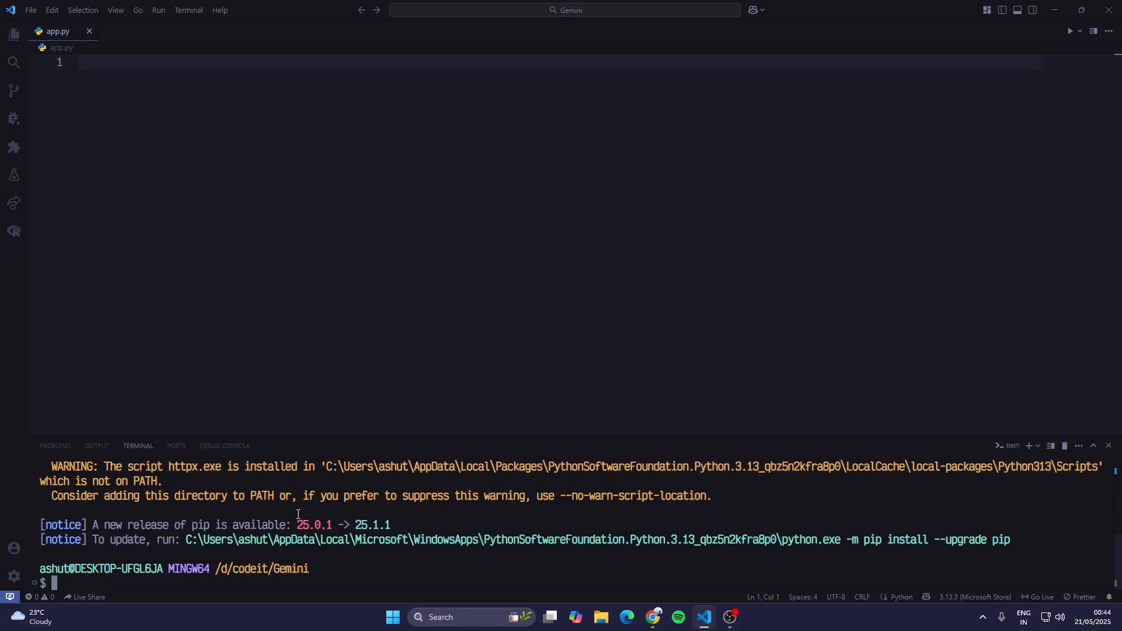
{"action": "scroll", "scroll_direction": "up", "scroll_amount": 3}
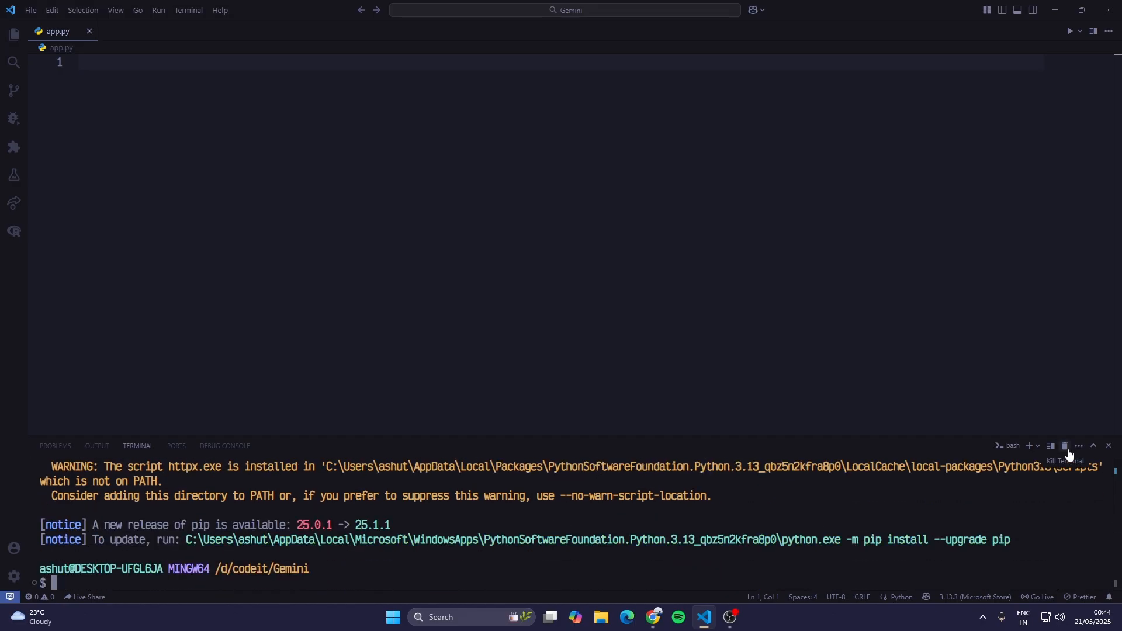
{"action": "left_click", "coordinate": [652, 617]}
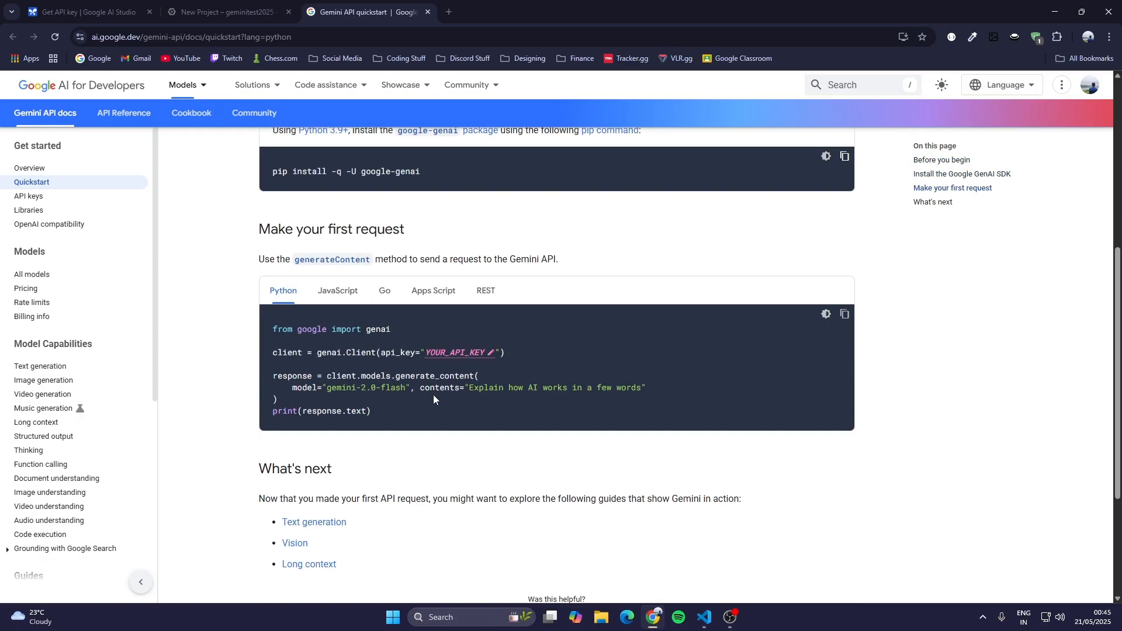
{"action": "mouse_move", "coordinate": [844, 314]}
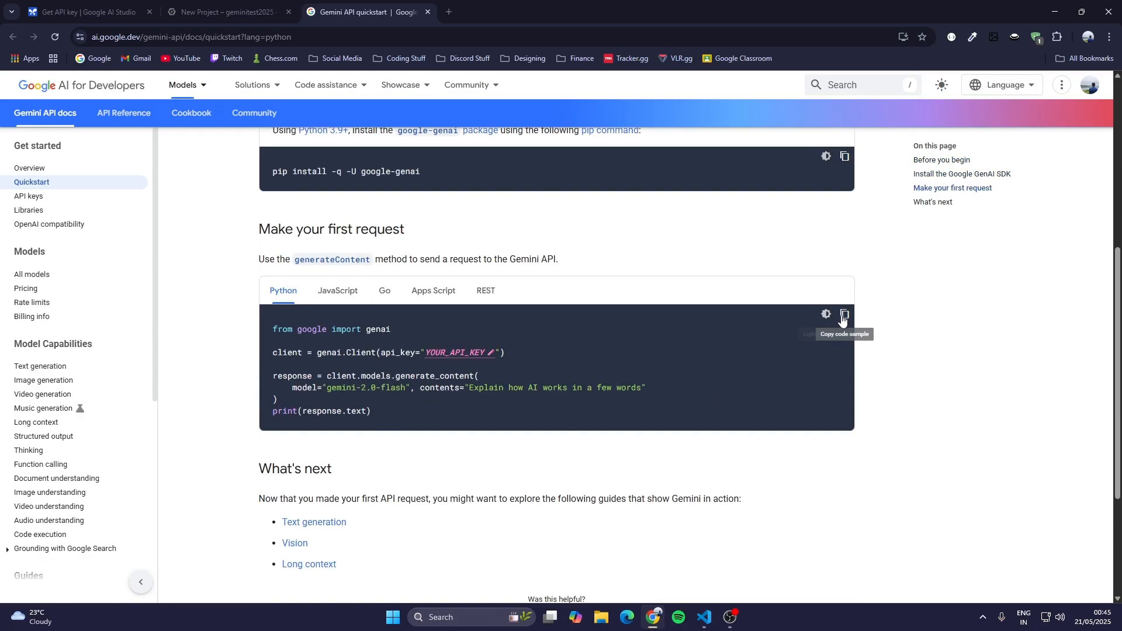
Step: Copy the quickstart's Python first-request code sample
{"action": "left_click", "coordinate": [703, 621]}
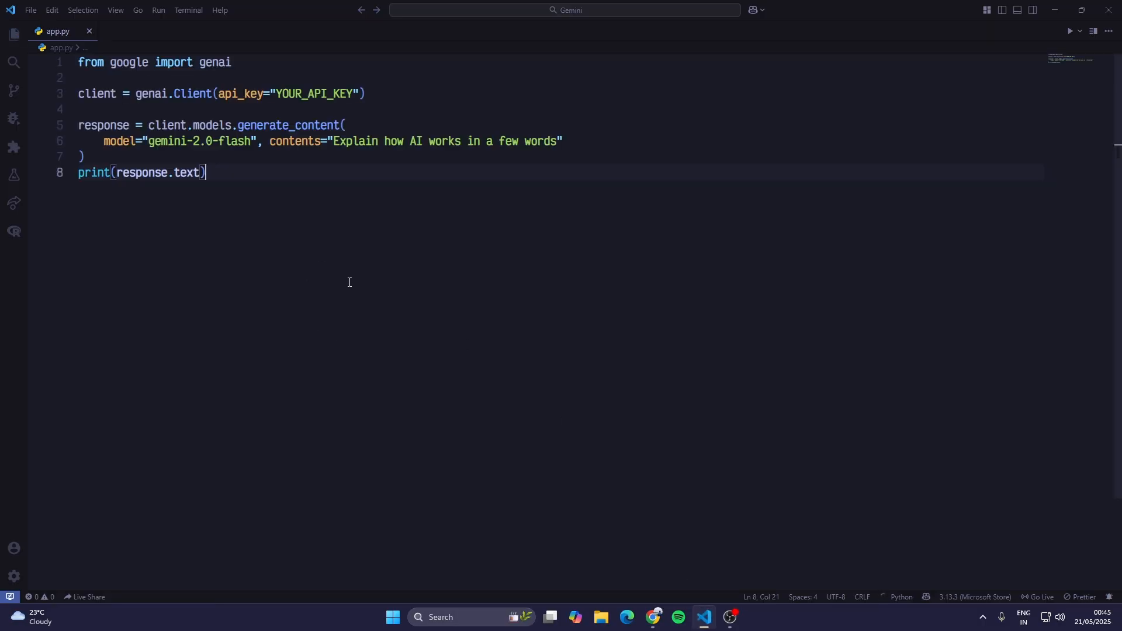
{"action": "mouse_move", "coordinate": [184, 75]}
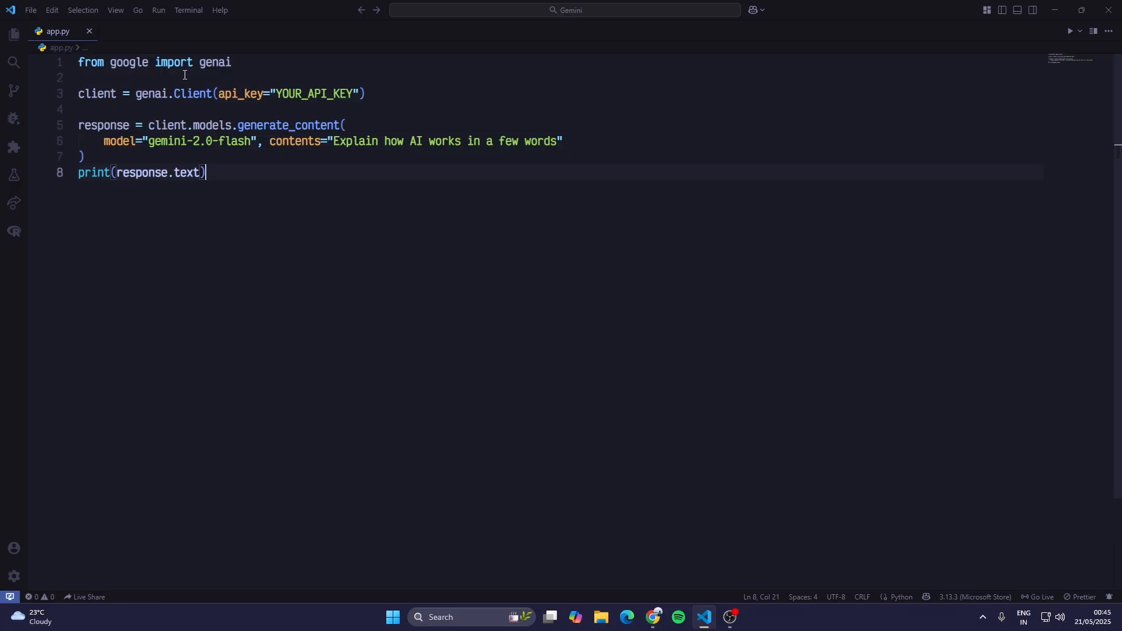
{"action": "mouse_move", "coordinate": [216, 62]}
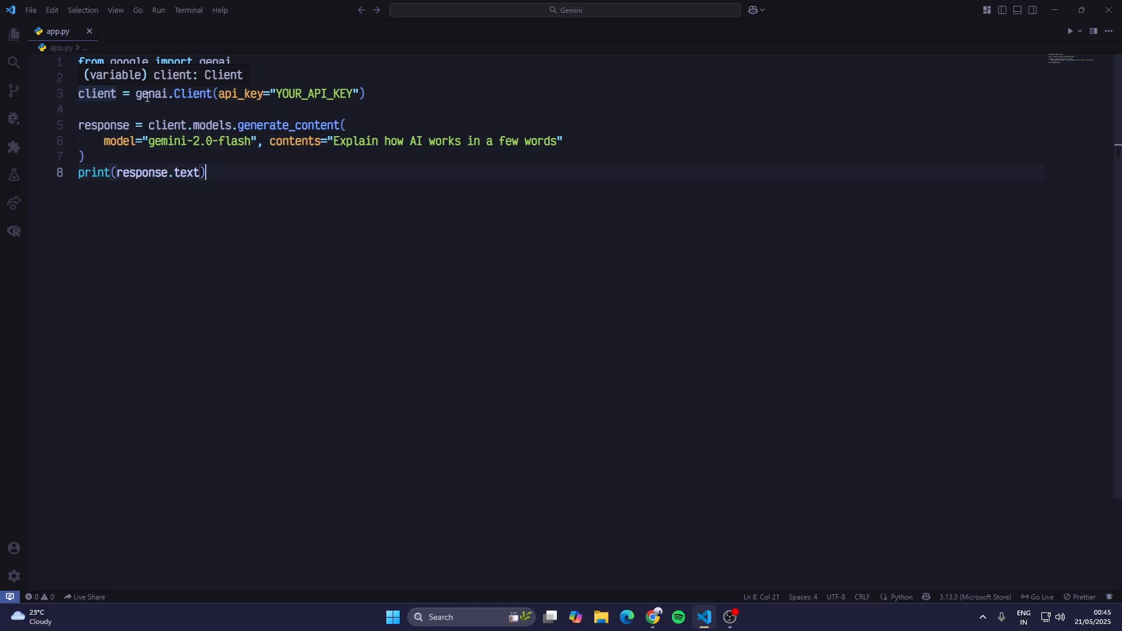
{"action": "mouse_move", "coordinate": [192, 94]}
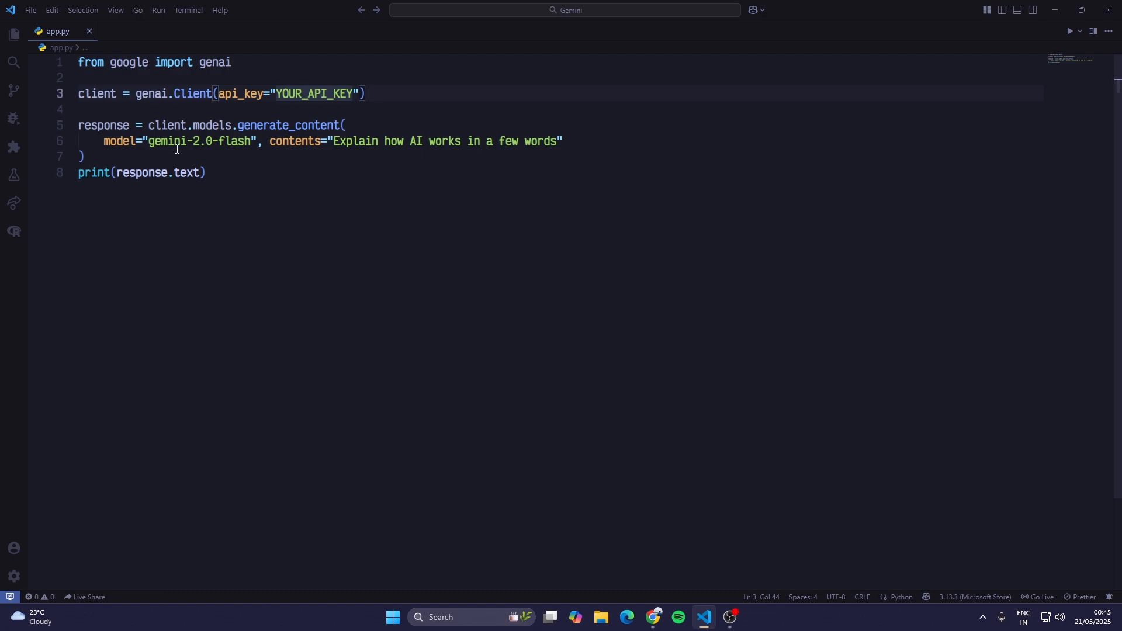
{"action": "mouse_move", "coordinate": [665, 467]}
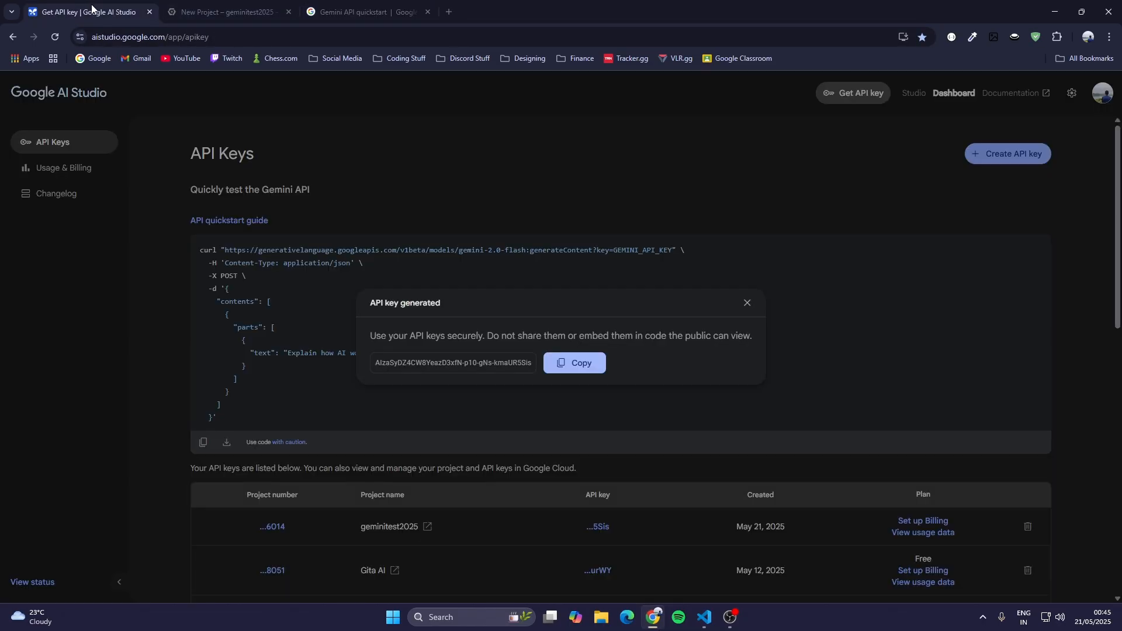
Step: Locate the gemini-2.5-flash-preview-05-20 model id in AI Studio's model list
{"action": "left_click", "coordinate": [747, 302]}
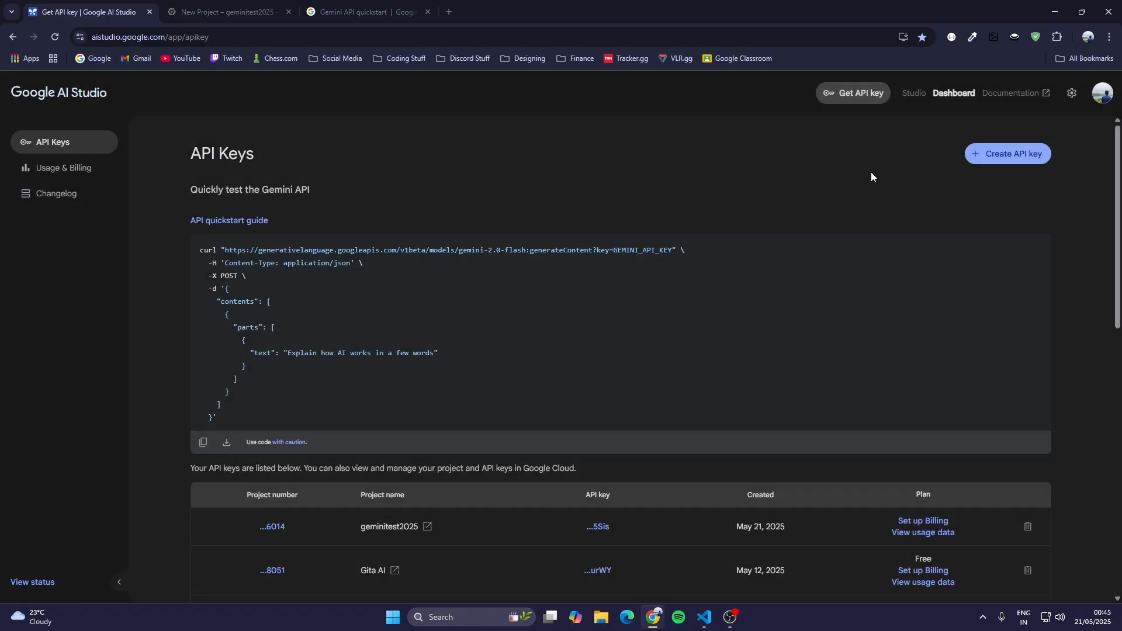
{"action": "left_click", "coordinate": [914, 93]}
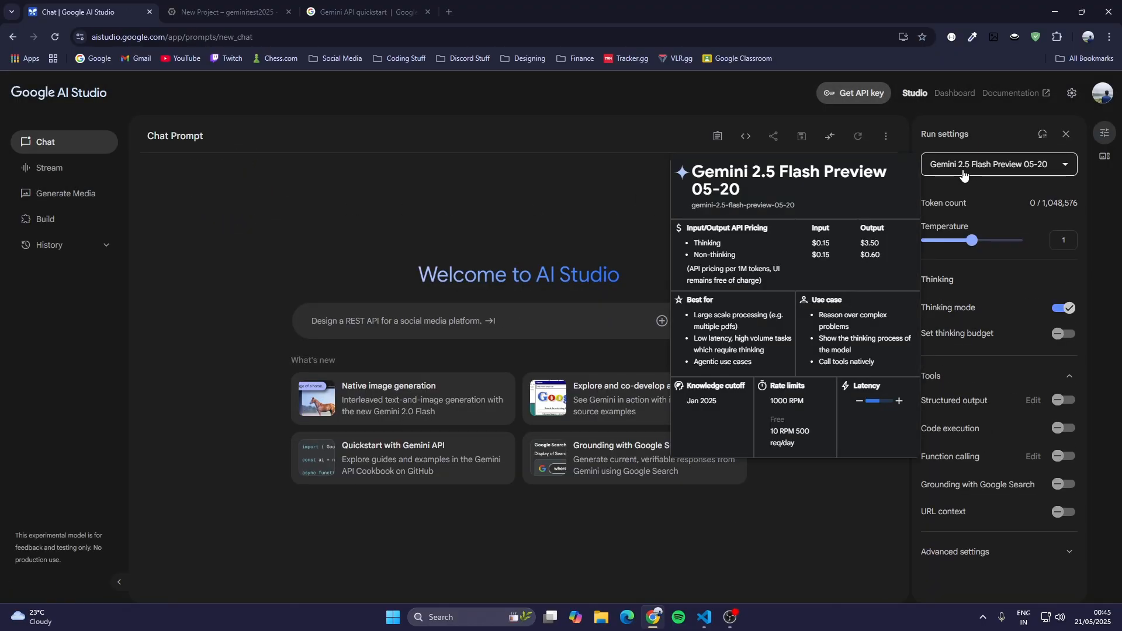
{"action": "left_click", "coordinate": [994, 164]}
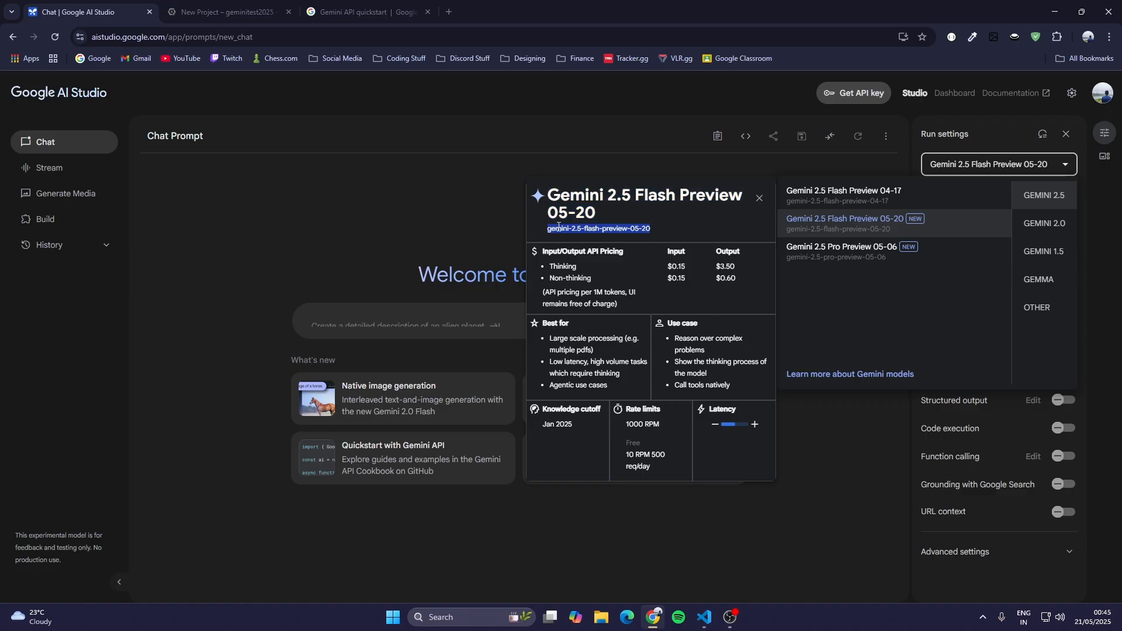
{"action": "left_click", "coordinate": [703, 617]}
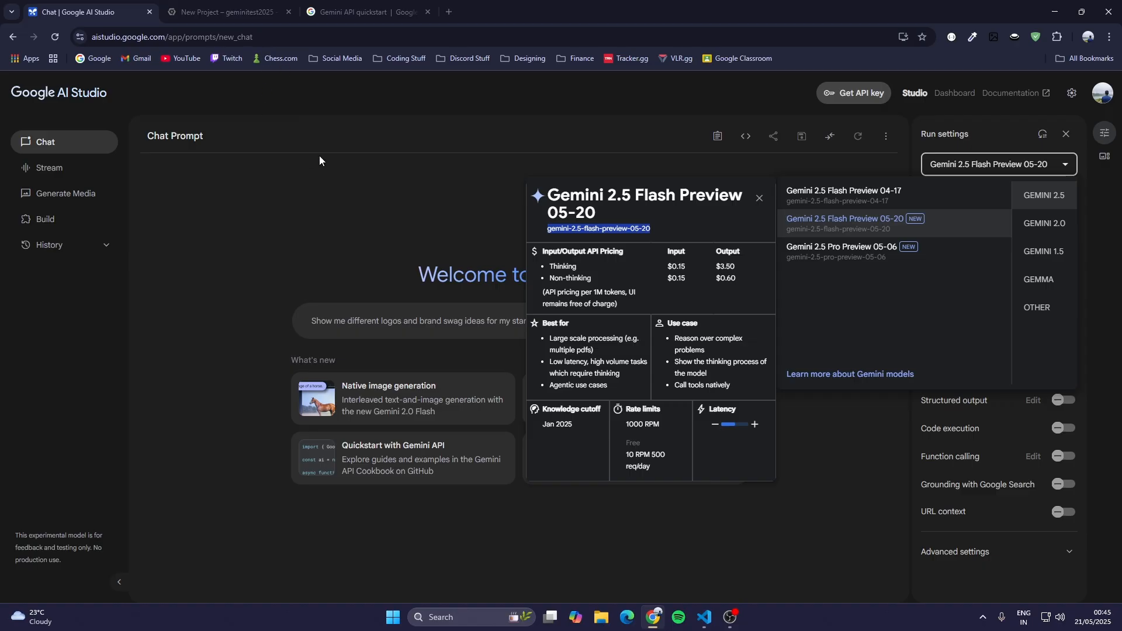
Step: Copy the geminitest2025 project's API key from the API keys overview
{"action": "left_click", "coordinate": [852, 92]}
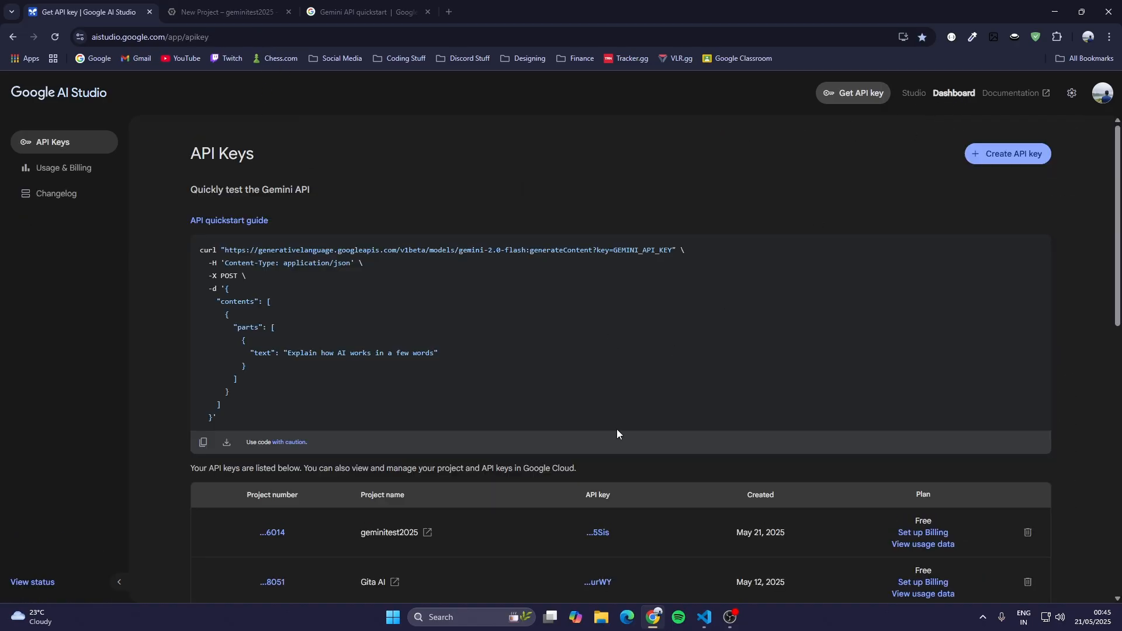
{"action": "left_click", "coordinate": [573, 362]}
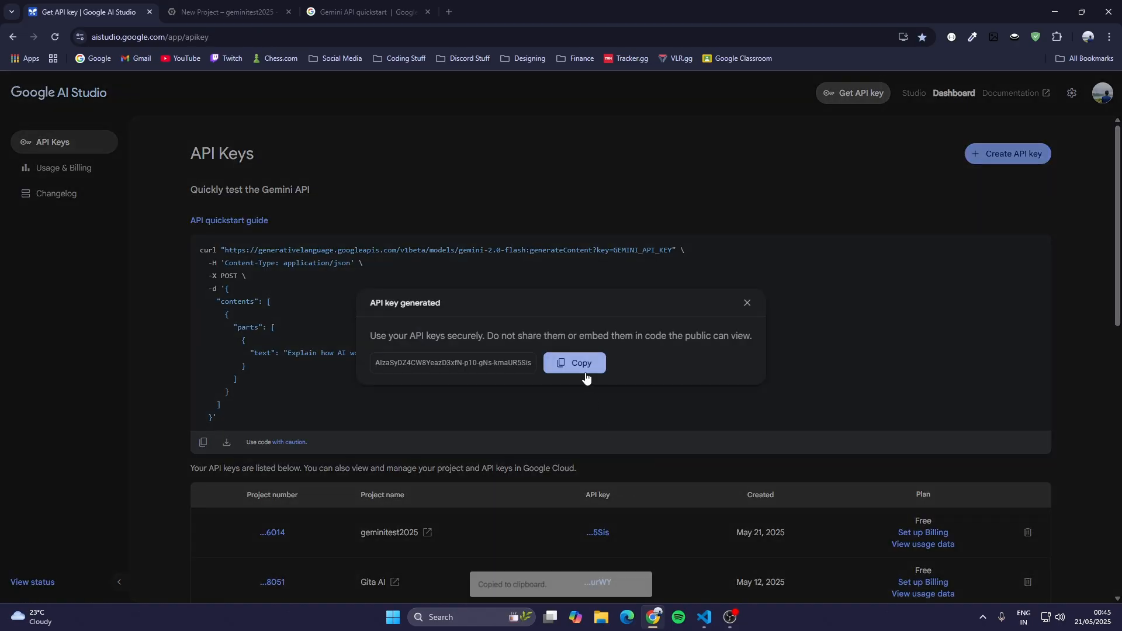
{"action": "left_click", "coordinate": [703, 623]}
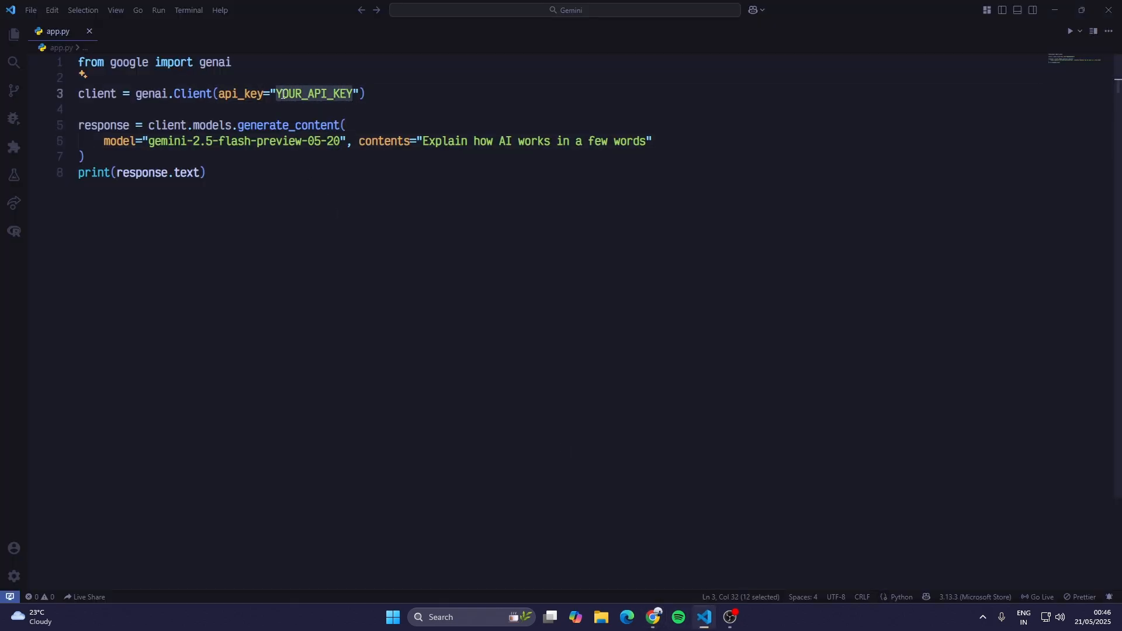
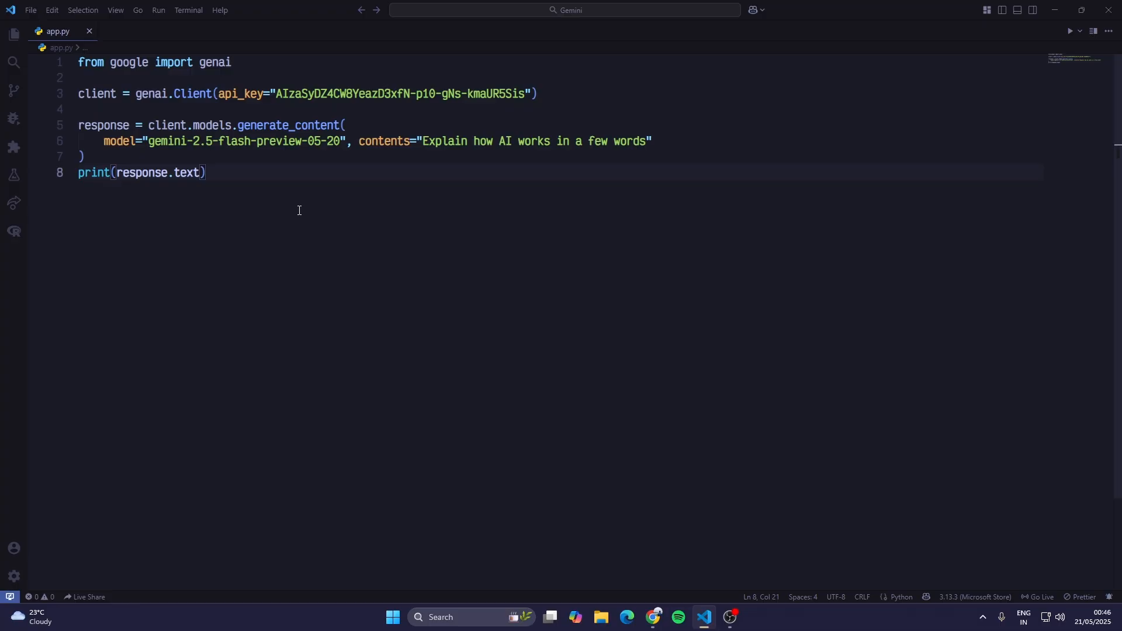
Step: Replace YOUR_API_KEY in app.py with the copied Gemini API key and run the script
{"action": "mouse_move", "coordinate": [265, 229]}
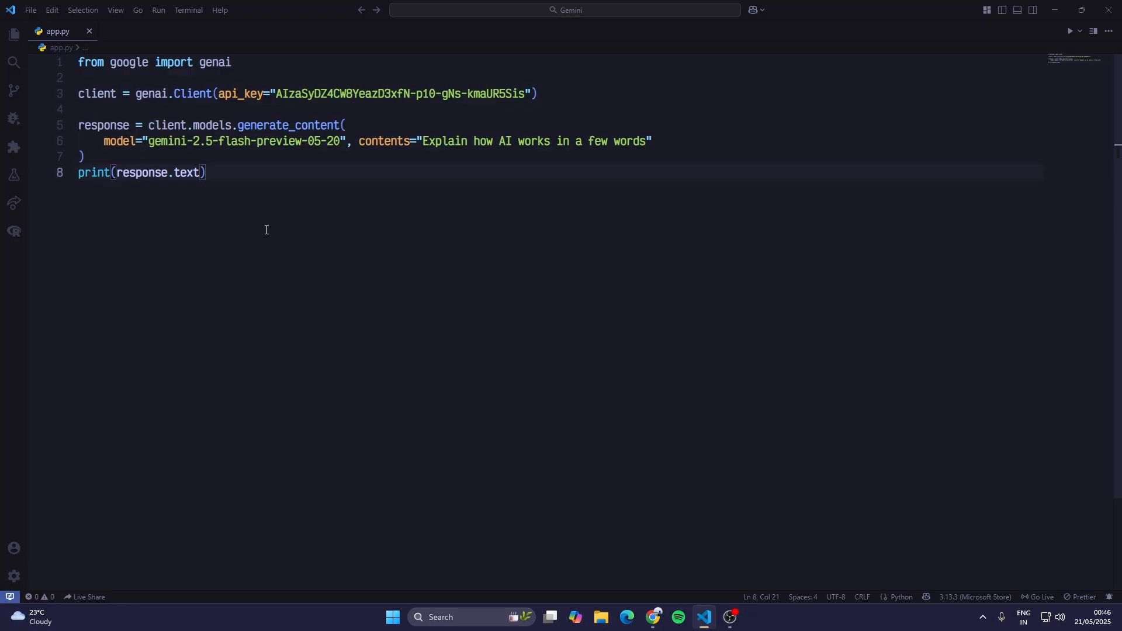
{"action": "mouse_move", "coordinate": [307, 196]}
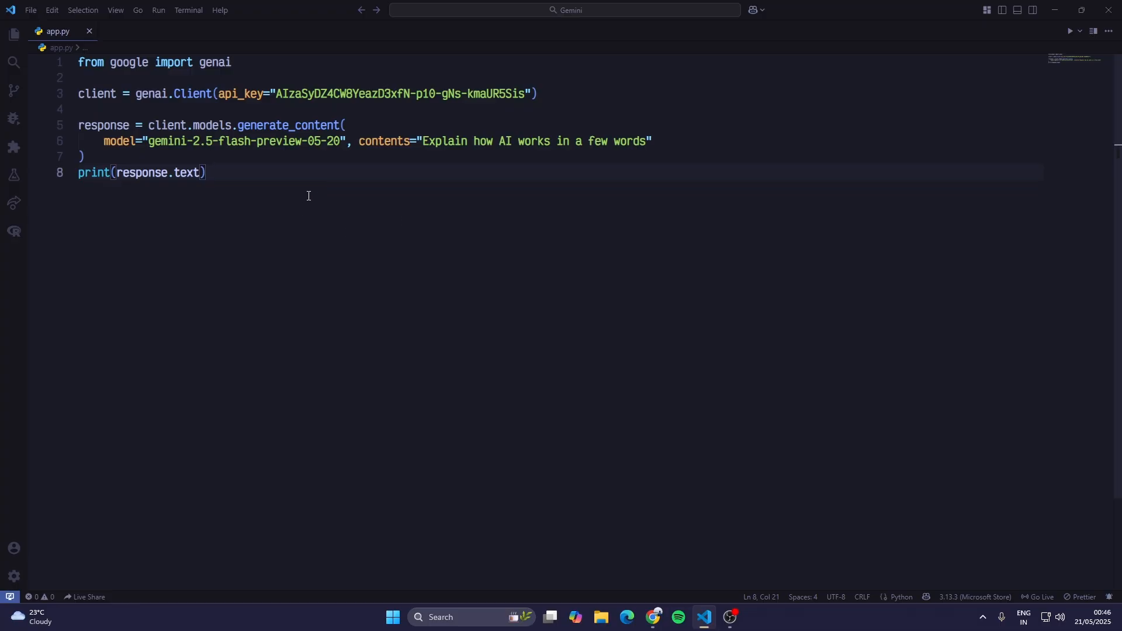
{"action": "mouse_move", "coordinate": [141, 188]}
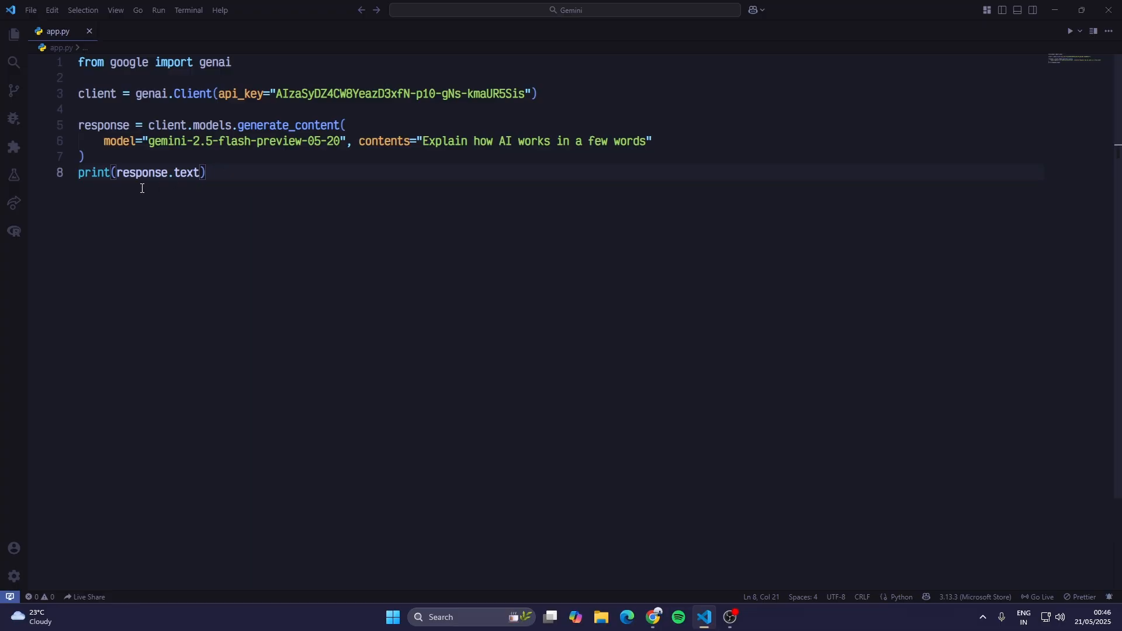
{"action": "mouse_move", "coordinate": [264, 185]}
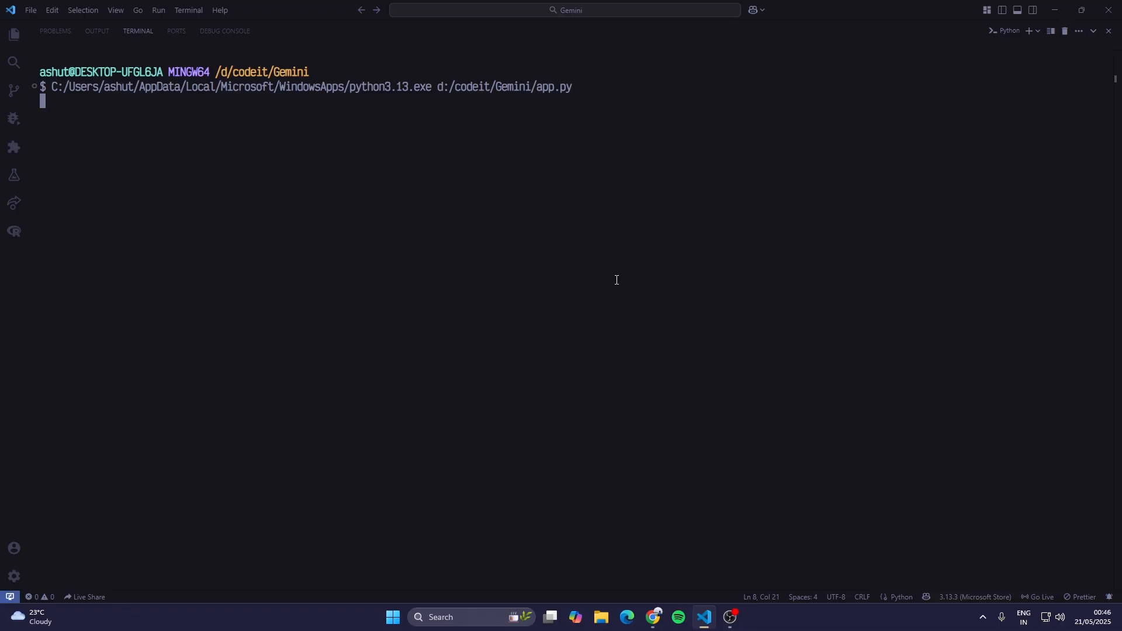
{"action": "key", "text": "Return"}
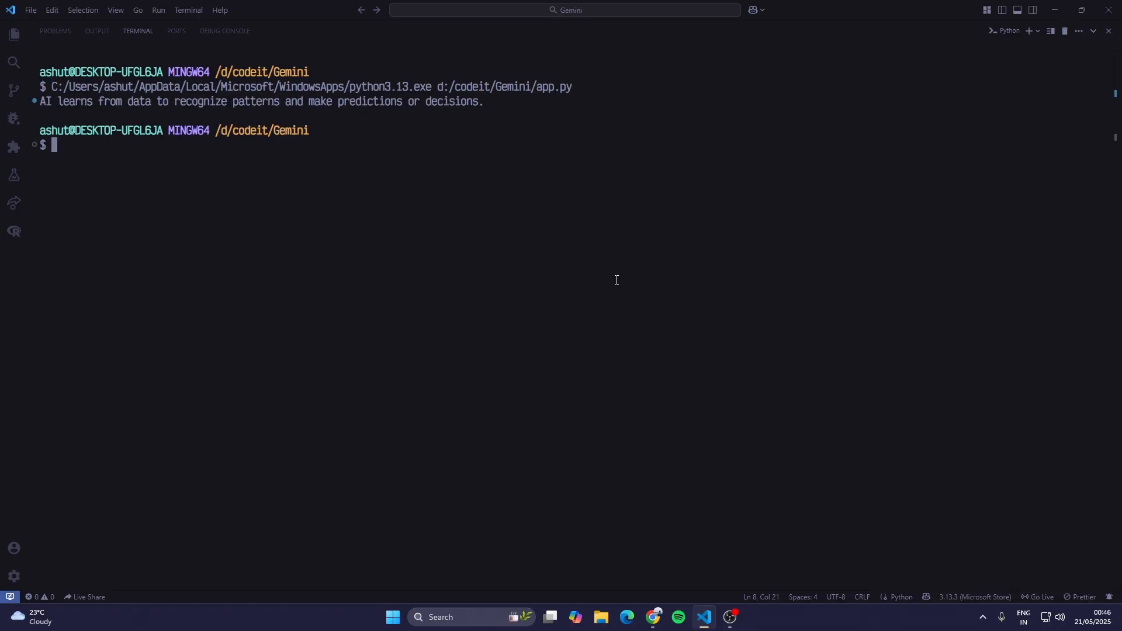
{"action": "mouse_move", "coordinate": [540, 213]}
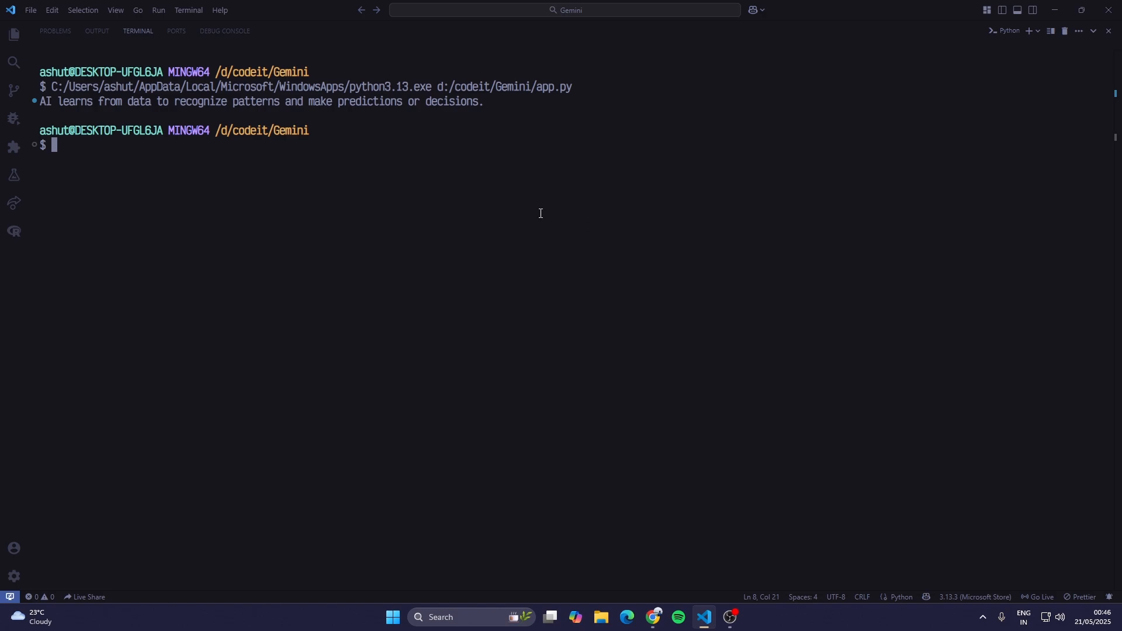
{"action": "mouse_move", "coordinate": [249, 125]}
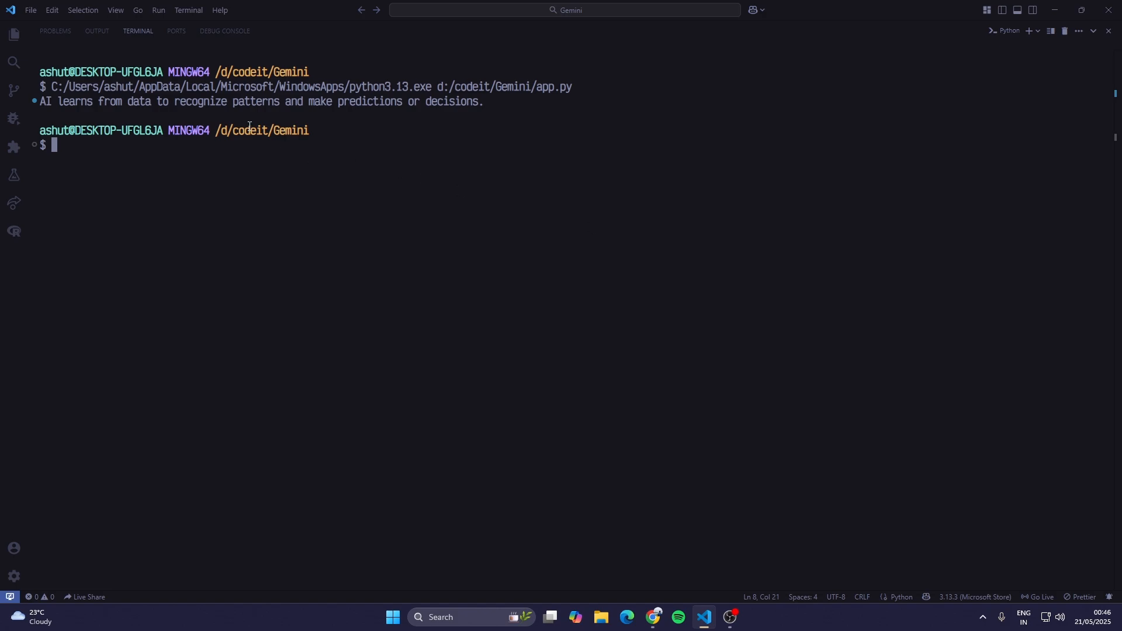
{"action": "mouse_move", "coordinate": [1088, 47]}
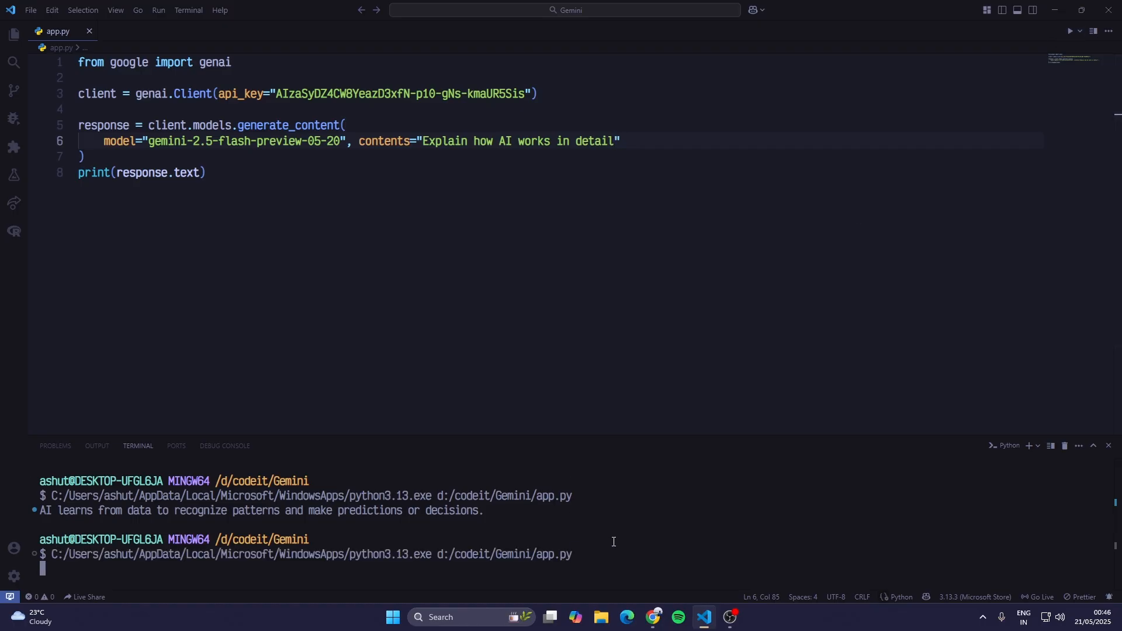
{"action": "mouse_move", "coordinate": [996, 501]}
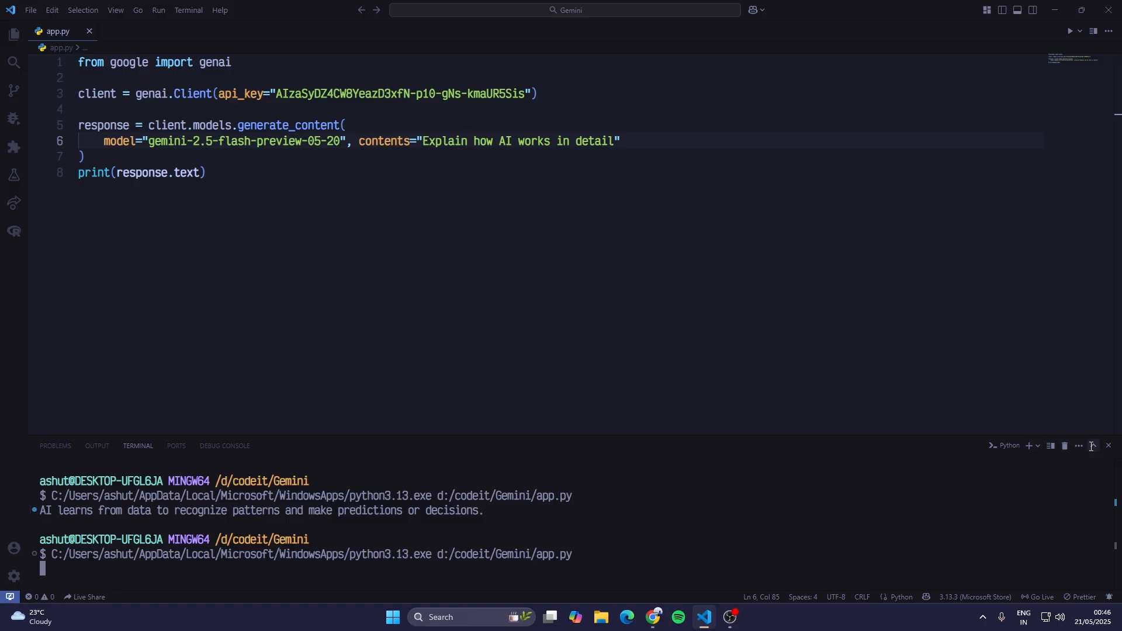
Step: Maximize the terminal panel so Gemini's detailed AI explanation fills the window
{"action": "left_click", "coordinate": [1090, 445]}
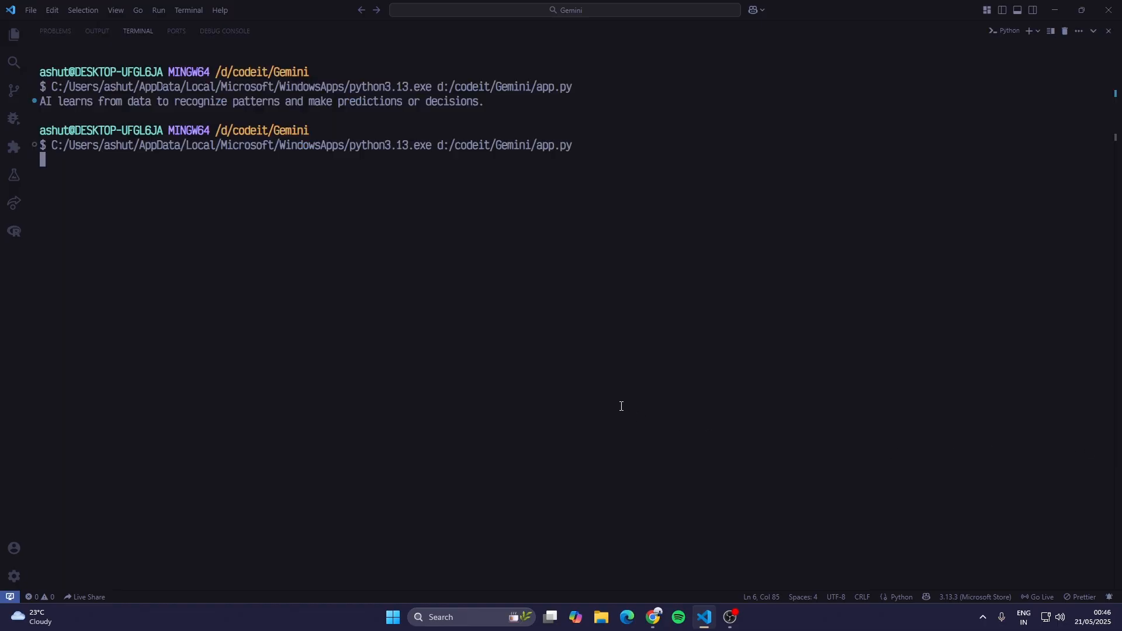
{"action": "mouse_move", "coordinate": [521, 309]}
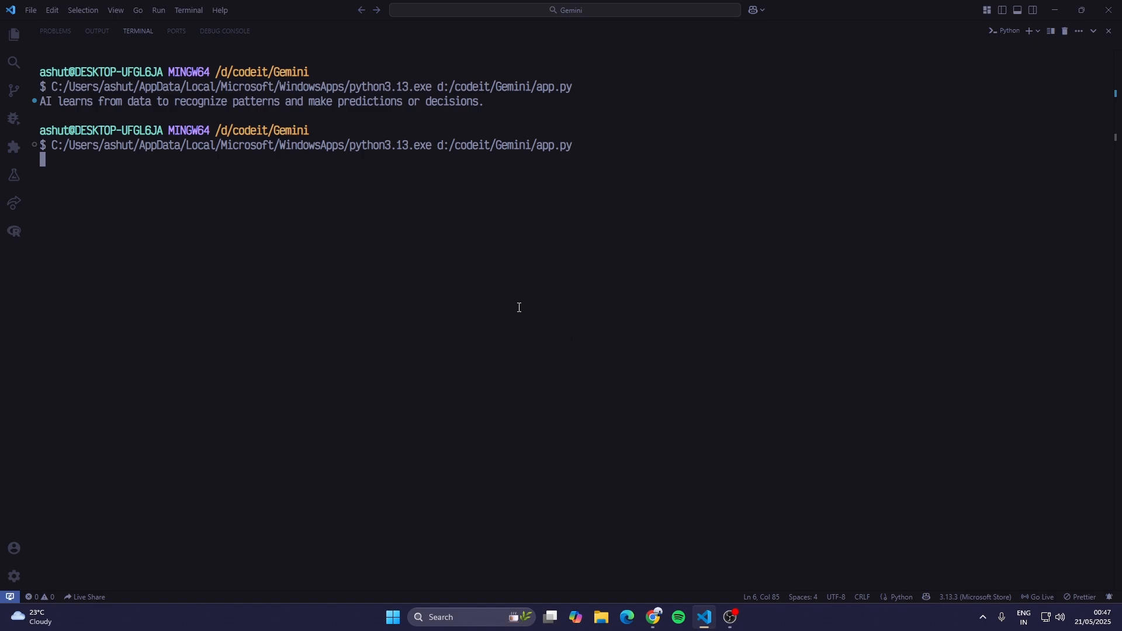
{"action": "mouse_move", "coordinate": [511, 299]}
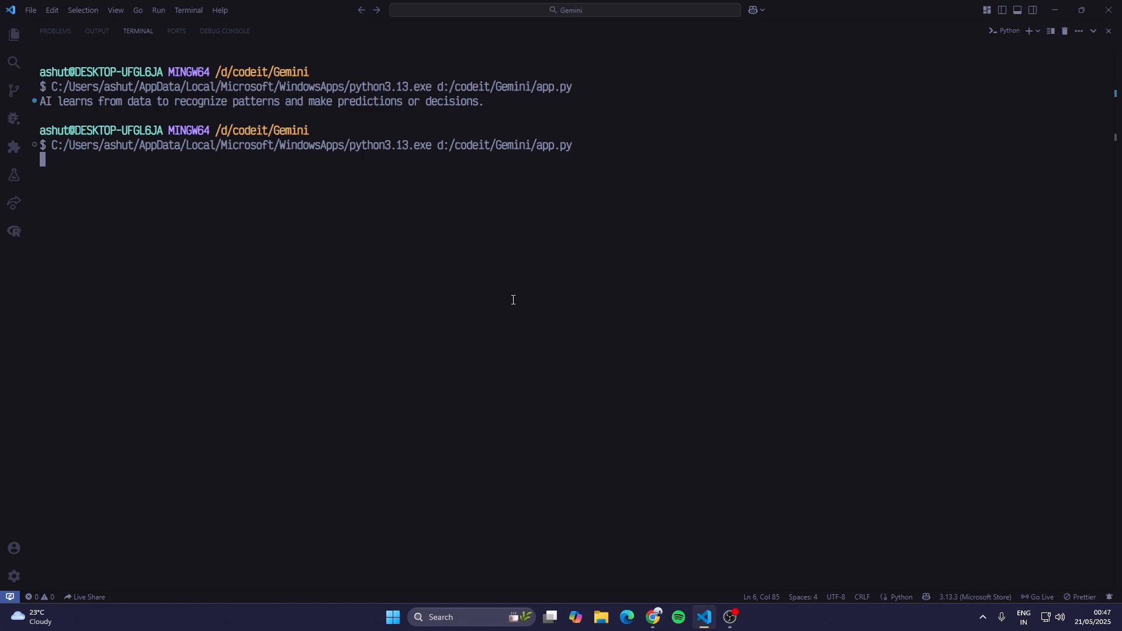
{"action": "mouse_move", "coordinate": [419, 277]}
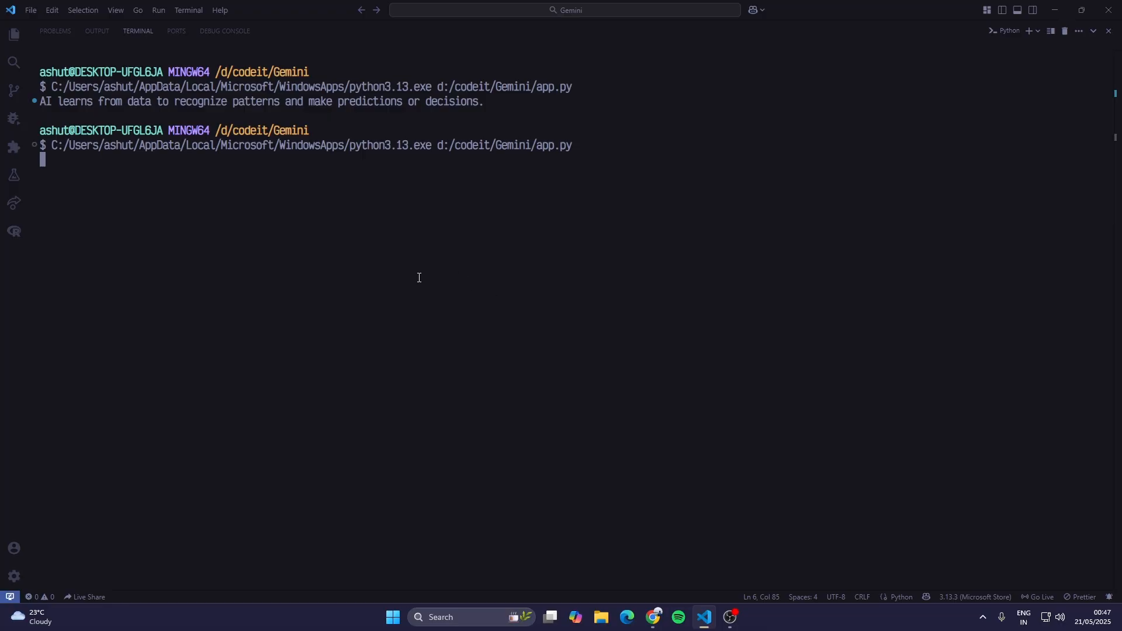
{"action": "mouse_move", "coordinate": [493, 303]}
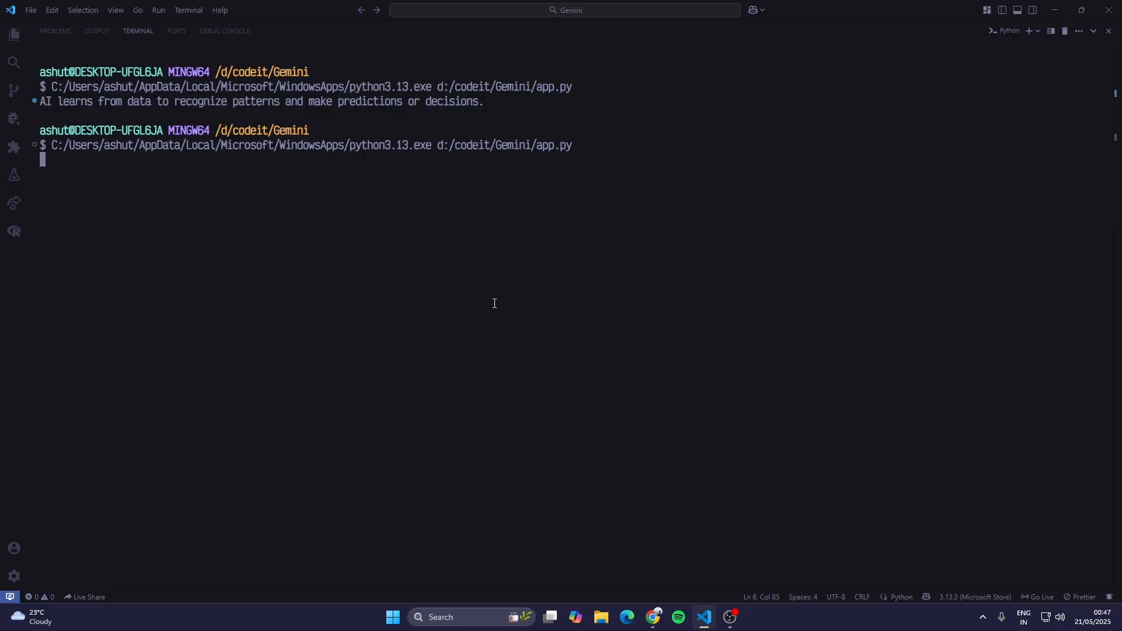
{"action": "mouse_move", "coordinate": [310, 260]}
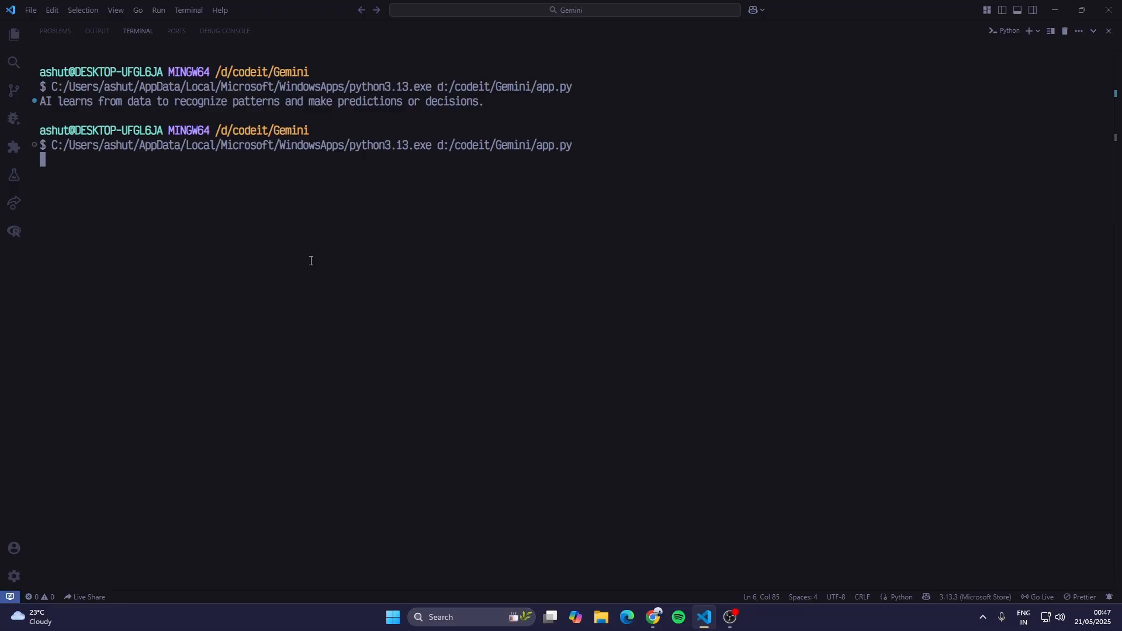
{"action": "mouse_move", "coordinate": [153, 213]}
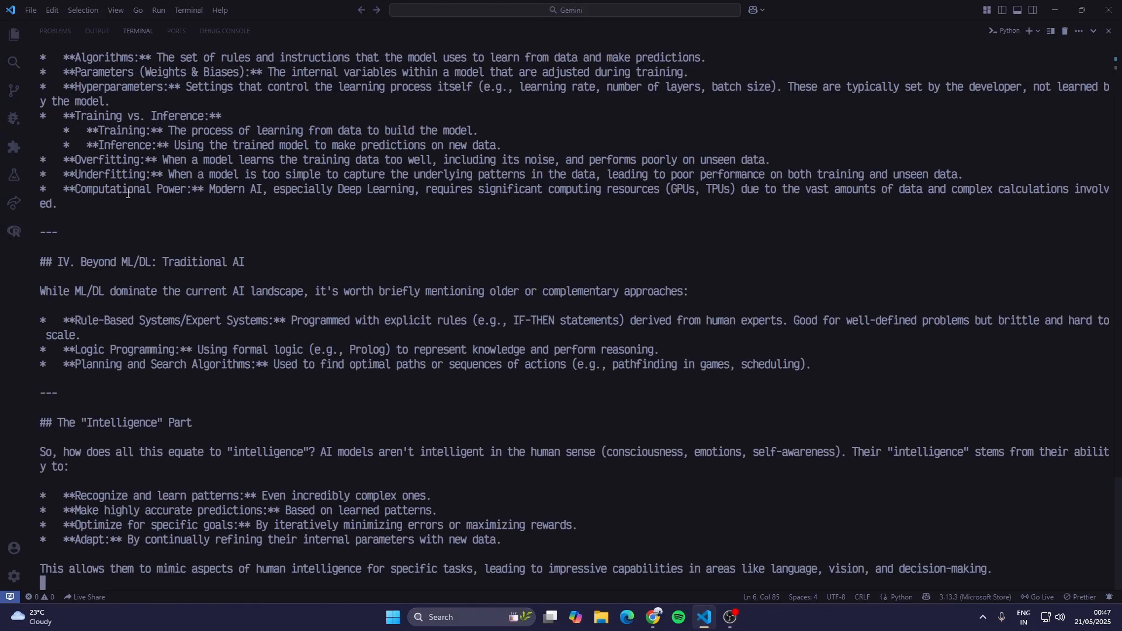
Step: Scroll through Gemini's multi-section explanation of how AI works in the terminal
{"action": "scroll", "scroll_direction": "up", "scroll_amount": 3}
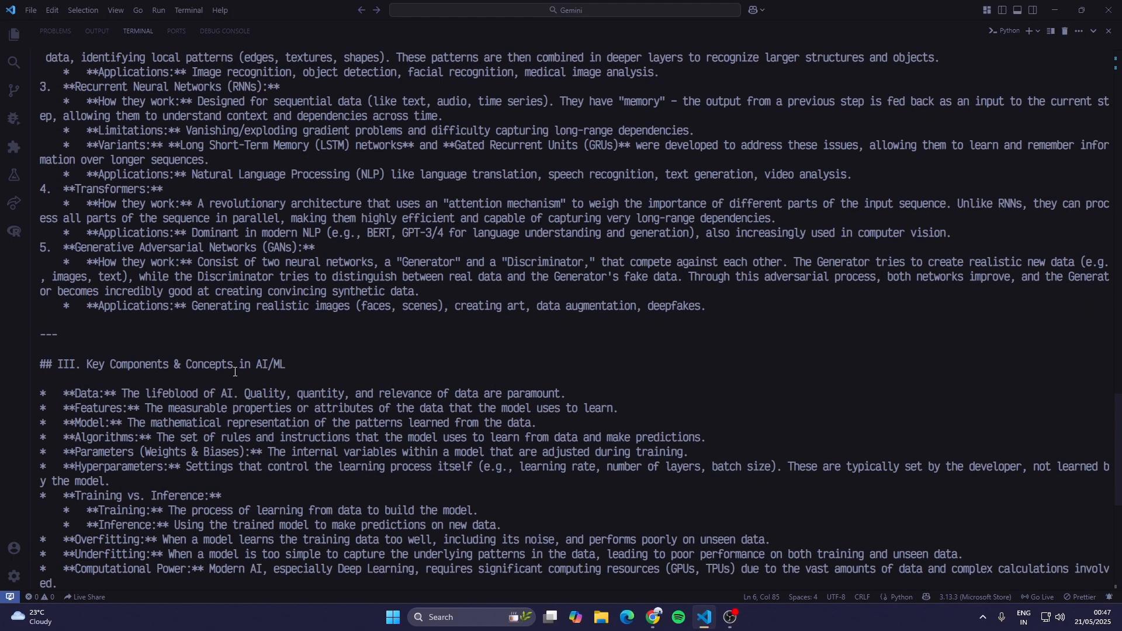
{"action": "scroll", "scroll_direction": "up", "scroll_amount": 3}
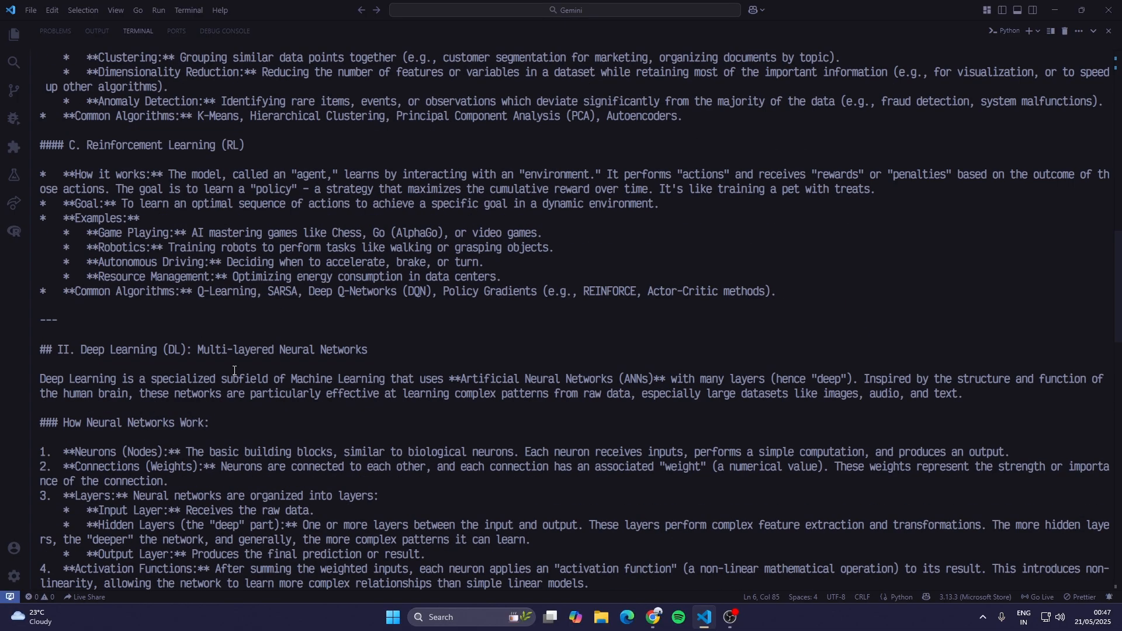
{"action": "scroll", "scroll_direction": "up", "scroll_amount": 3}
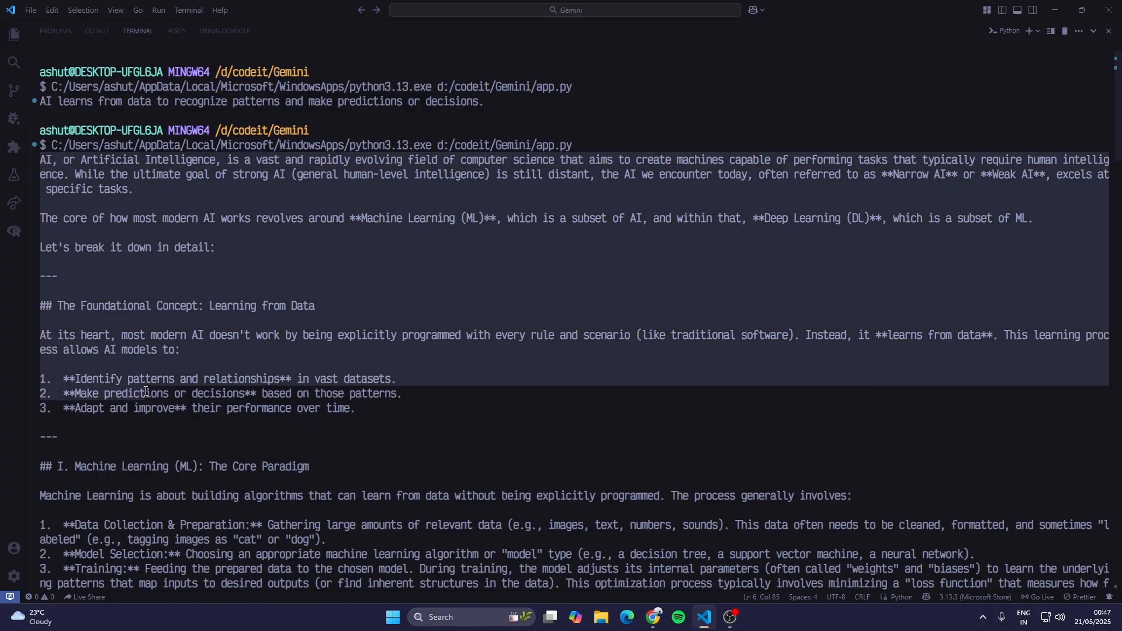
{"action": "scroll", "scroll_direction": "down", "scroll_amount": 3}
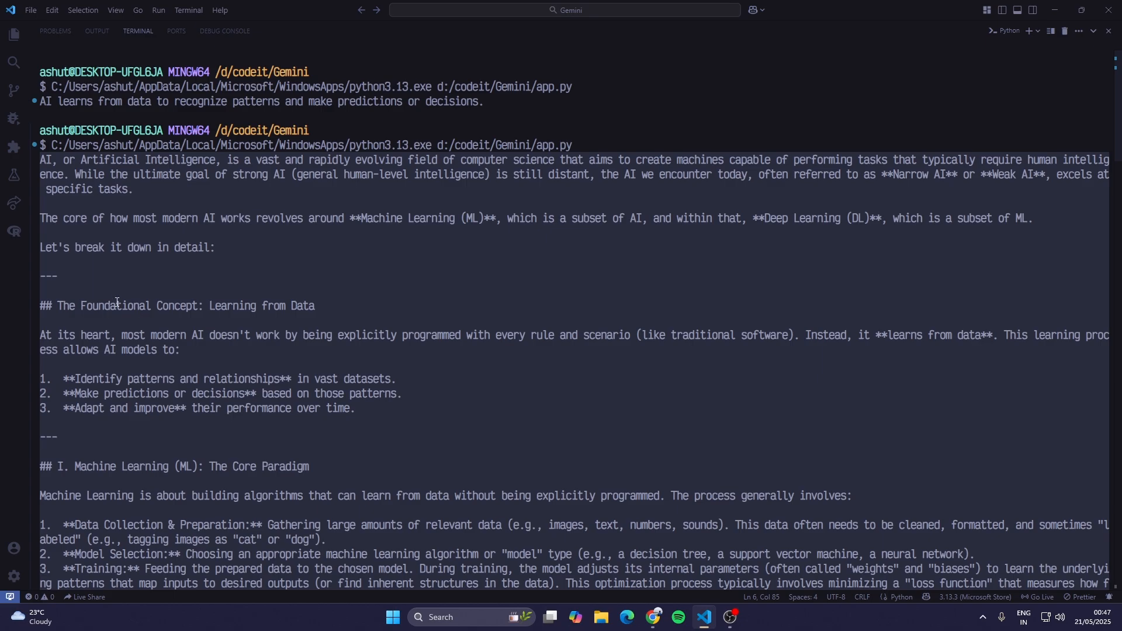
{"action": "scroll", "scroll_direction": "down", "scroll_amount": 3}
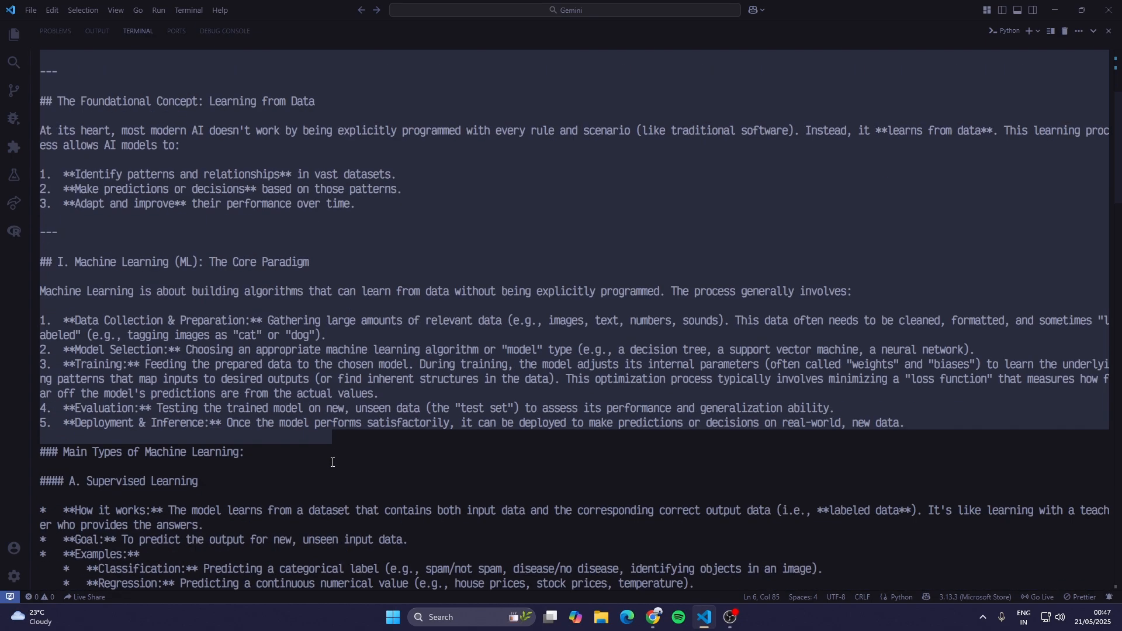
{"action": "scroll", "scroll_direction": "down", "scroll_amount": 3}
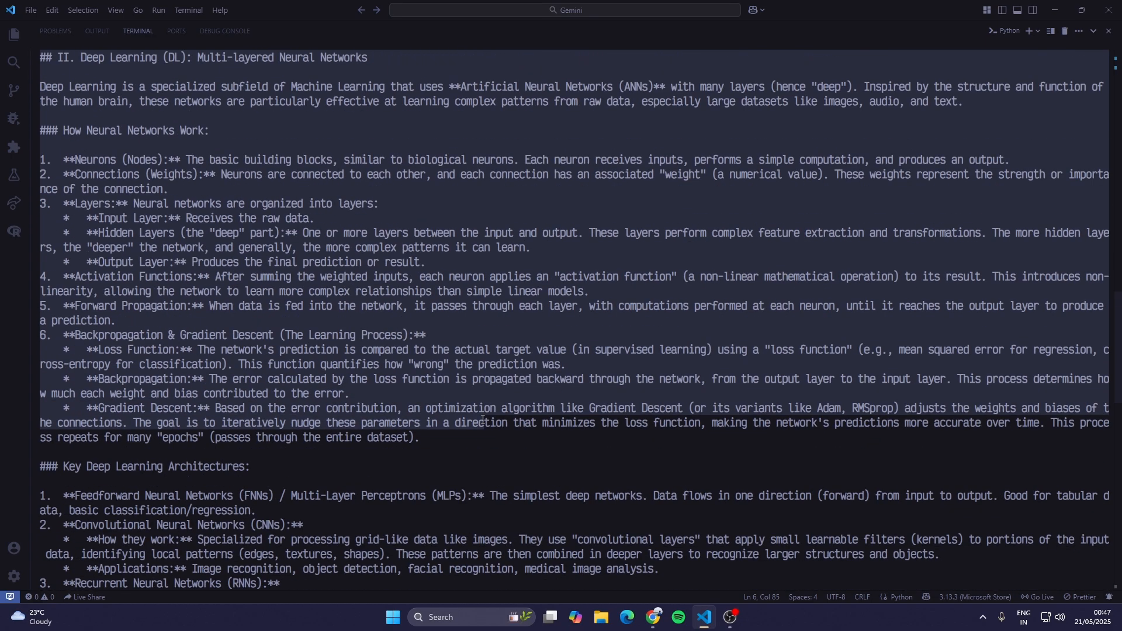
{"action": "scroll", "scroll_direction": "down", "scroll_amount": 3}
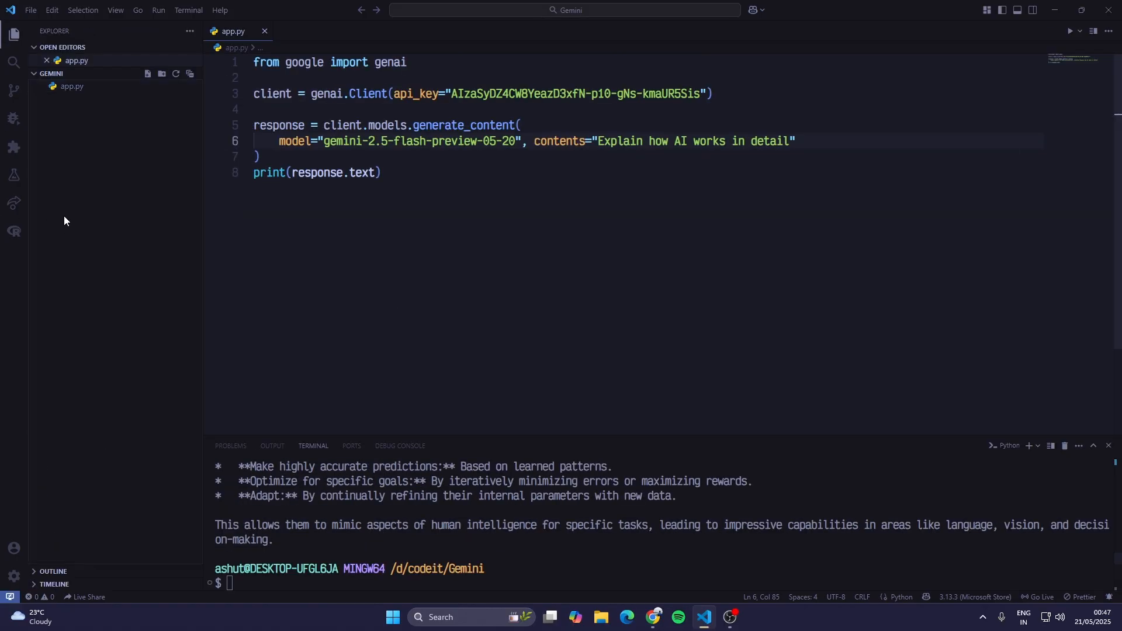
Step: Create output.md in the Gemini project and focus it to hold the AI explanation
{"action": "left_click", "coordinate": [148, 74]}
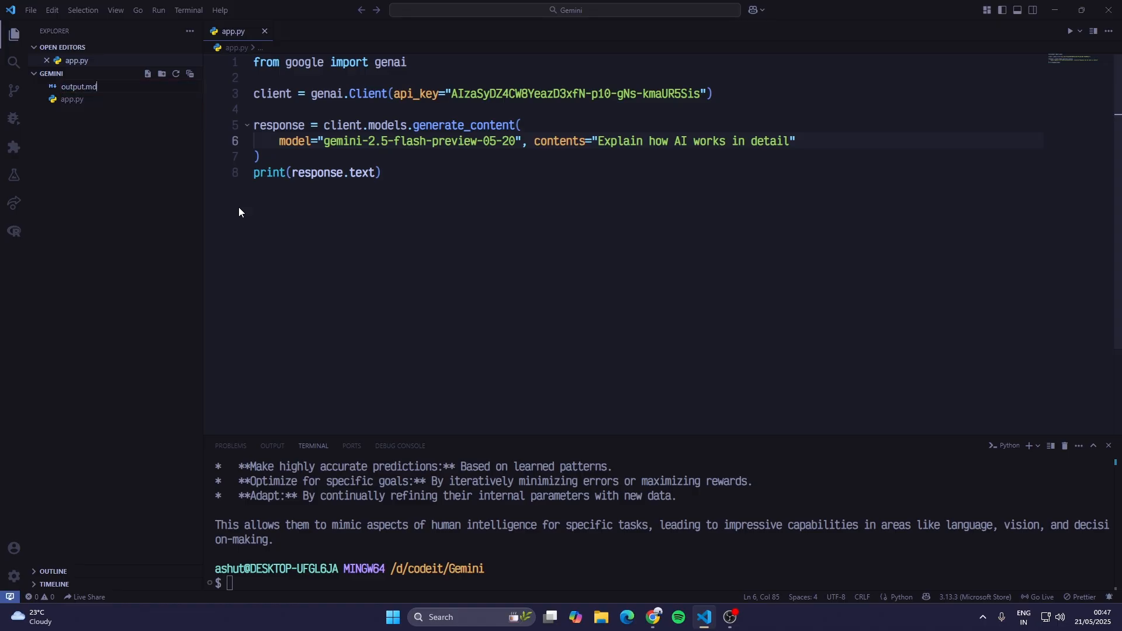
{"action": "left_click", "coordinate": [79, 85]}
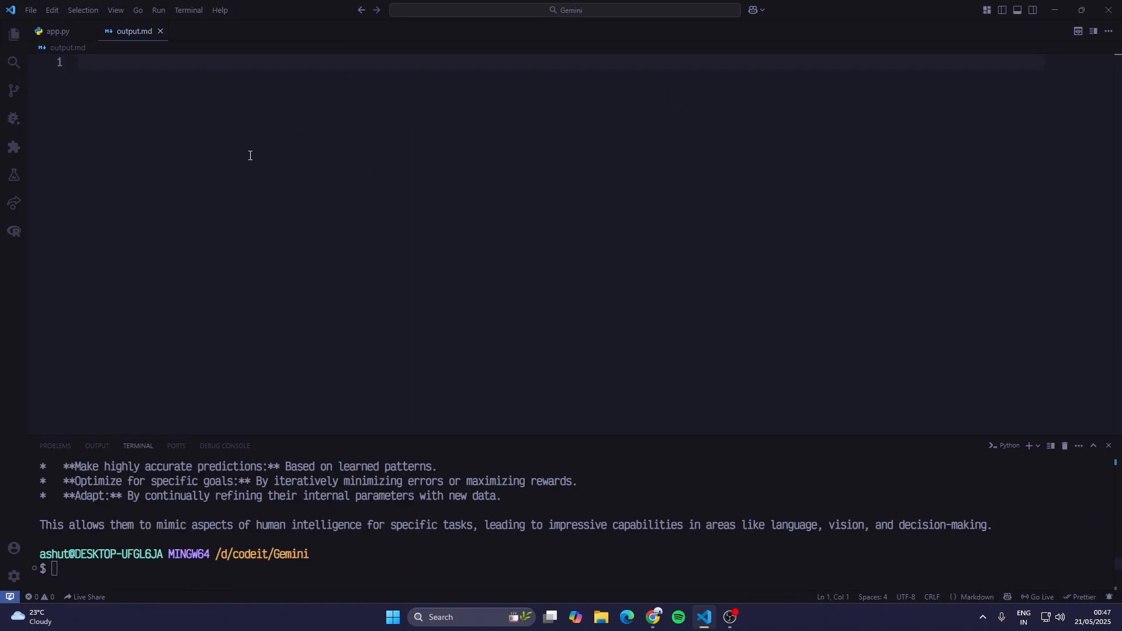
{"action": "left_click", "coordinate": [1093, 30]}
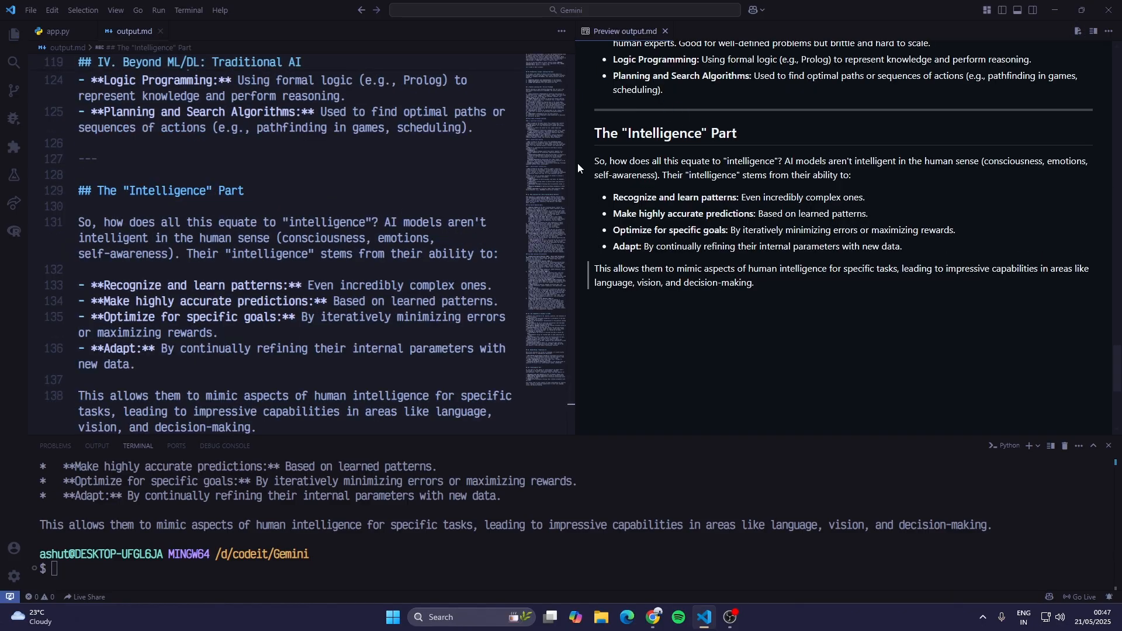
Step: Read the rendered output.md preview to its closing section, then switch back to app.py
{"action": "scroll", "scroll_direction": "up", "scroll_amount": 3}
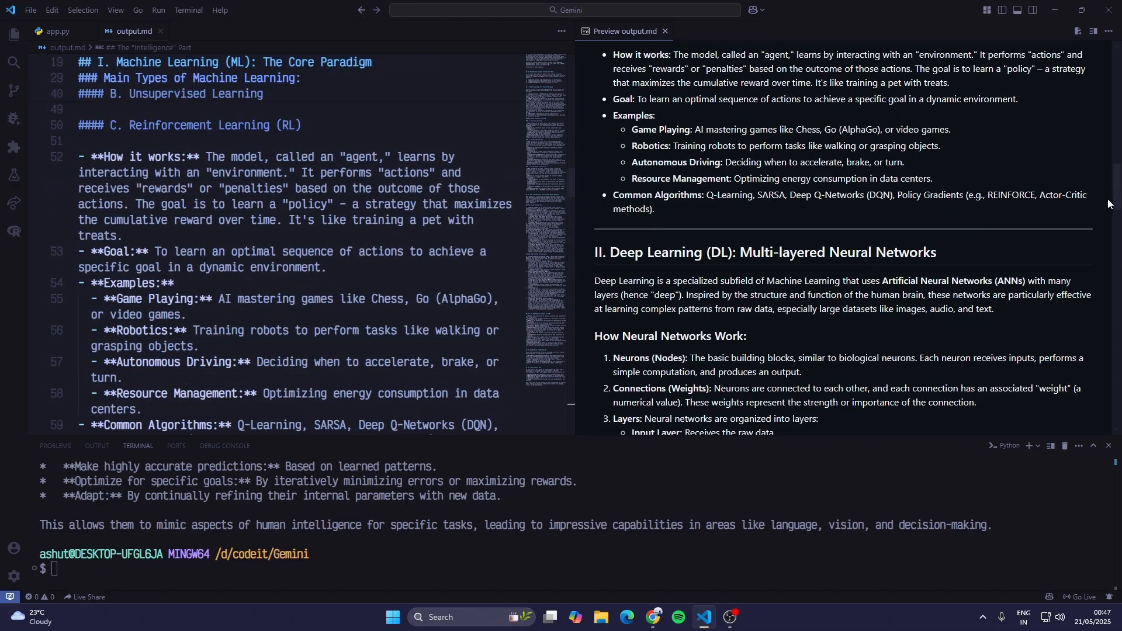
{"action": "scroll", "scroll_direction": "up", "scroll_amount": 3}
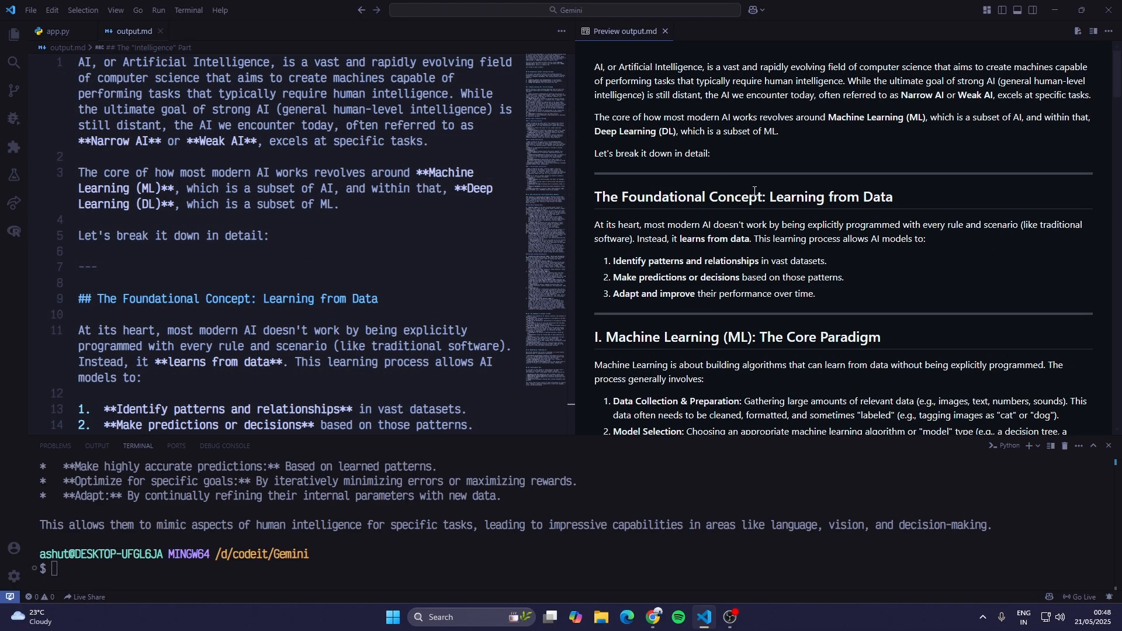
{"action": "mouse_move", "coordinate": [740, 217]}
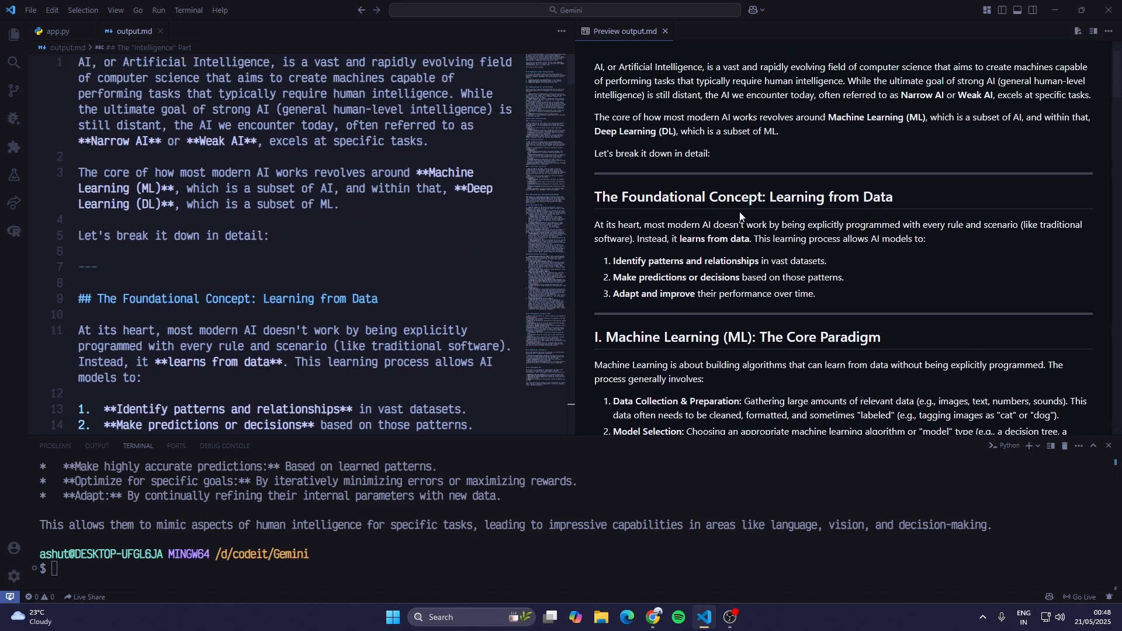
{"action": "scroll", "scroll_direction": "down", "scroll_amount": 3}
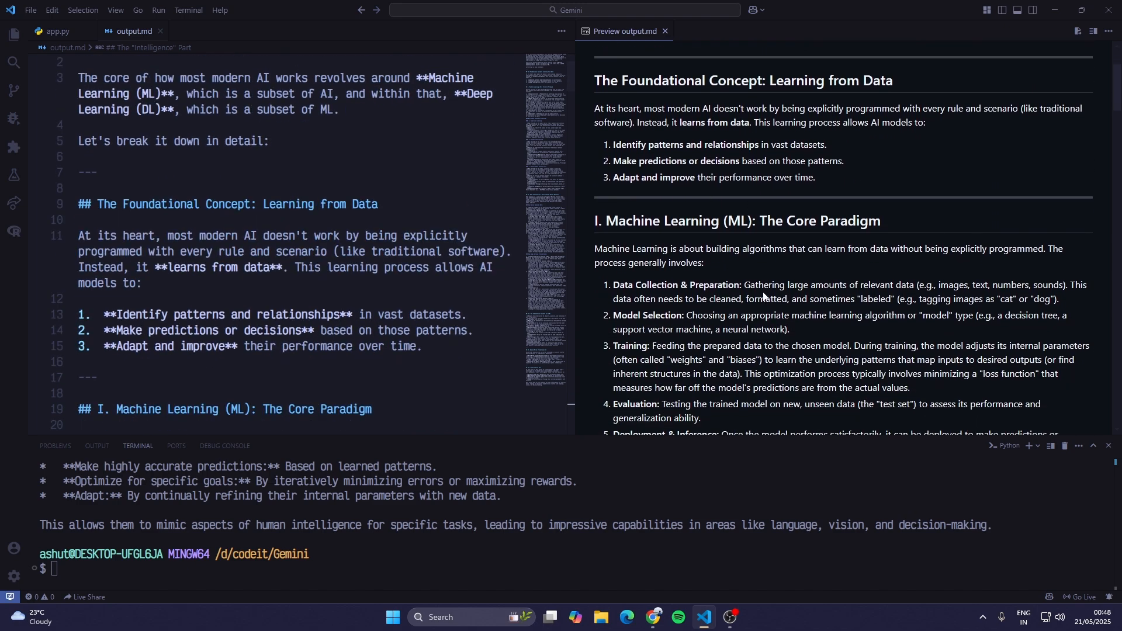
{"action": "scroll", "scroll_direction": "down", "scroll_amount": 3}
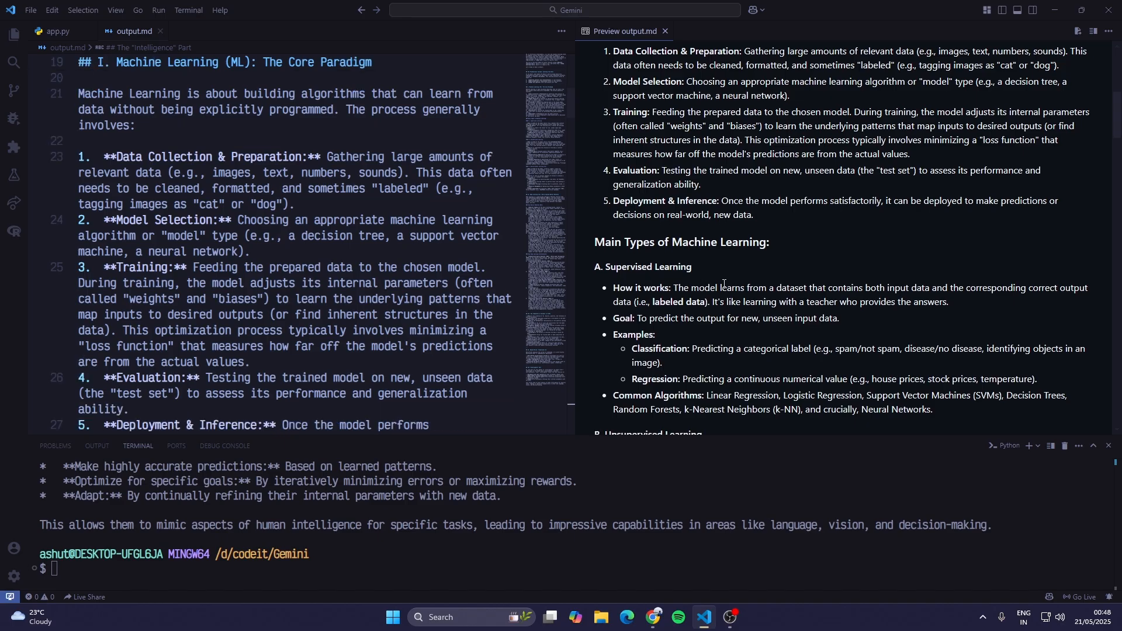
{"action": "scroll", "scroll_direction": "down", "scroll_amount": 3}
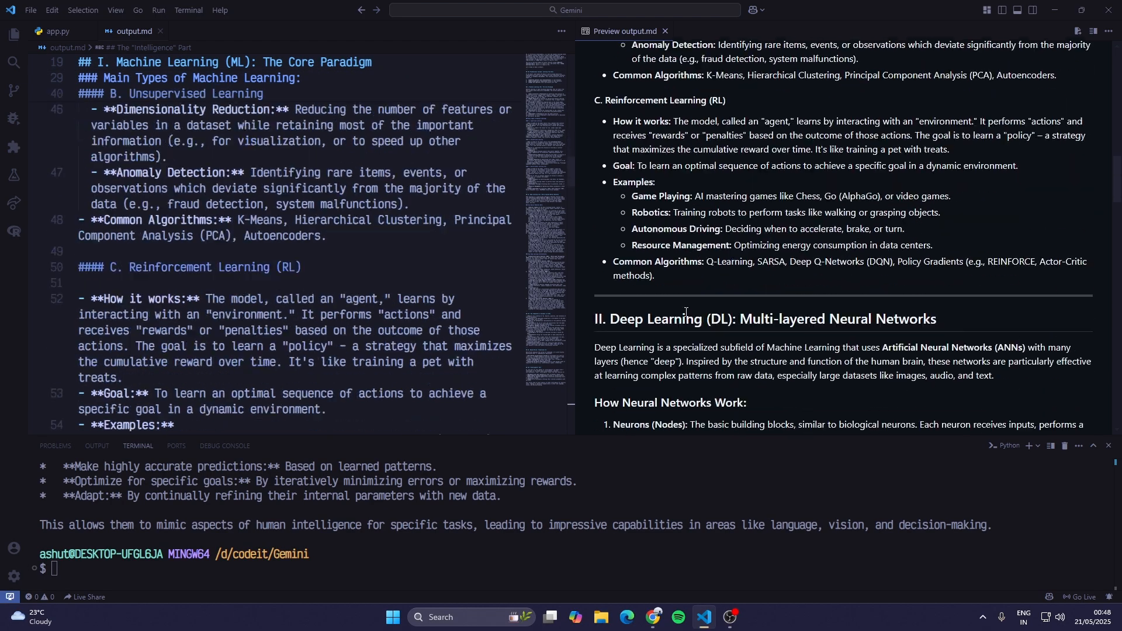
{"action": "scroll", "scroll_direction": "down", "scroll_amount": 3}
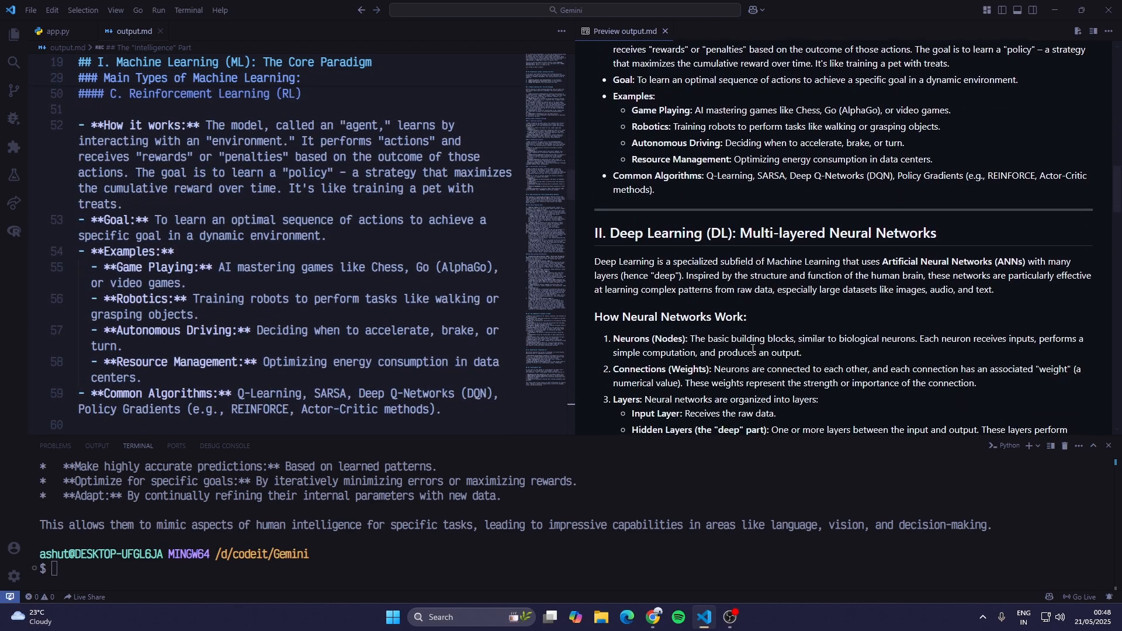
{"action": "scroll", "scroll_direction": "down", "scroll_amount": 3}
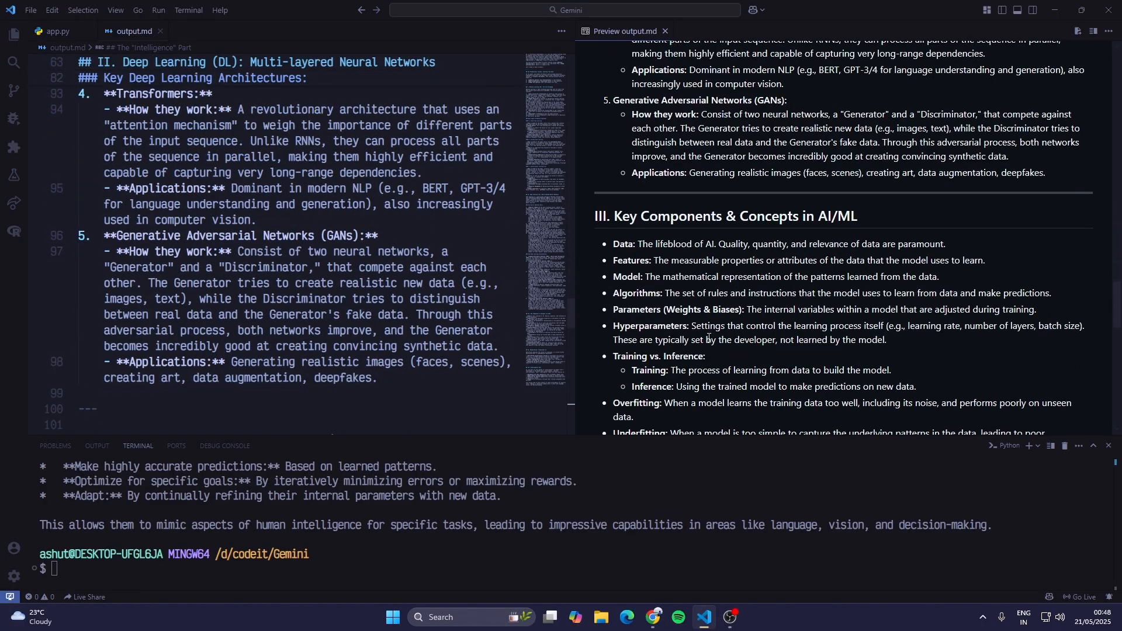
{"action": "scroll", "scroll_direction": "down", "scroll_amount": 3}
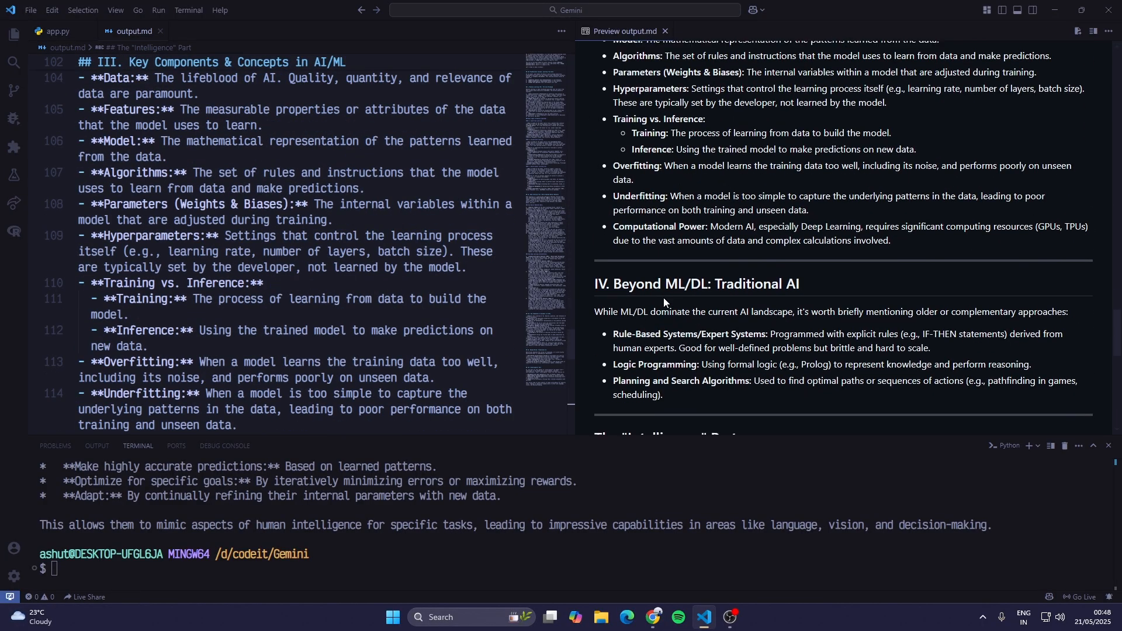
{"action": "scroll", "scroll_direction": "down", "scroll_amount": 3}
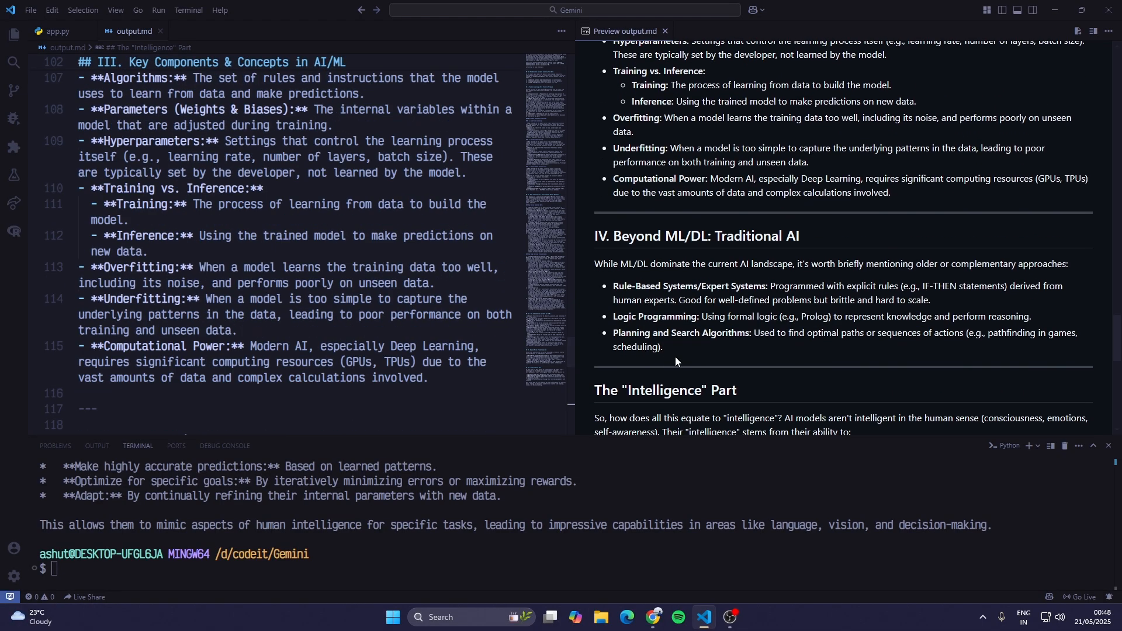
{"action": "scroll", "scroll_direction": "down", "scroll_amount": 3}
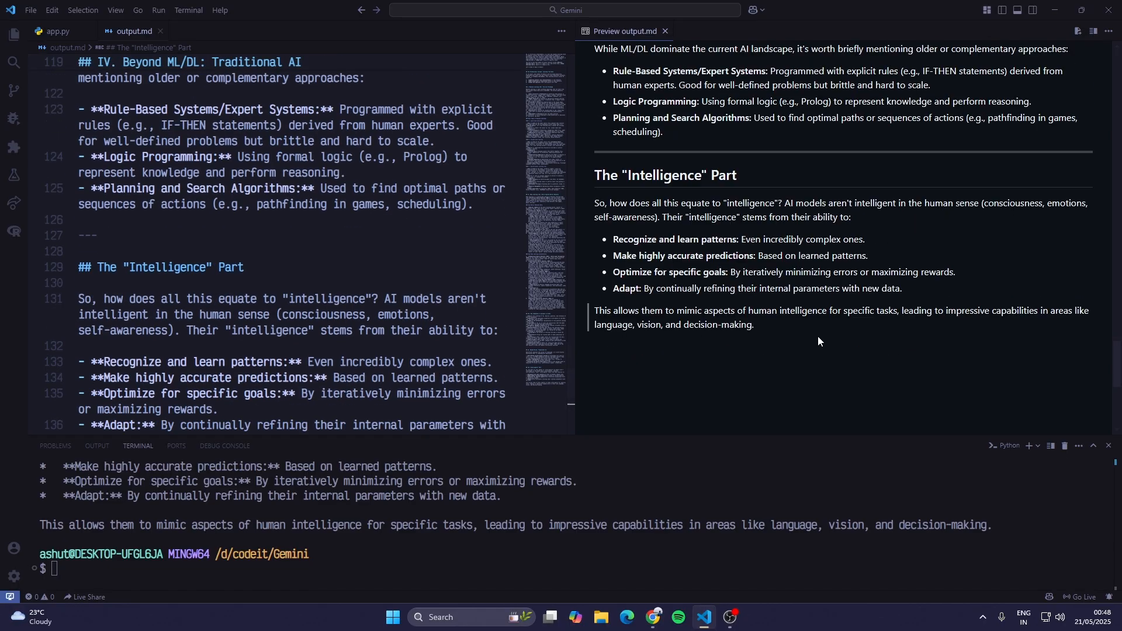
{"action": "scroll", "scroll_direction": "up", "scroll_amount": 3}
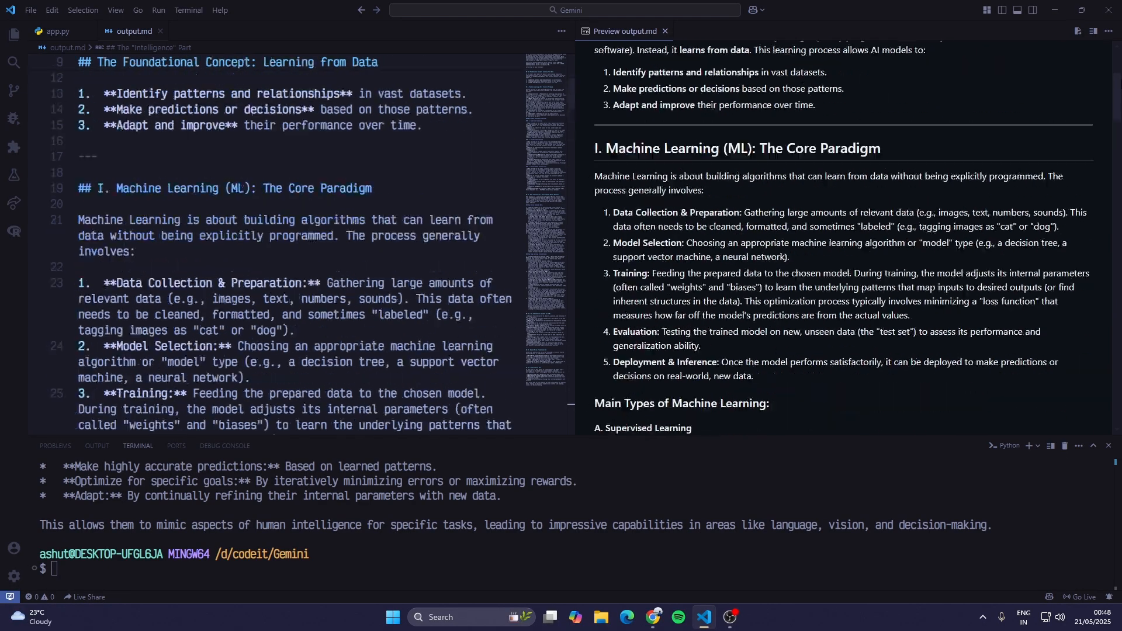
{"action": "left_click", "coordinate": [56, 31]}
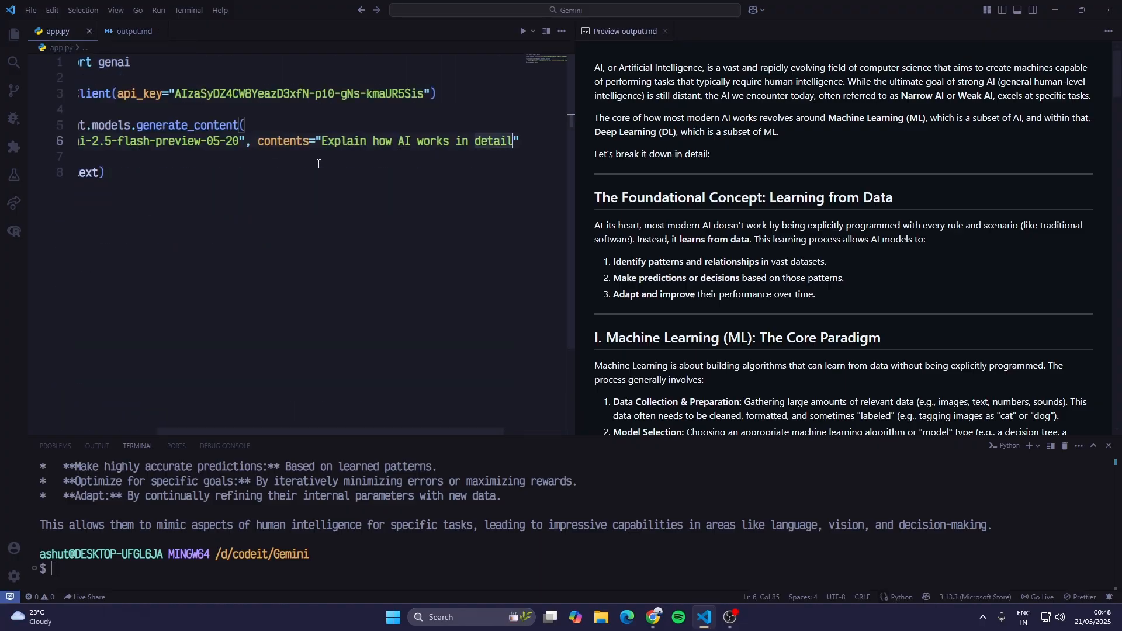
Step: Change app.py's prompt to ask who Virat Kohli is and list his career stats, and run it
{"action": "left_click_drag", "start_coordinate": [512, 141], "coordinate": [323, 140]}
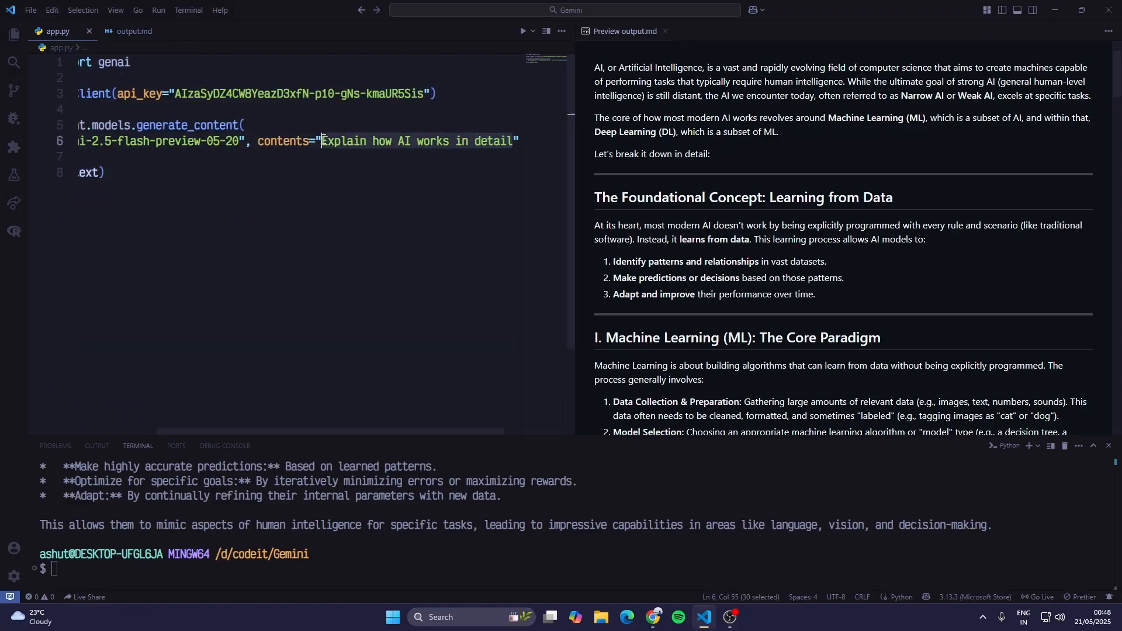
{"action": "type", "text": "who"}
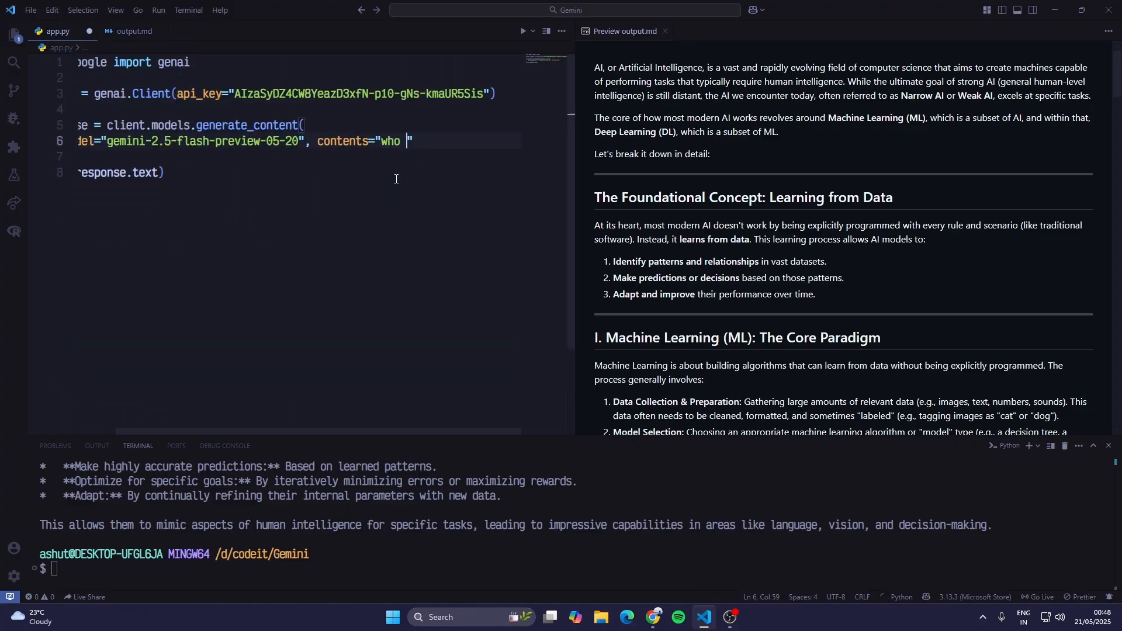
{"action": "type", "text": "is virat kohli and l"}
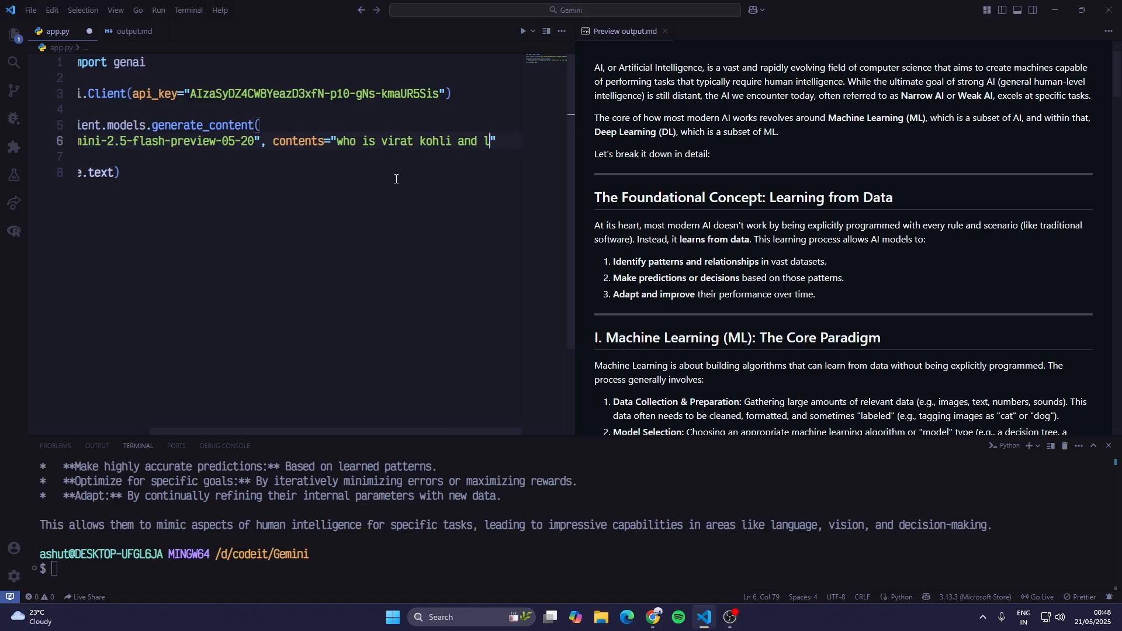
{"action": "type", "text": "ist his a"}
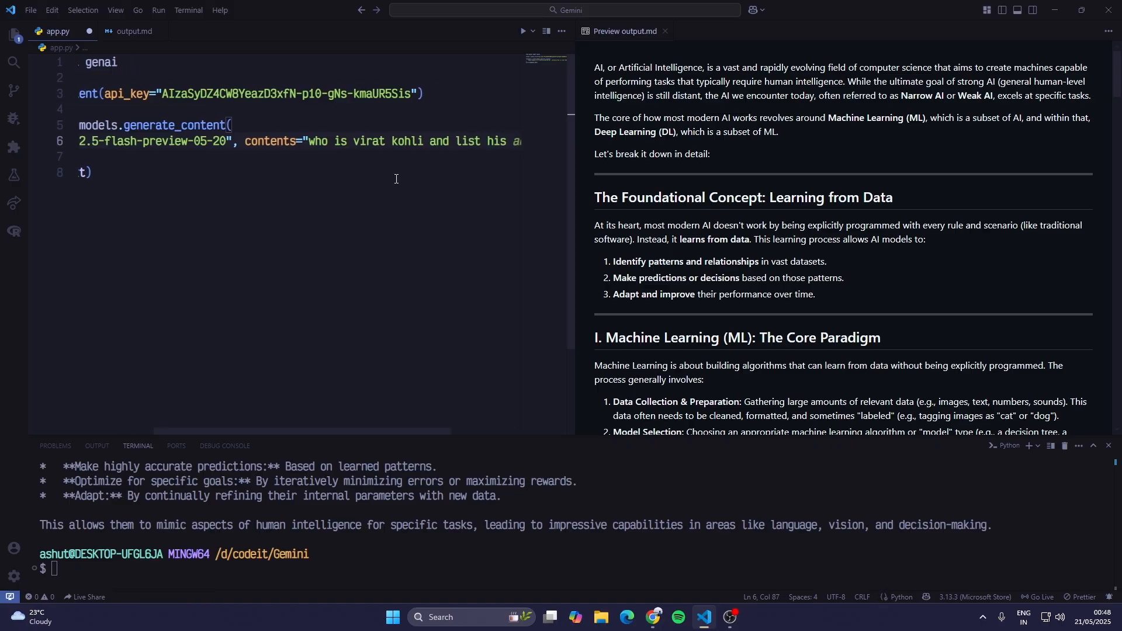
{"action": "type", "text": "career stats\""}
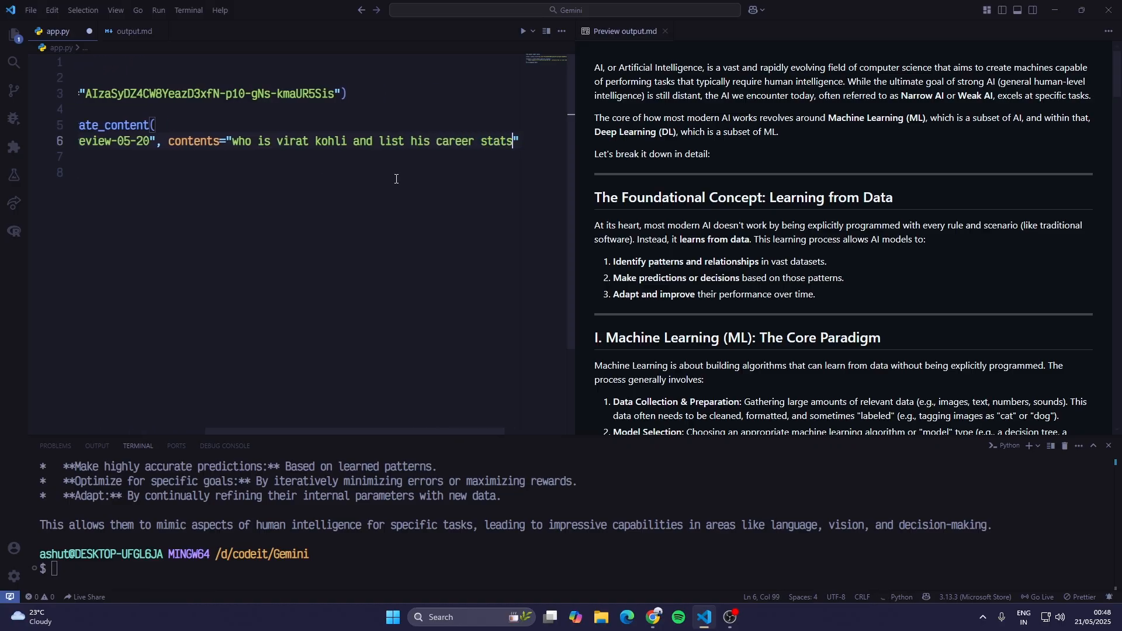
{"action": "left_click", "coordinate": [522, 30]}
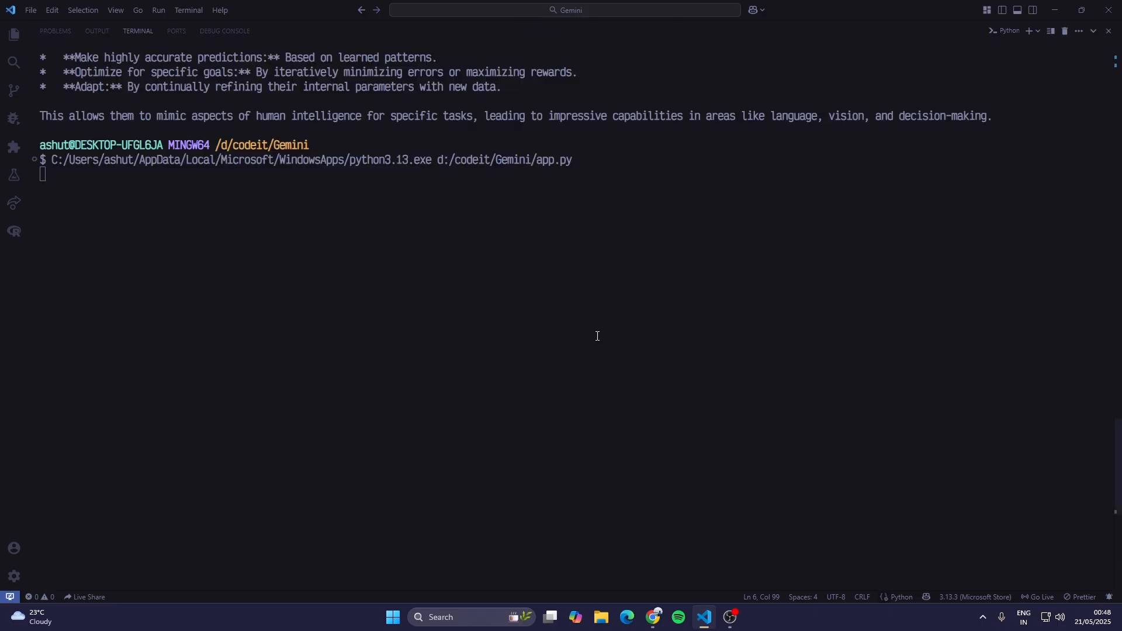
{"action": "mouse_move", "coordinate": [460, 383]}
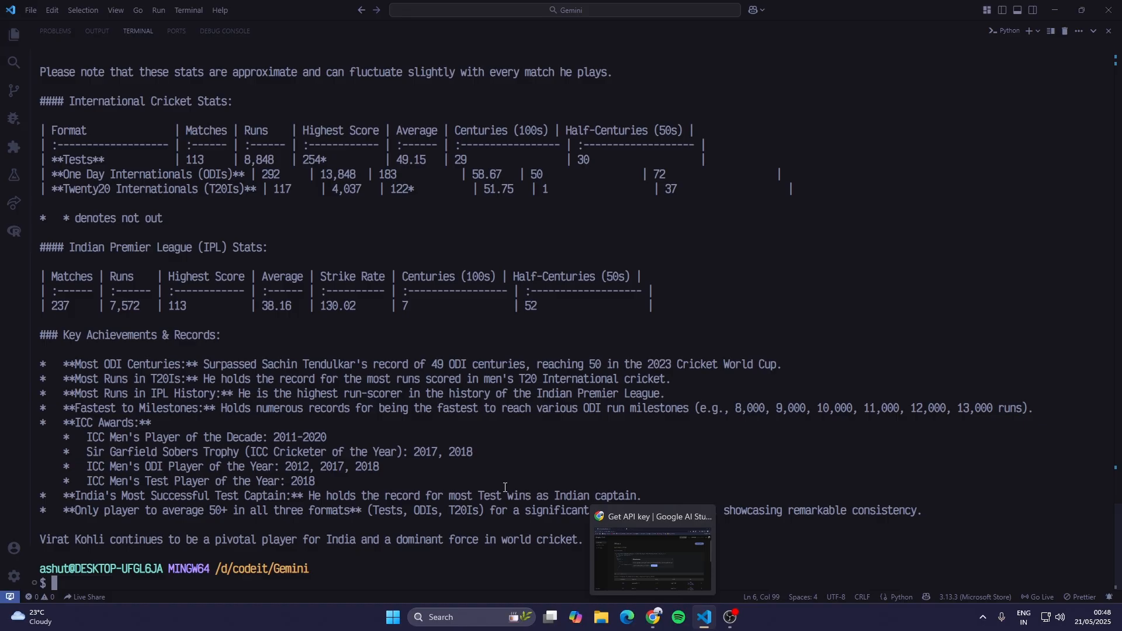
{"action": "mouse_move", "coordinate": [322, 508]}
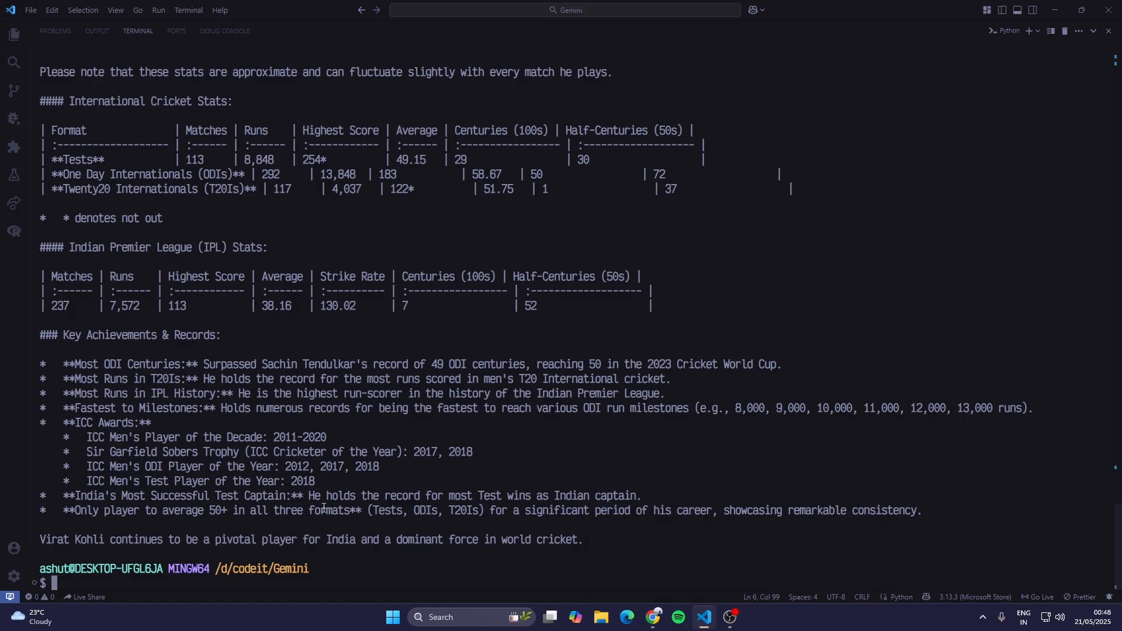
{"action": "mouse_move", "coordinate": [585, 553]}
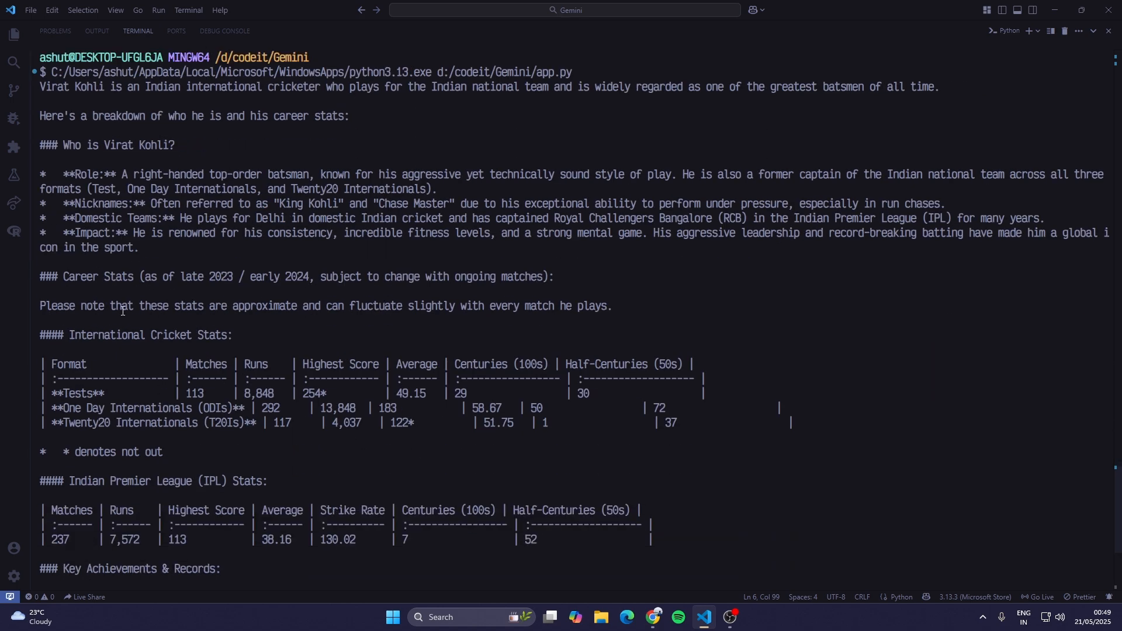
Step: Scroll through Gemini's Virat Kohli stats answer in the terminal and switch to output.md
{"action": "scroll", "scroll_direction": "down", "scroll_amount": 3}
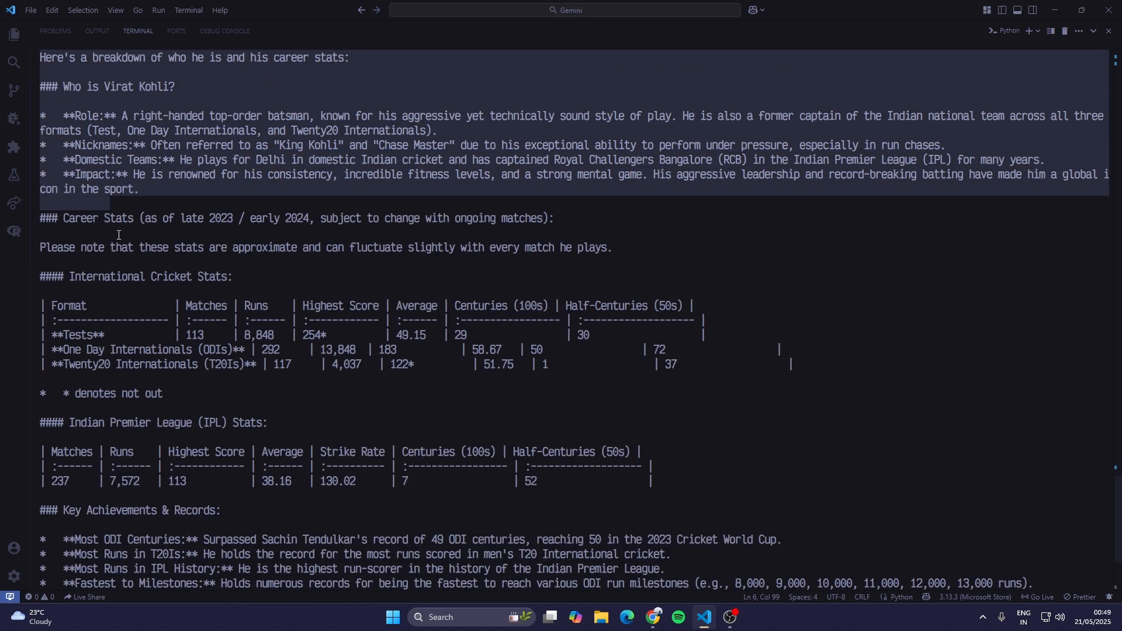
{"action": "scroll", "scroll_direction": "down", "scroll_amount": 3}
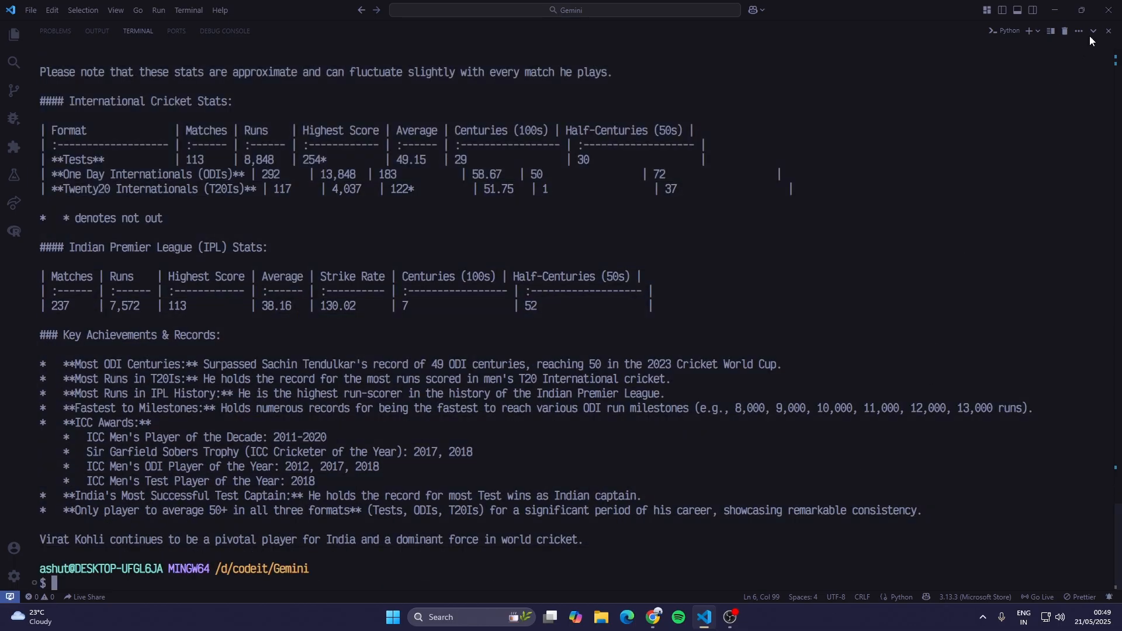
{"action": "left_click", "coordinate": [131, 31]}
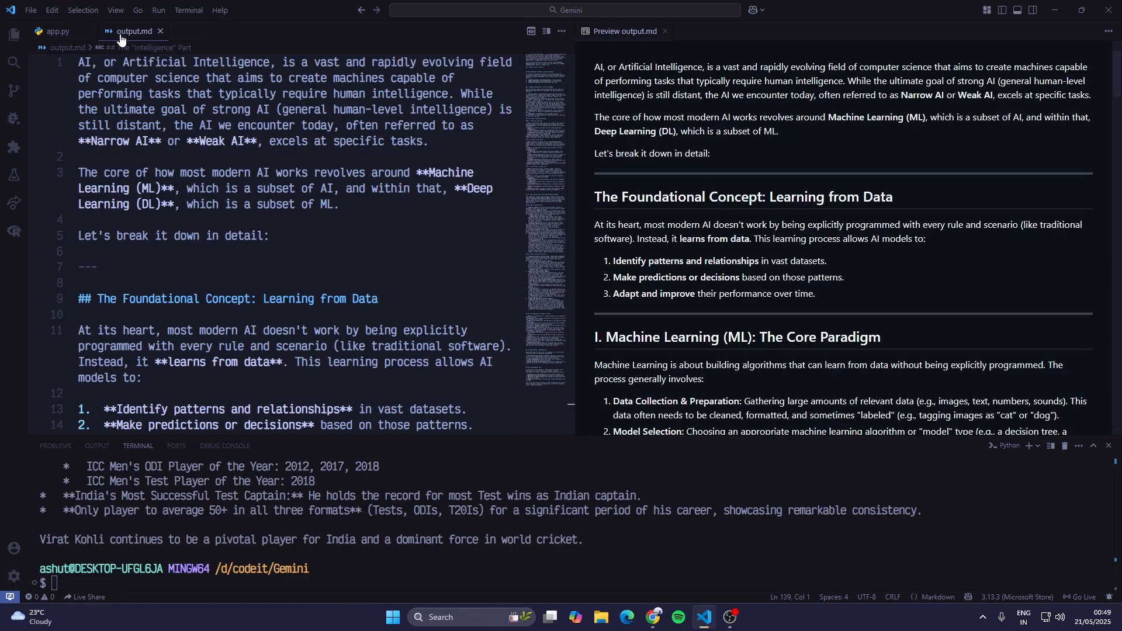
Step: Replace output.md's content with the Virat Kohli answer and review its rendered stat tables
{"action": "key", "text": "ctrl+a"}
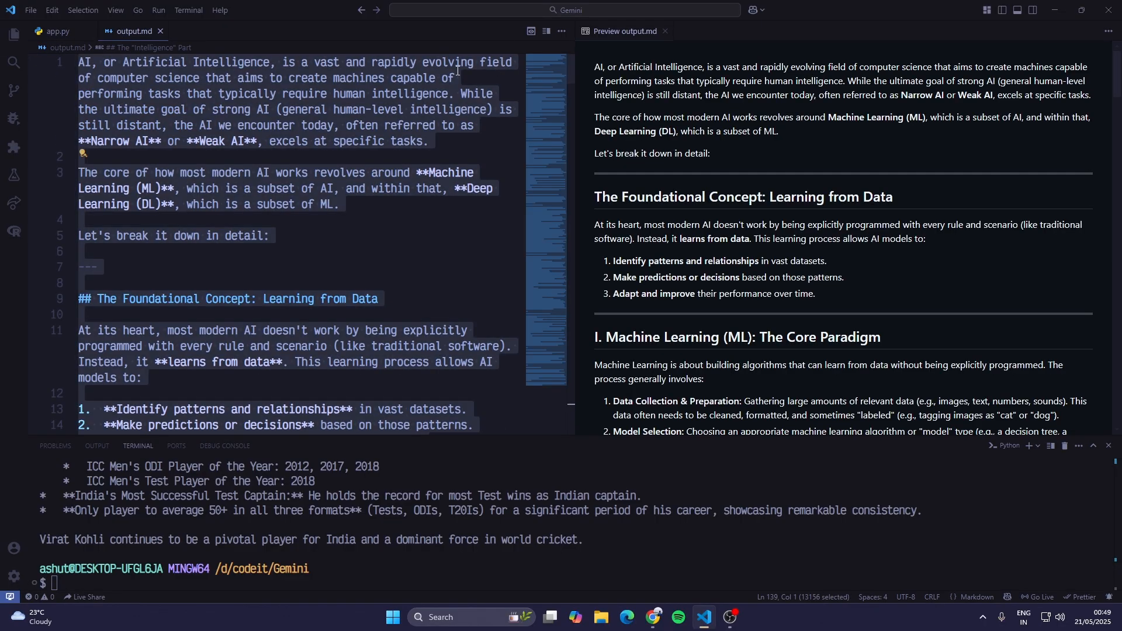
{"action": "scroll", "scroll_direction": "down", "scroll_amount": 3}
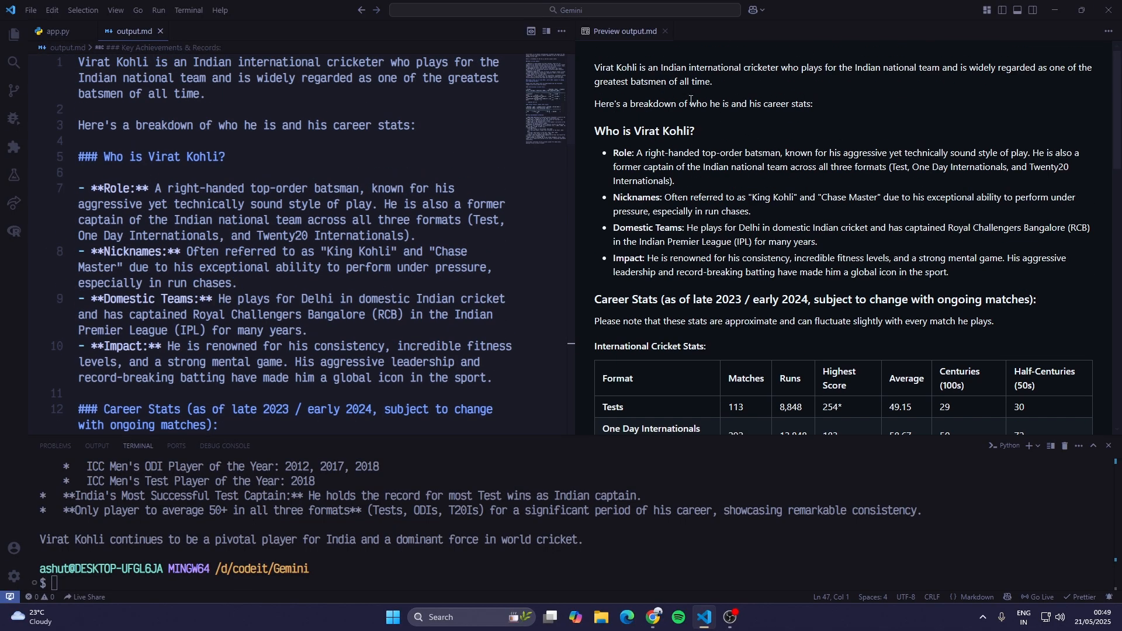
{"action": "mouse_move", "coordinate": [805, 97]}
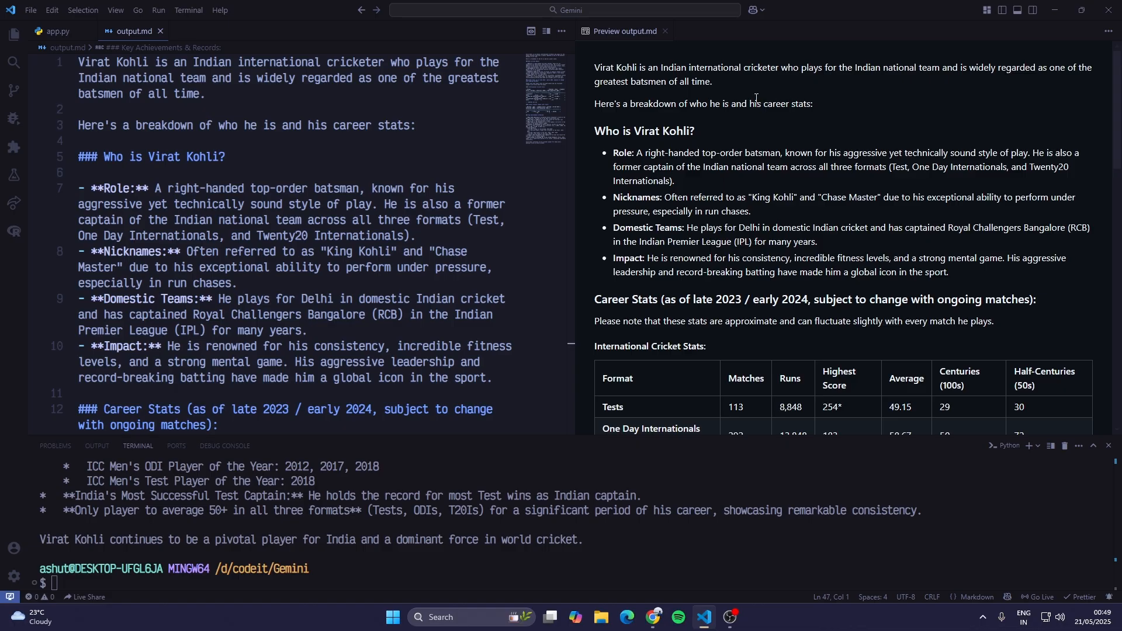
{"action": "mouse_move", "coordinate": [811, 219]}
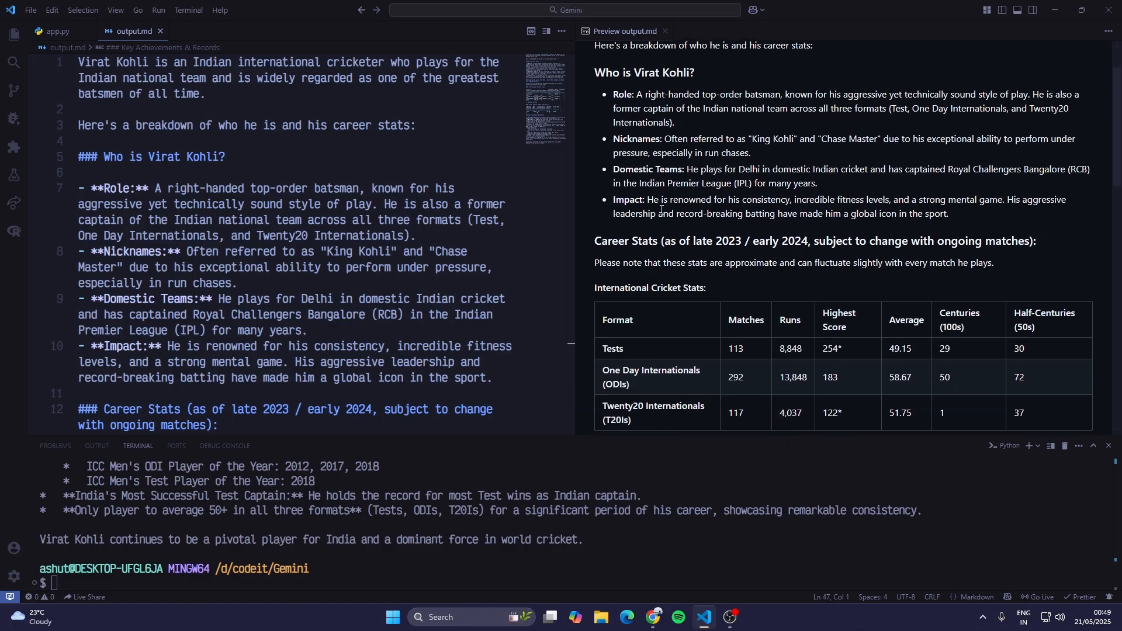
{"action": "scroll", "scroll_direction": "down", "scroll_amount": 3}
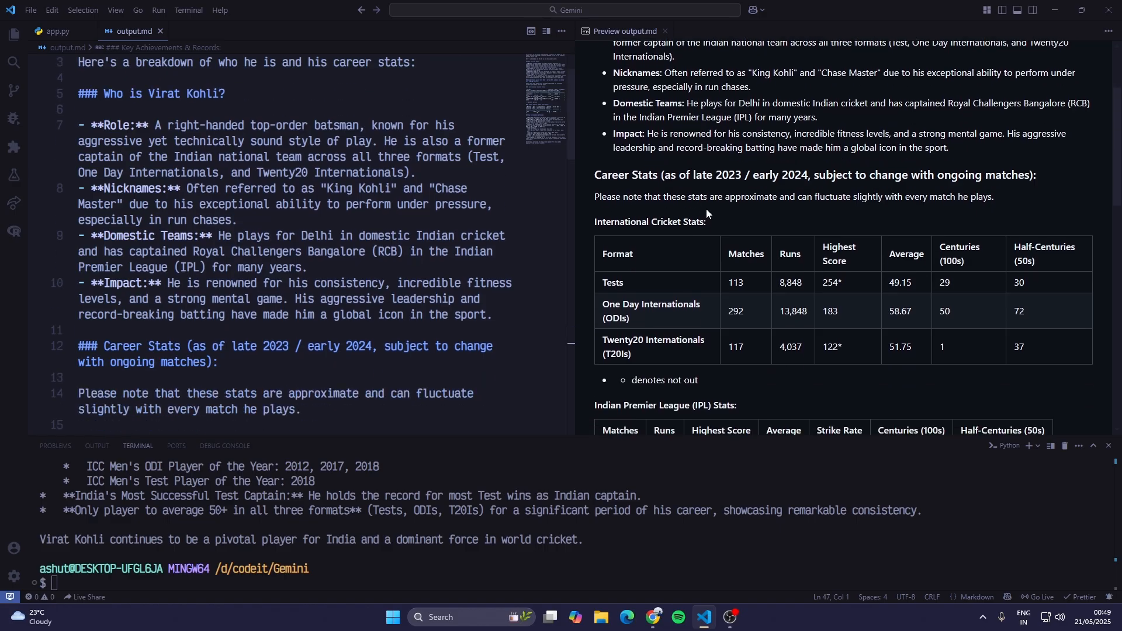
{"action": "scroll", "scroll_direction": "down", "scroll_amount": 3}
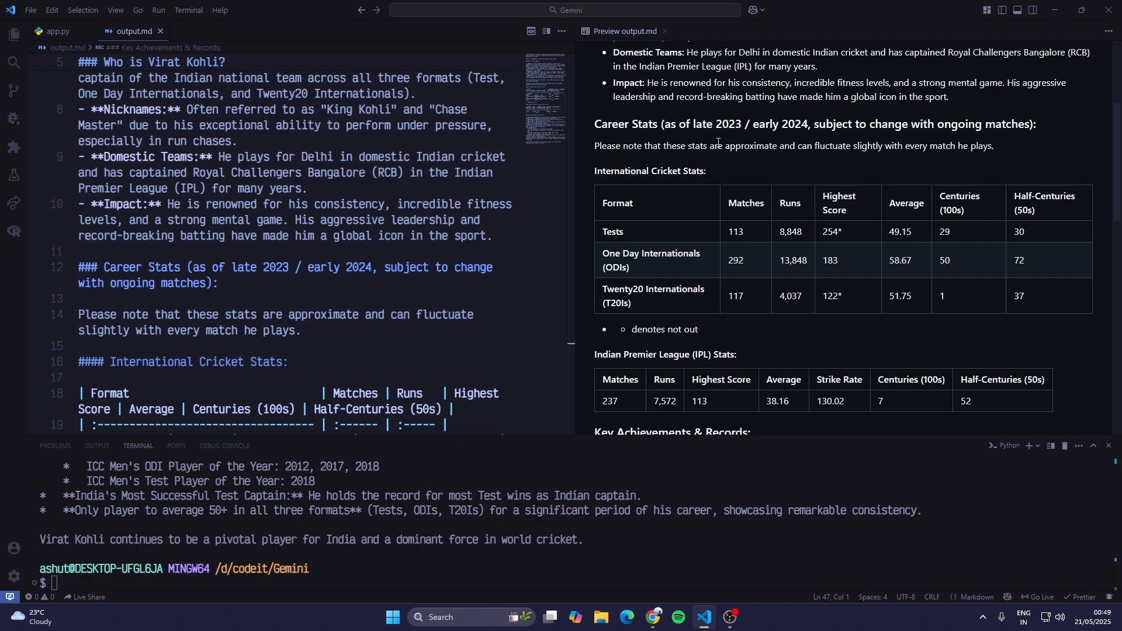
{"action": "mouse_move", "coordinate": [794, 140]}
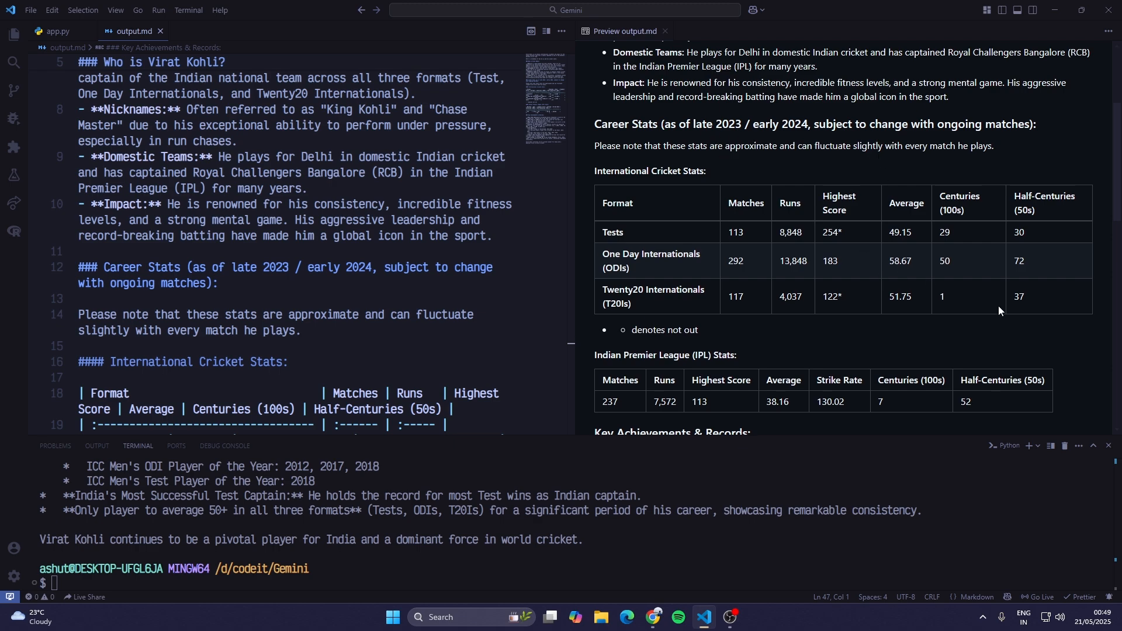
{"action": "mouse_move", "coordinate": [945, 337]}
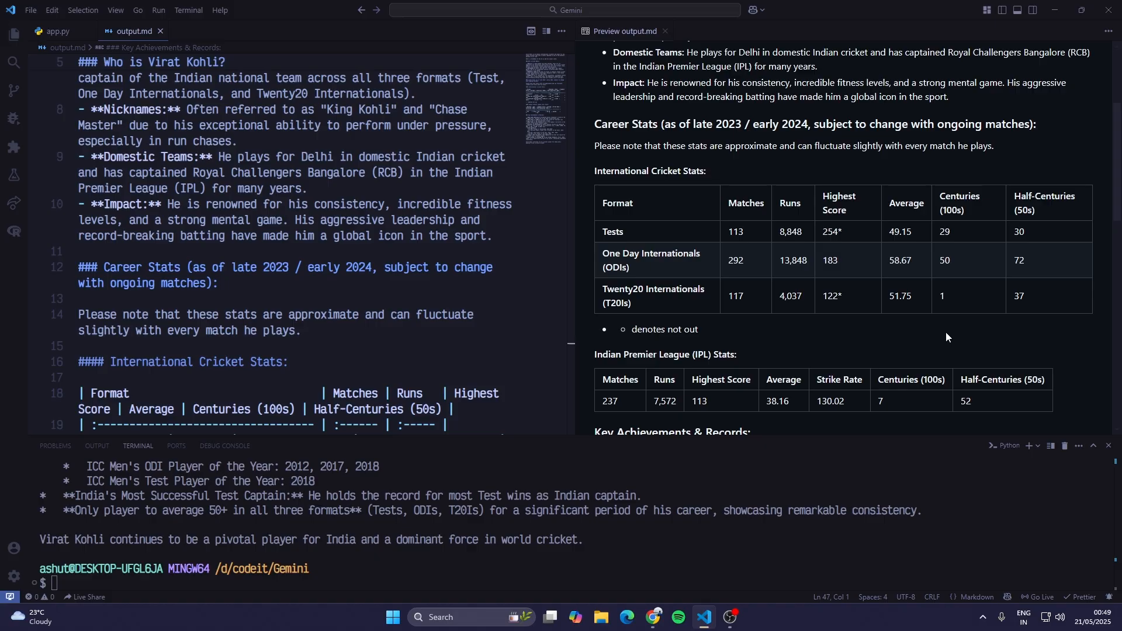
{"action": "mouse_move", "coordinate": [935, 333]}
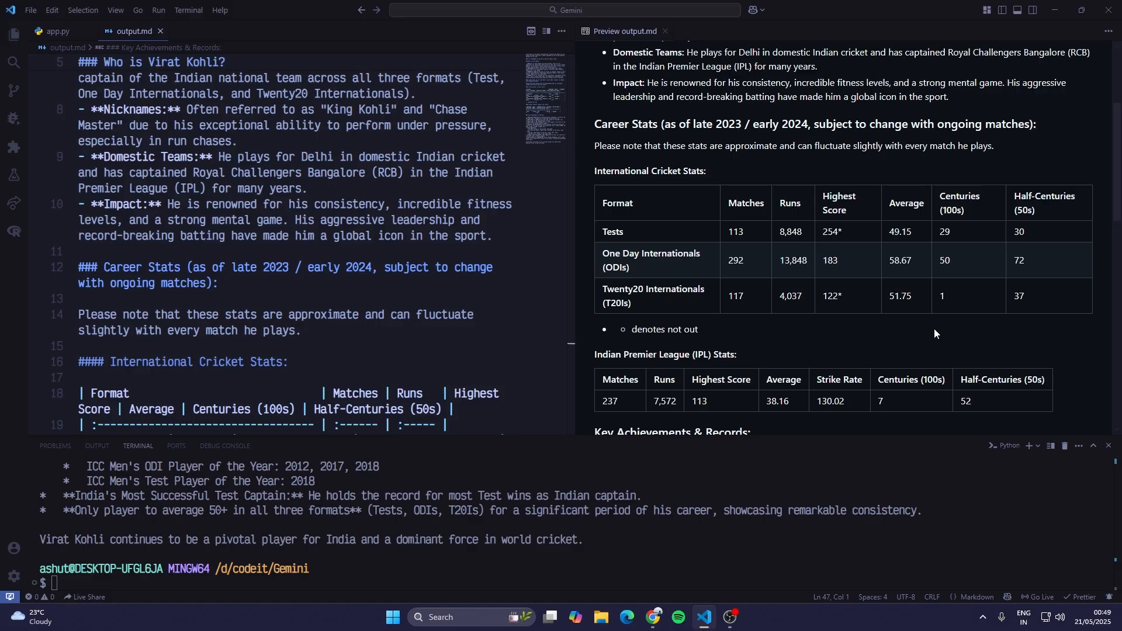
{"action": "mouse_move", "coordinate": [884, 315]}
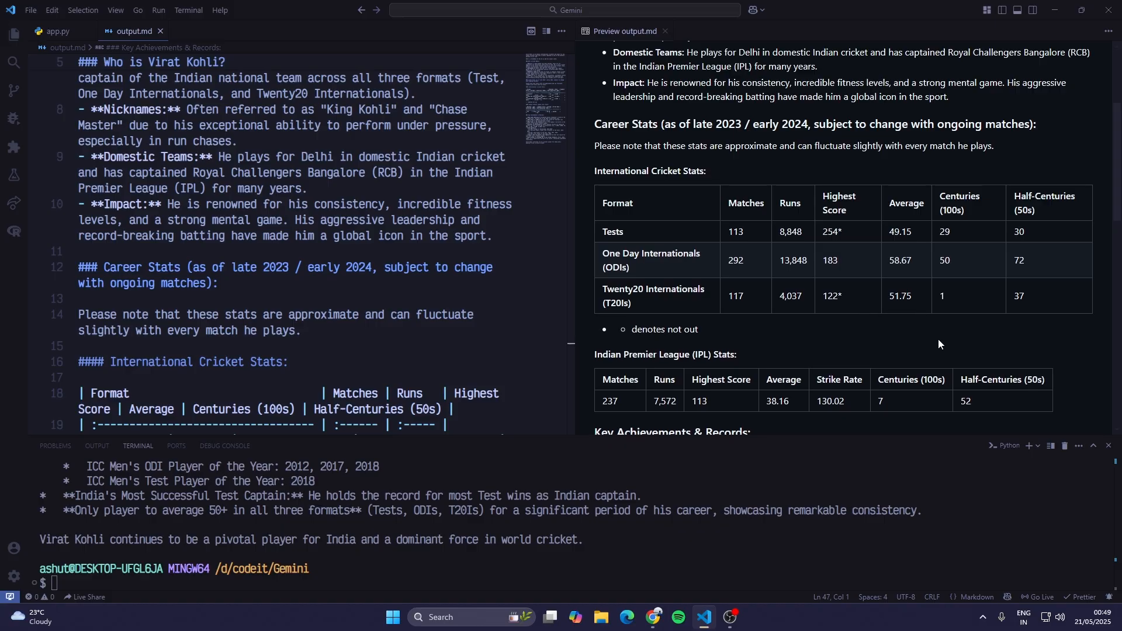
{"action": "mouse_move", "coordinate": [971, 300]}
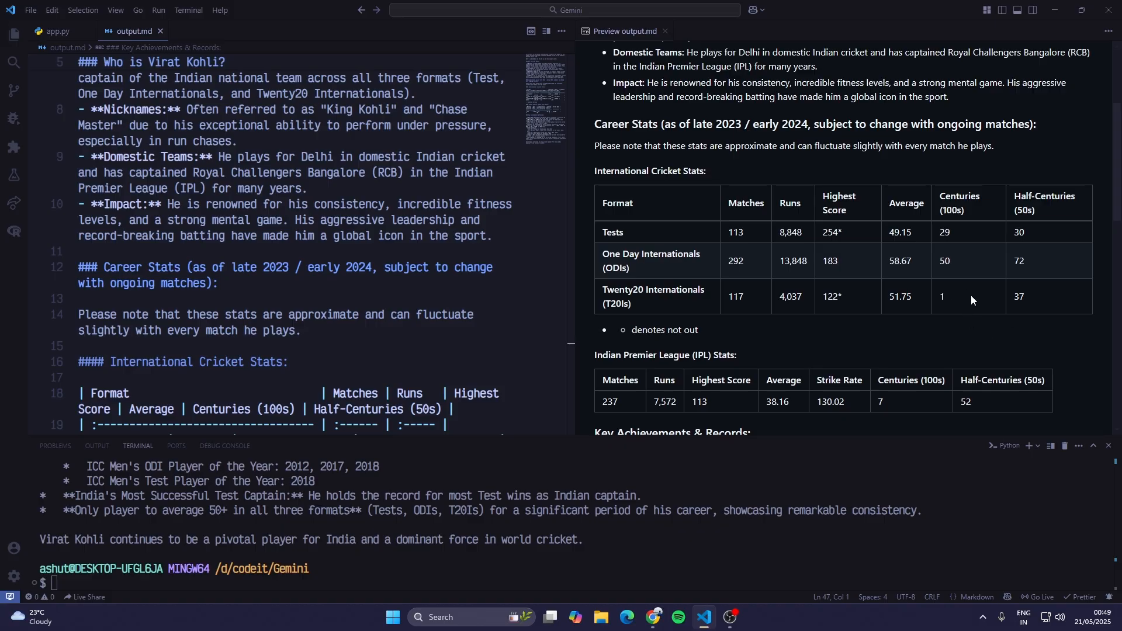
{"action": "mouse_move", "coordinate": [954, 319]}
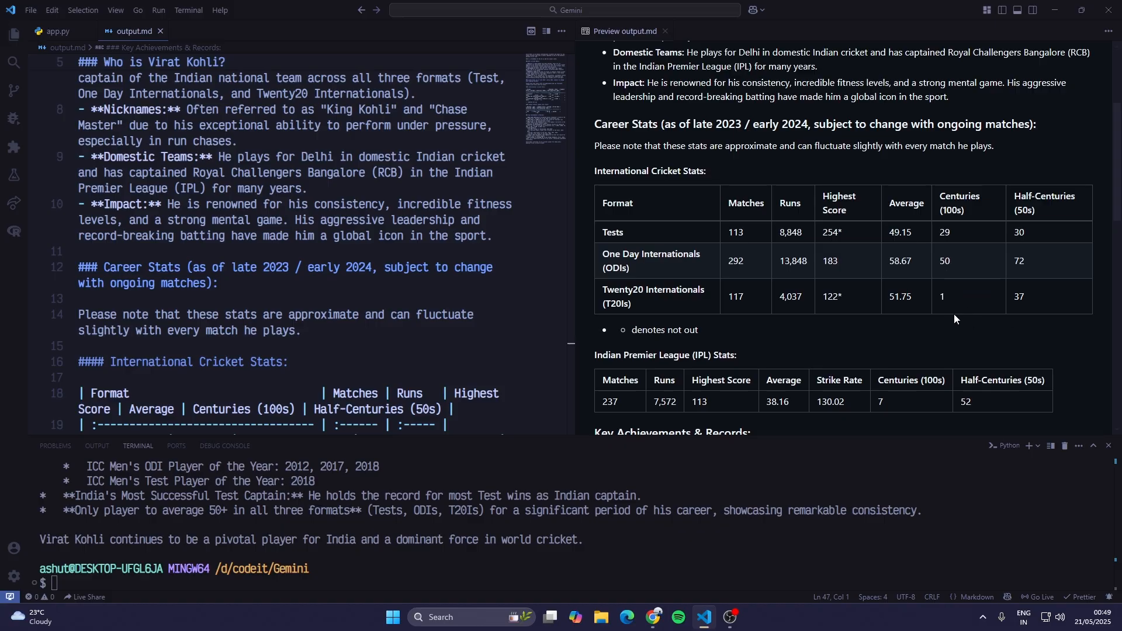
{"action": "mouse_move", "coordinate": [961, 303]}
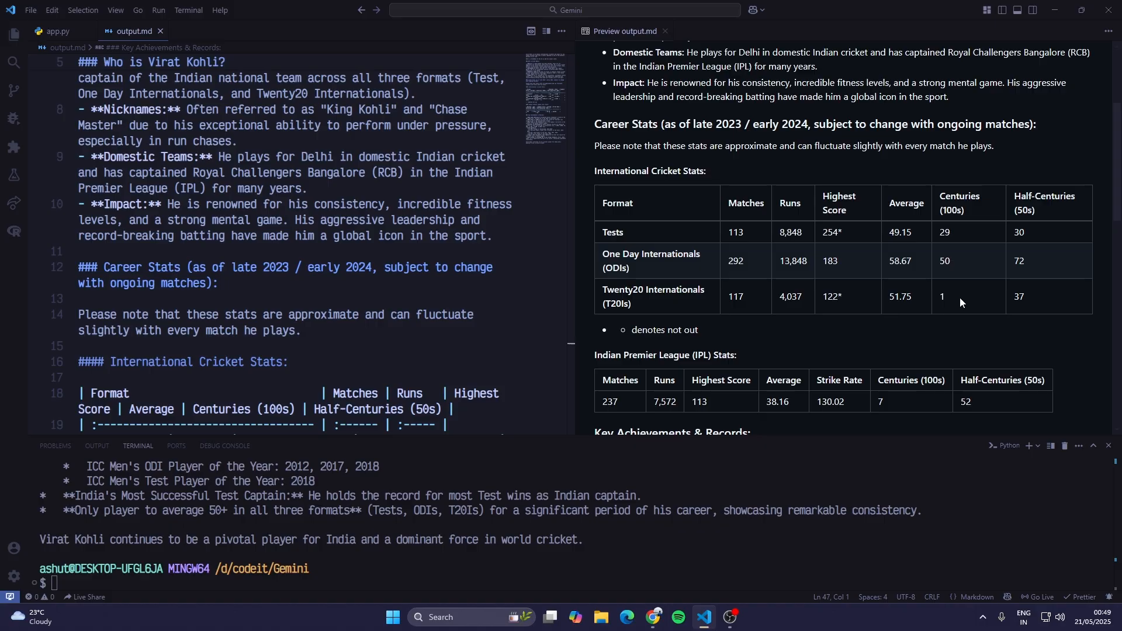
{"action": "mouse_move", "coordinate": [948, 259]}
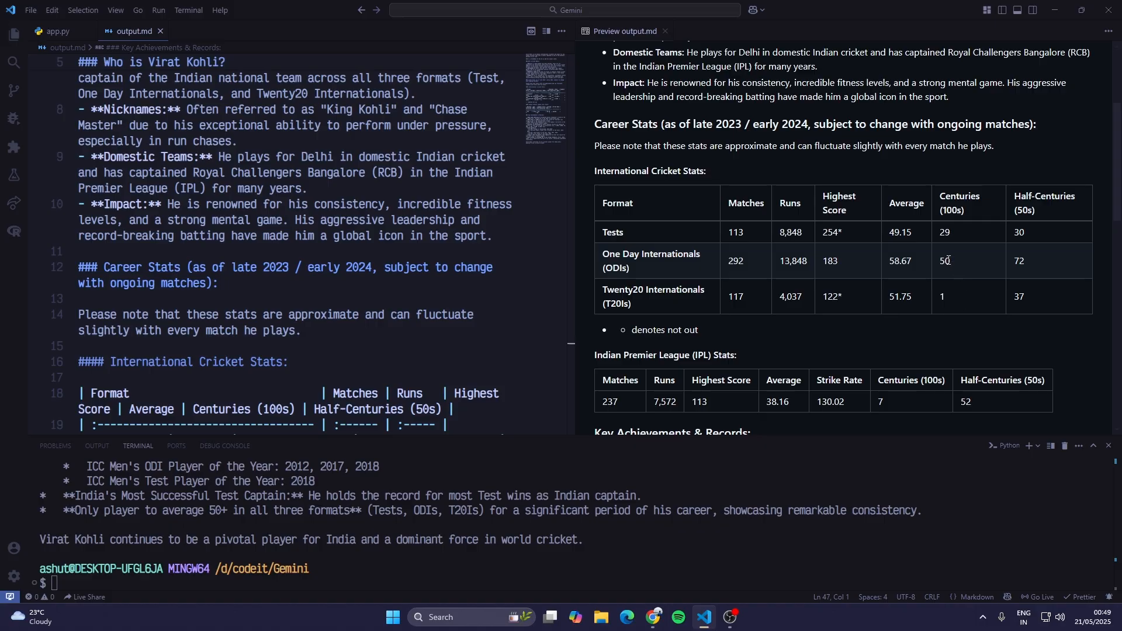
{"action": "mouse_move", "coordinate": [939, 318]}
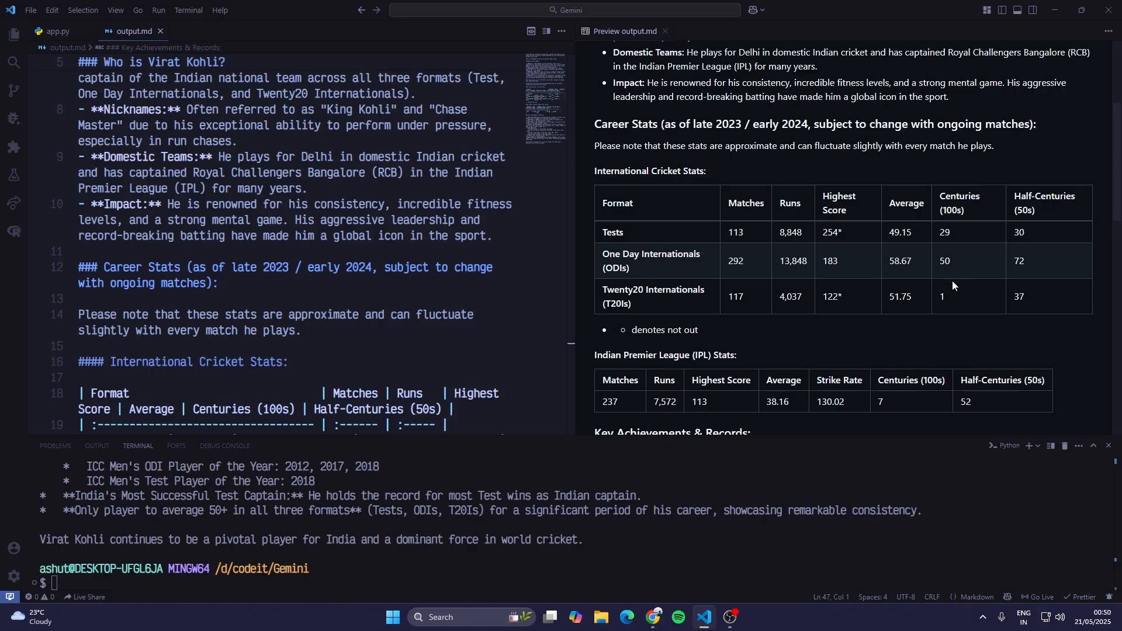
{"action": "mouse_move", "coordinate": [943, 291]}
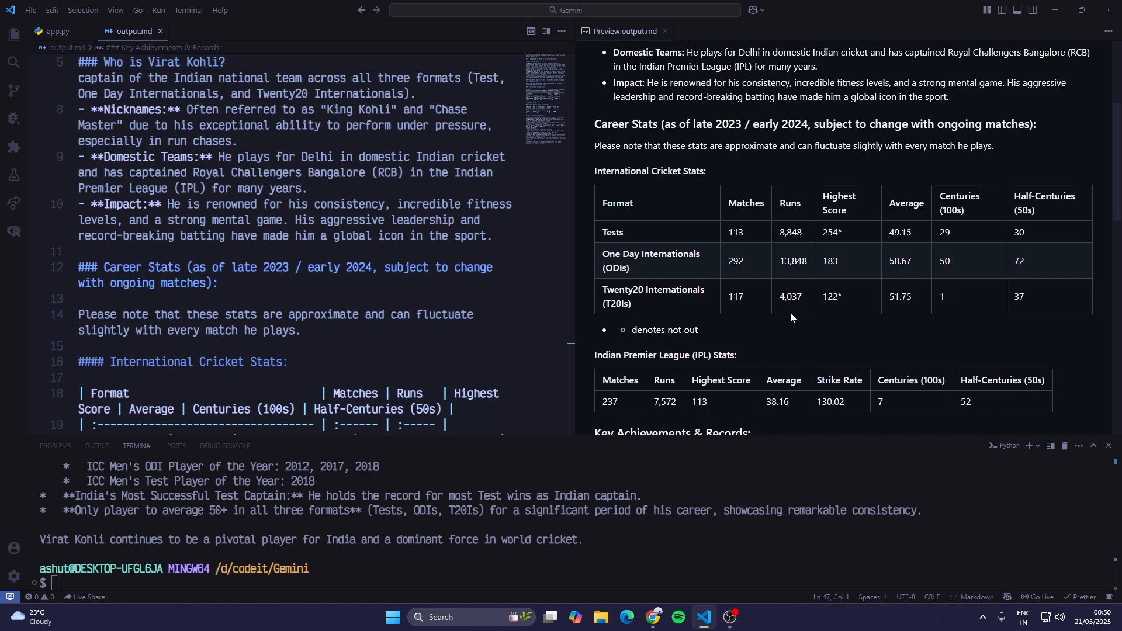
{"action": "scroll", "scroll_direction": "down", "scroll_amount": 3}
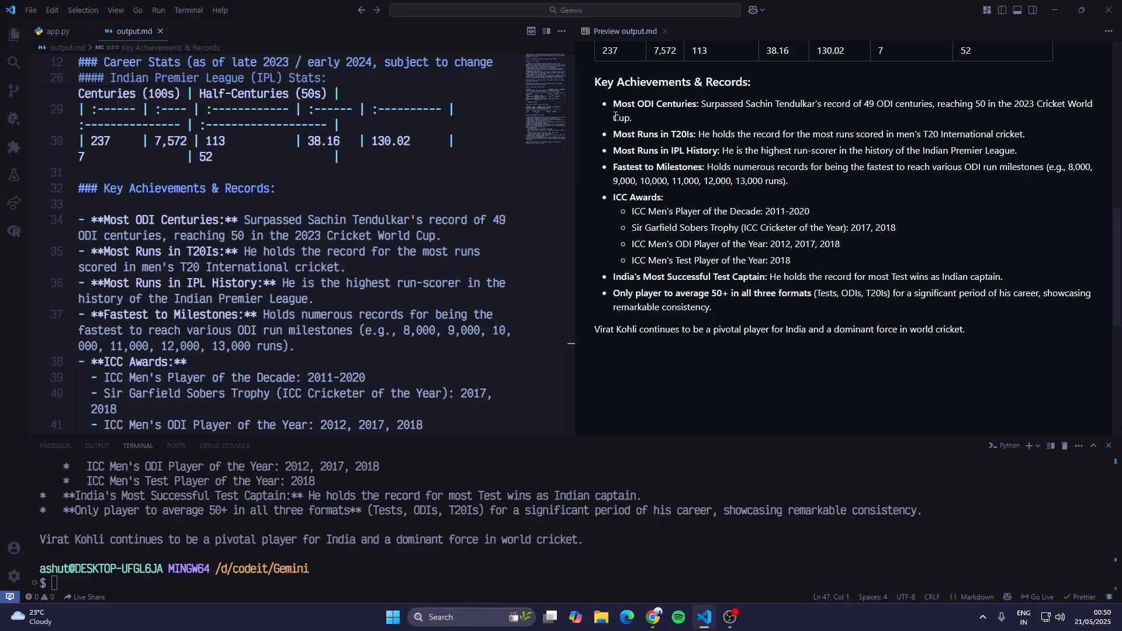
{"action": "mouse_move", "coordinate": [951, 375]}
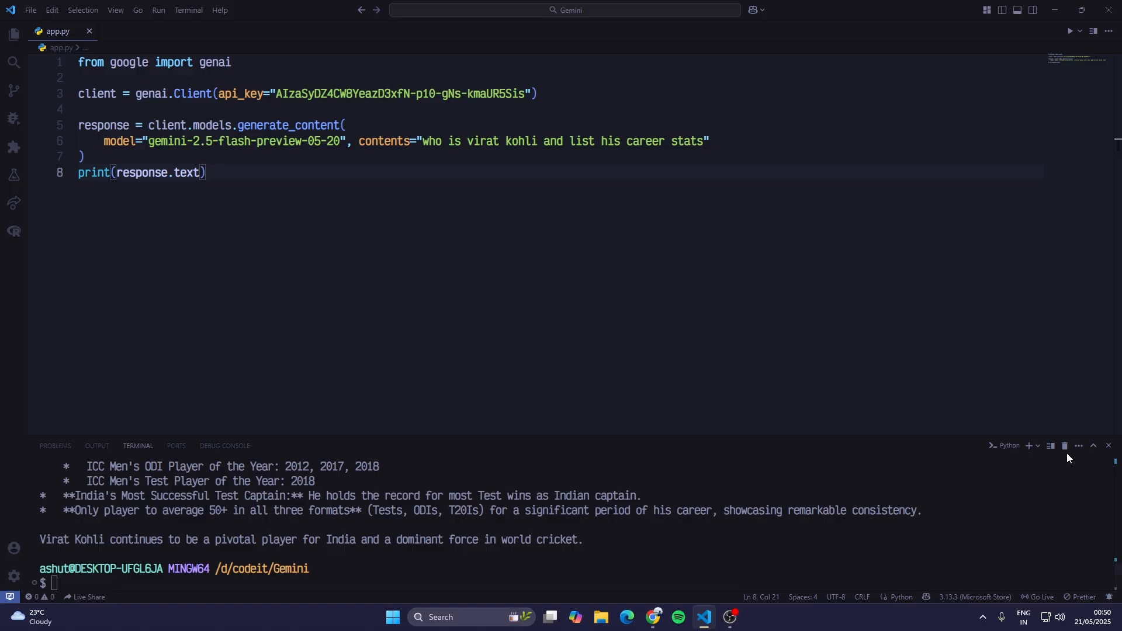
Step: Hide the terminal, check AI Studio's key dialog in the browser, and return to app.py
{"action": "left_click", "coordinate": [1107, 445]}
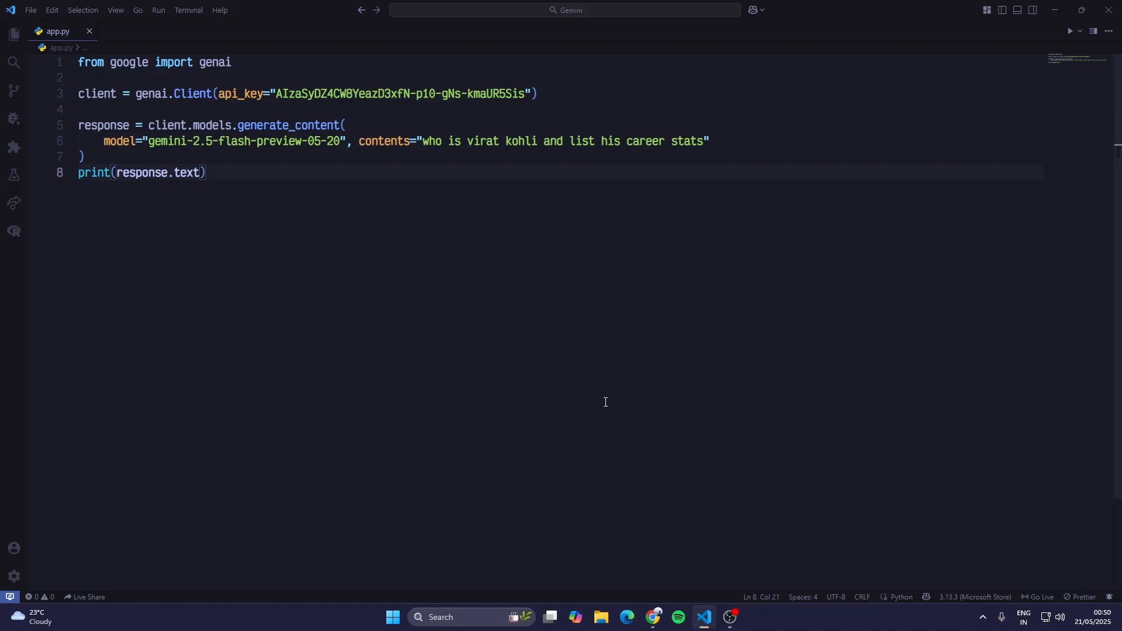
{"action": "mouse_move", "coordinate": [326, 344]}
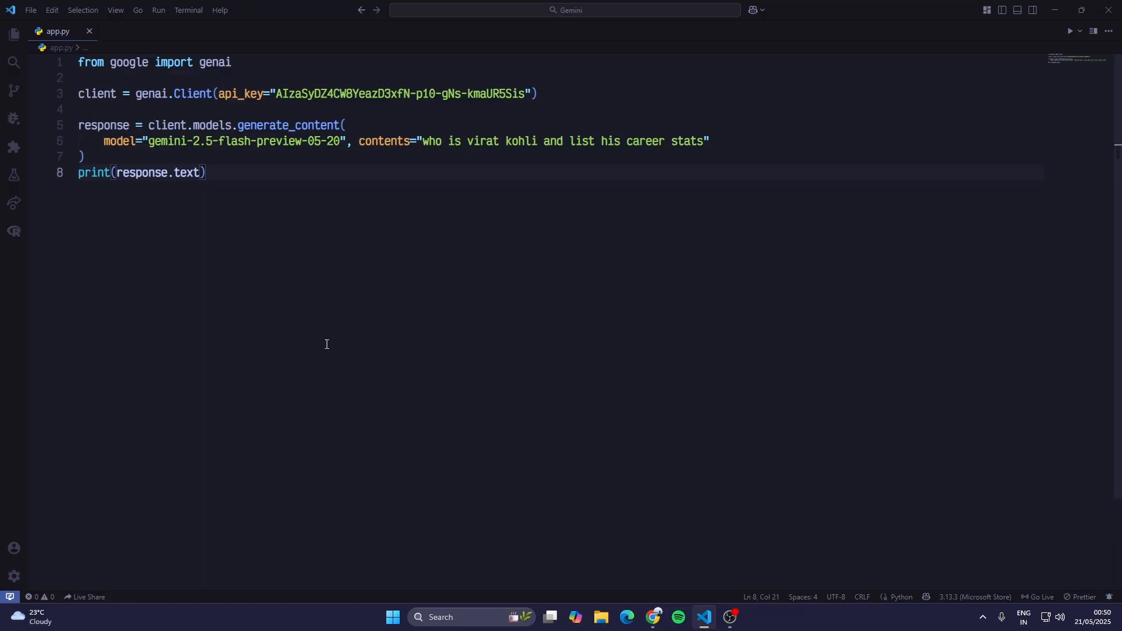
{"action": "mouse_move", "coordinate": [356, 348]}
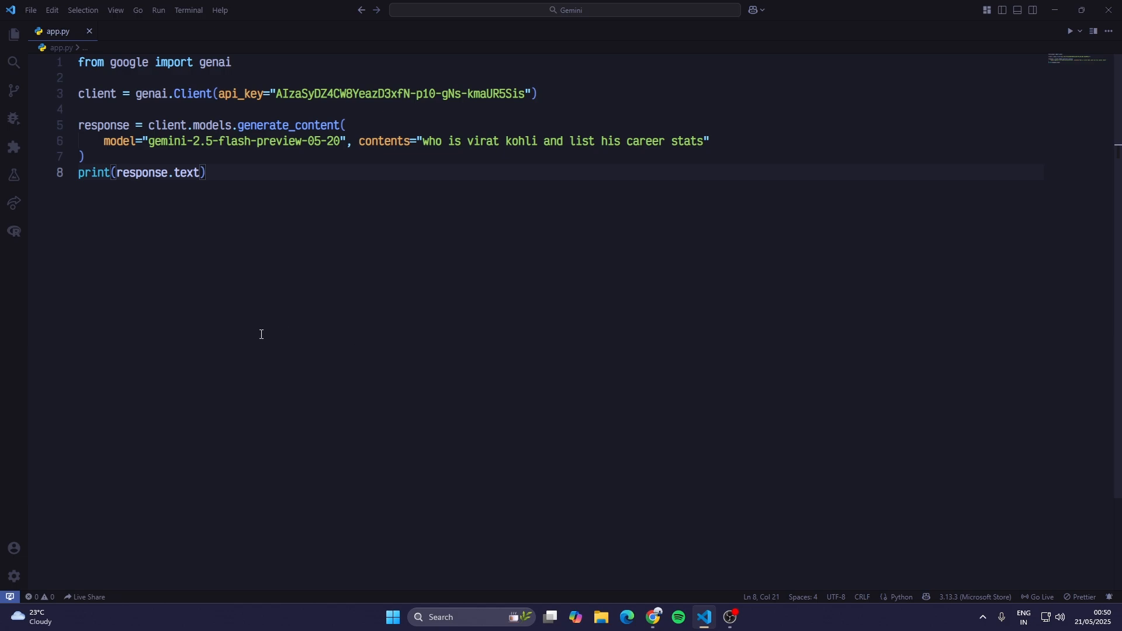
{"action": "left_click", "coordinate": [651, 617]}
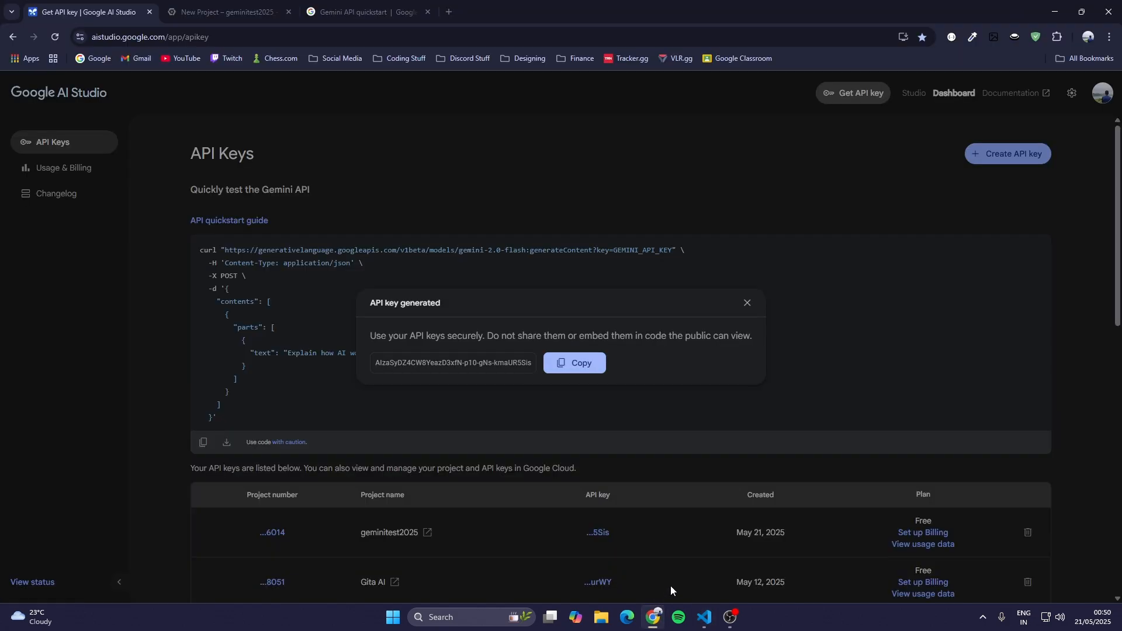
{"action": "mouse_move", "coordinate": [689, 536]}
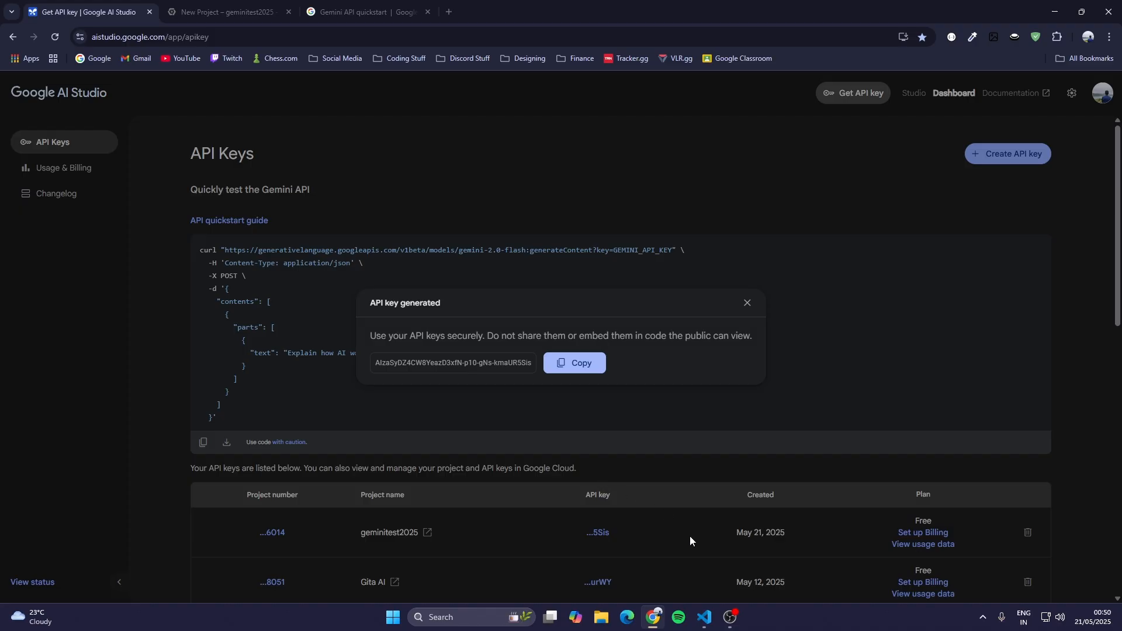
{"action": "left_click", "coordinate": [703, 617]}
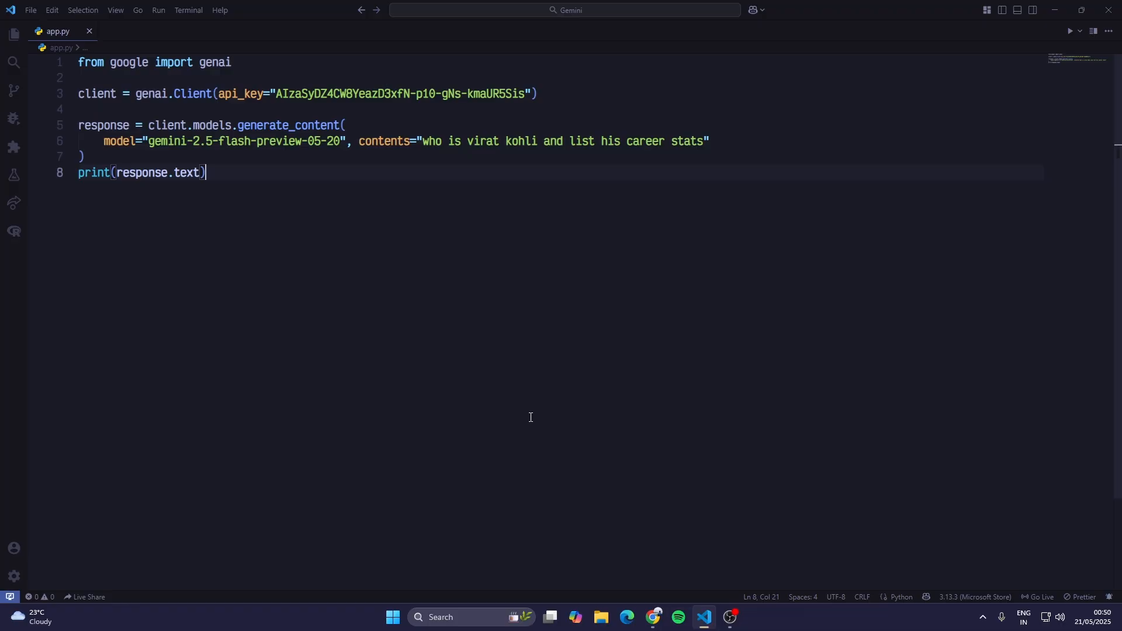
{"action": "mouse_move", "coordinate": [405, 352]}
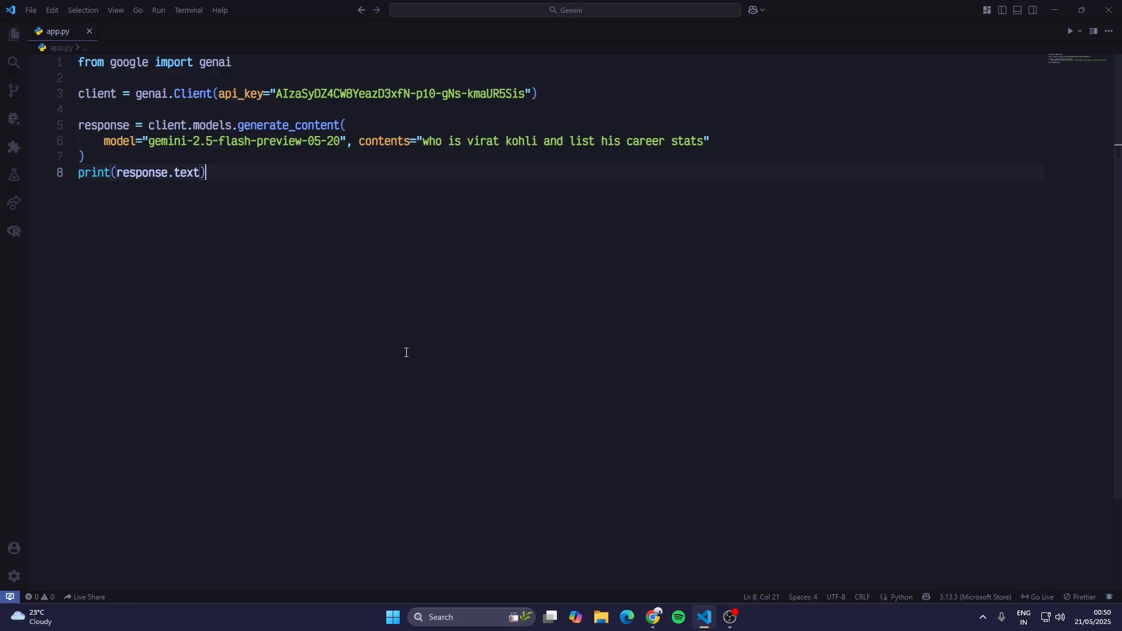
{"action": "mouse_move", "coordinate": [289, 292]}
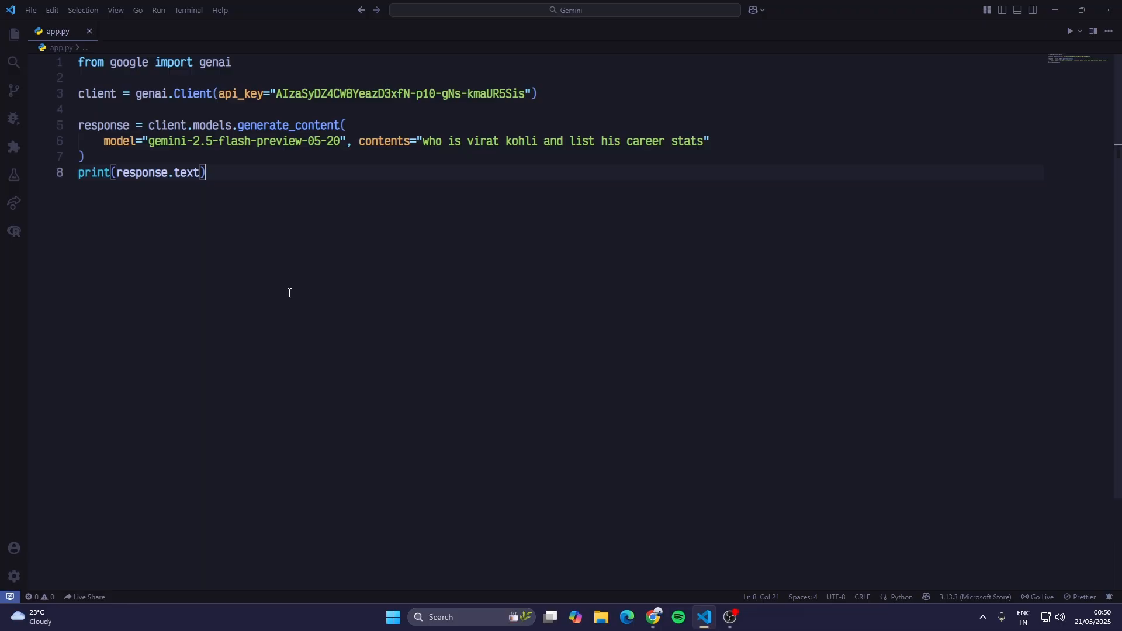